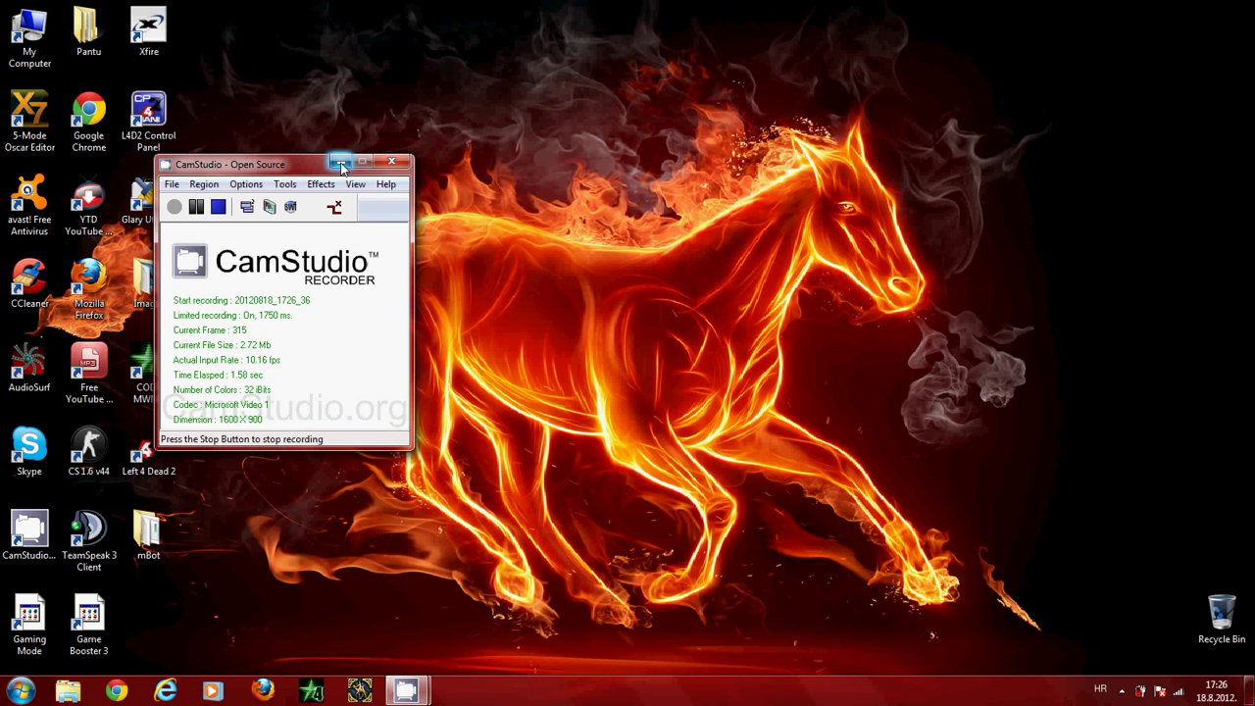
- Minimize the CamStudio recorder window so the desktop is clear
click(342, 161)
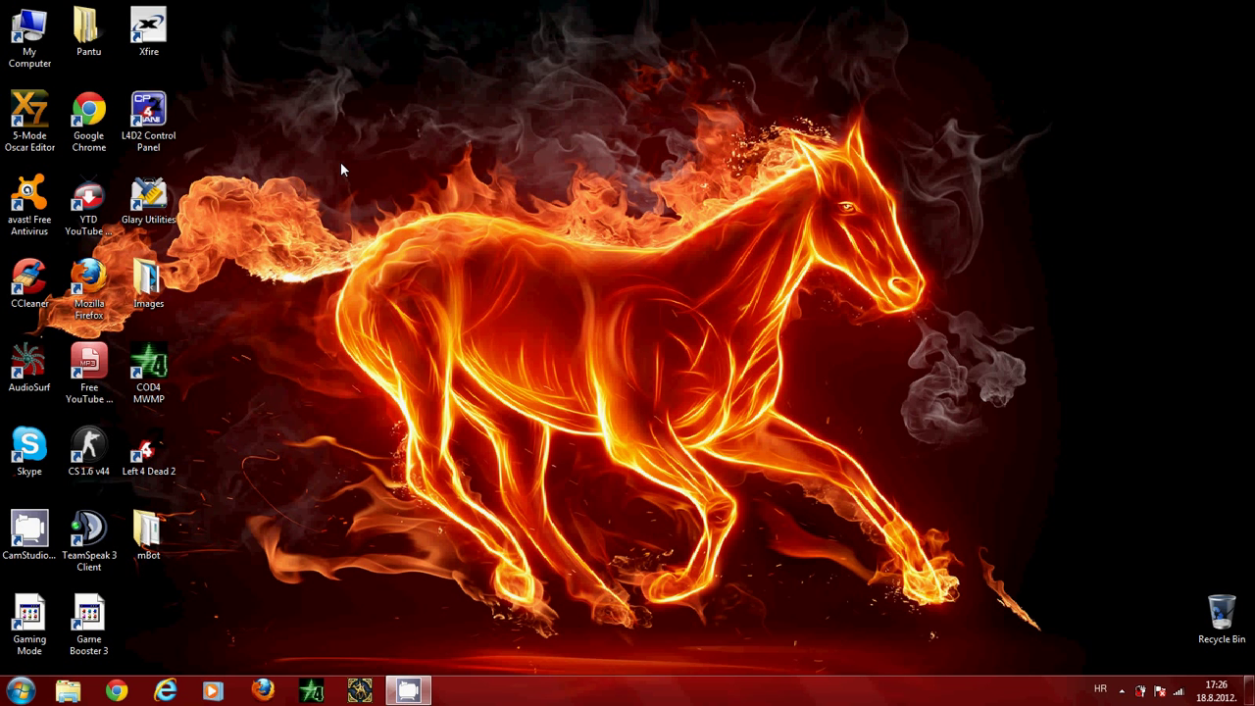
mouse_move(430, 188)
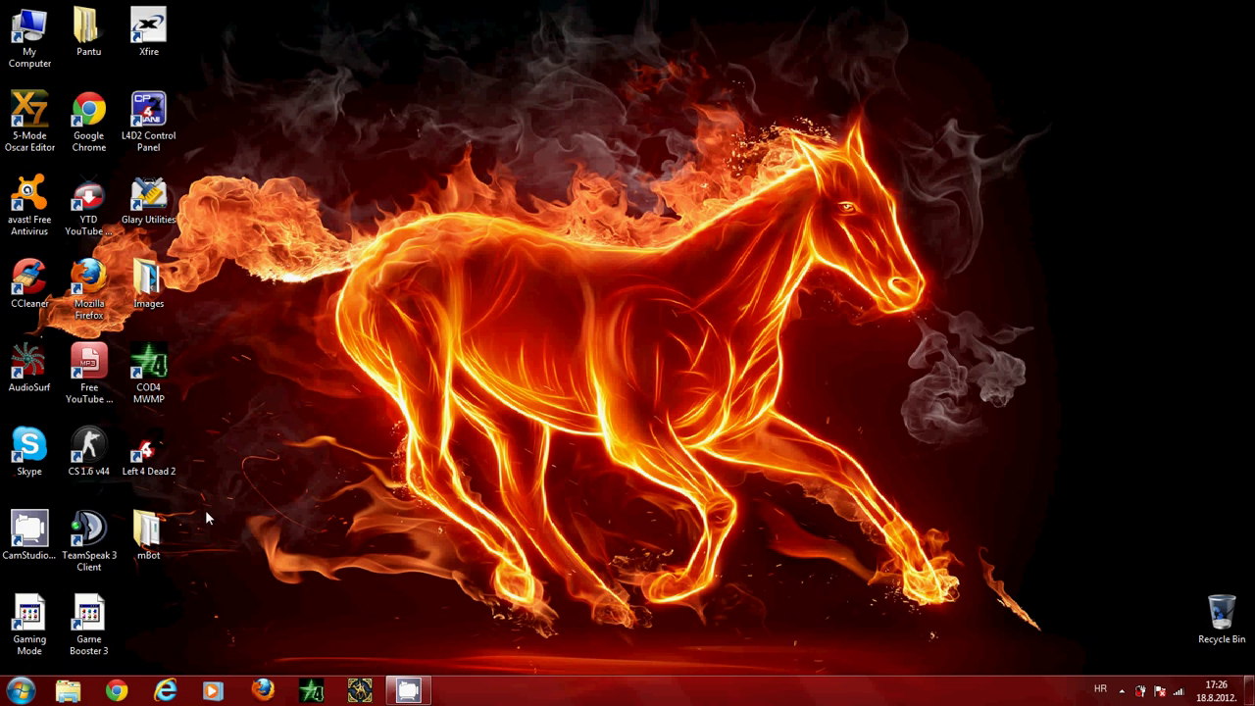
- Search 'mscon' from the Start menu and launch System Configuration
click(11, 699)
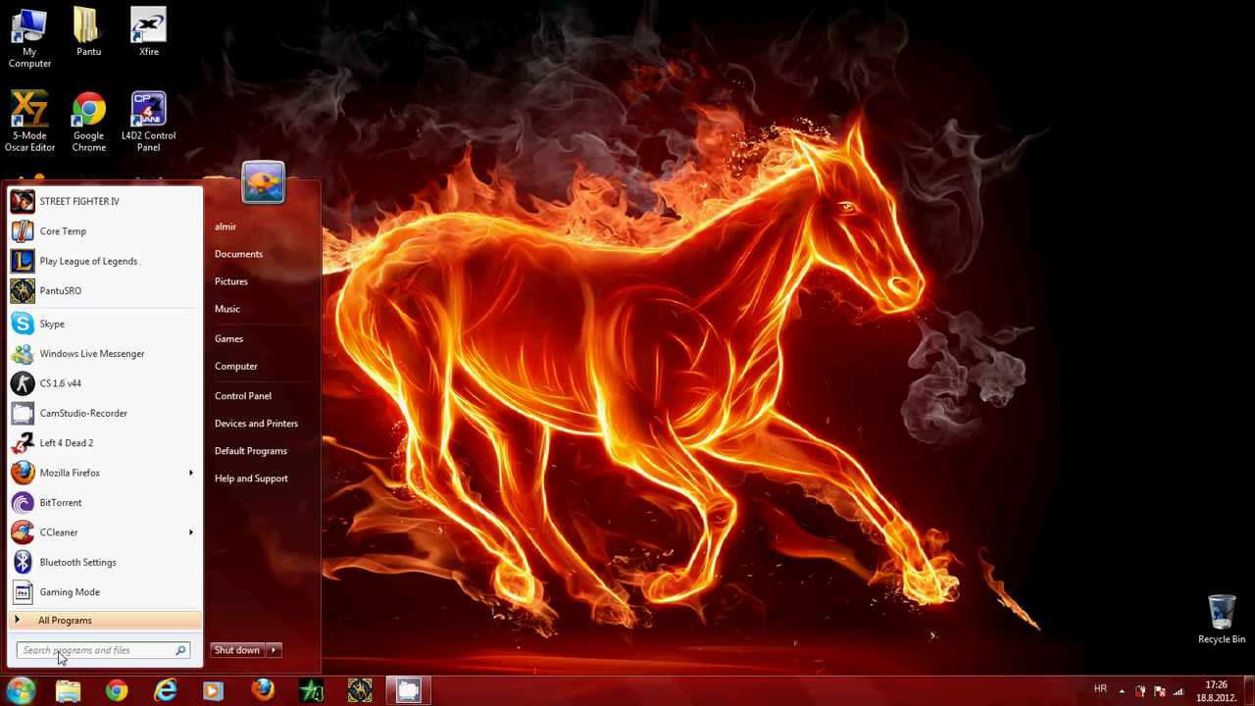
click(98, 651)
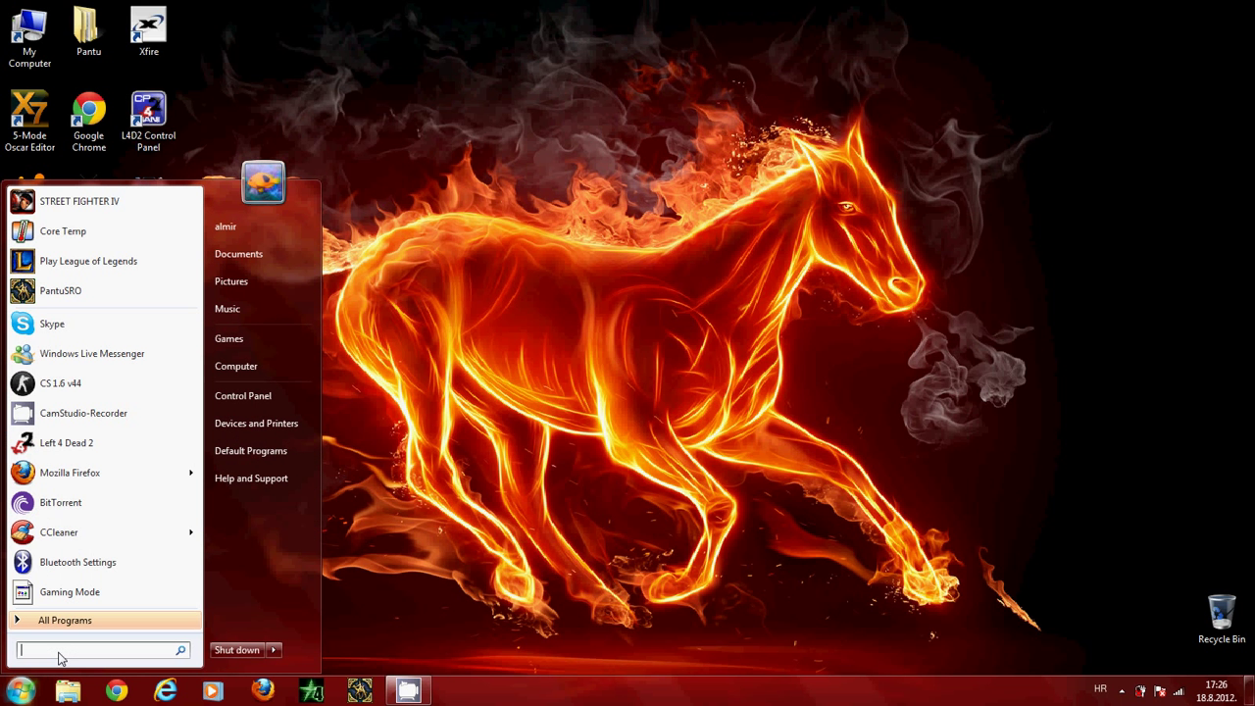
text(msconfig)
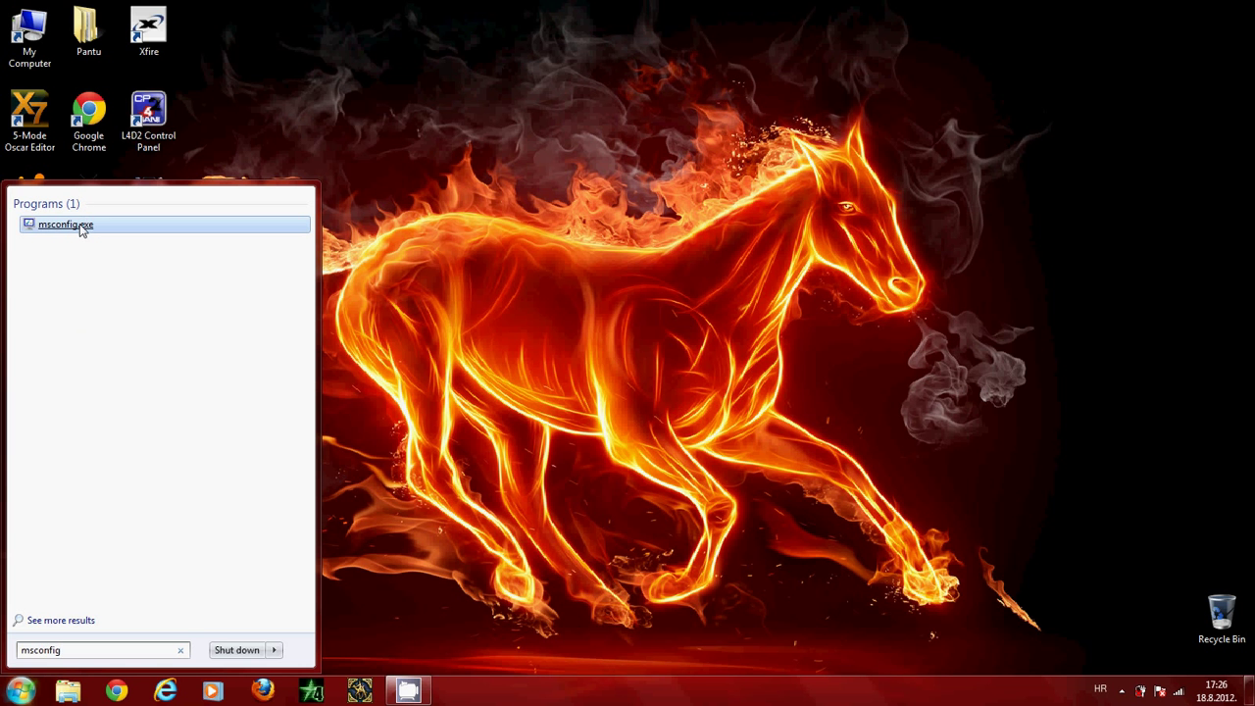
click(65, 224)
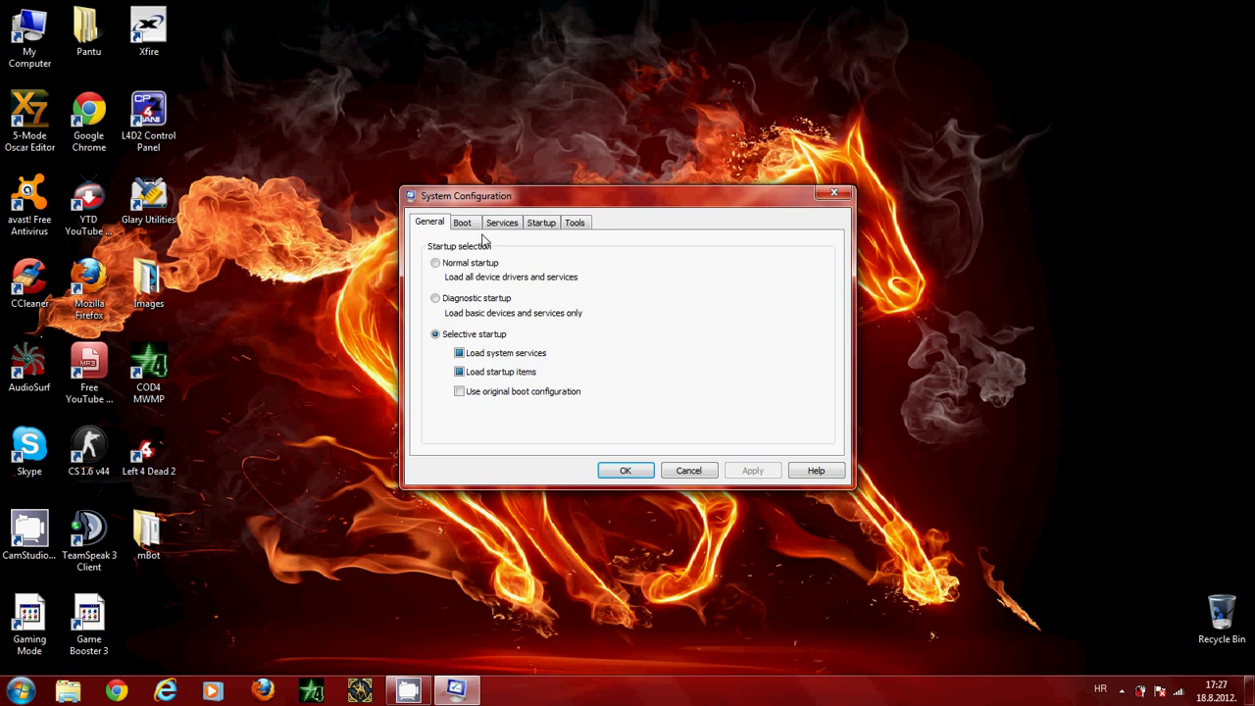
- In Boot advanced options, limit the number of processors to 2 and confirm
click(463, 221)
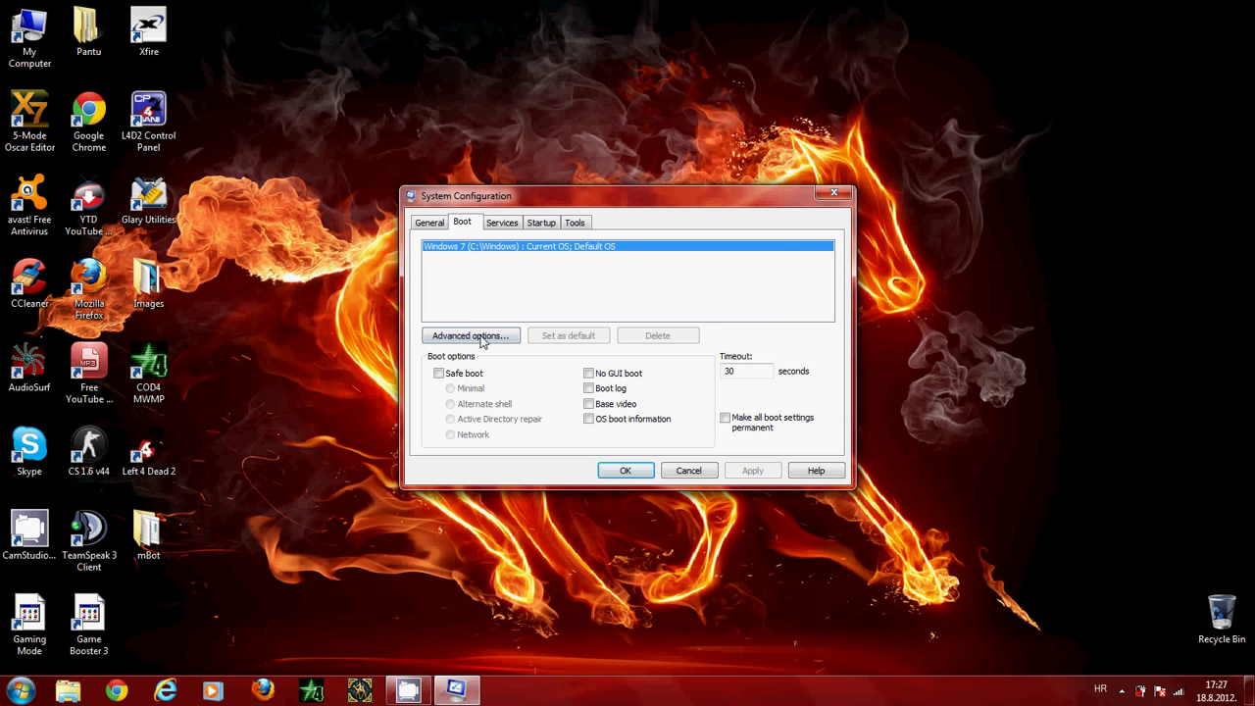
click(471, 336)
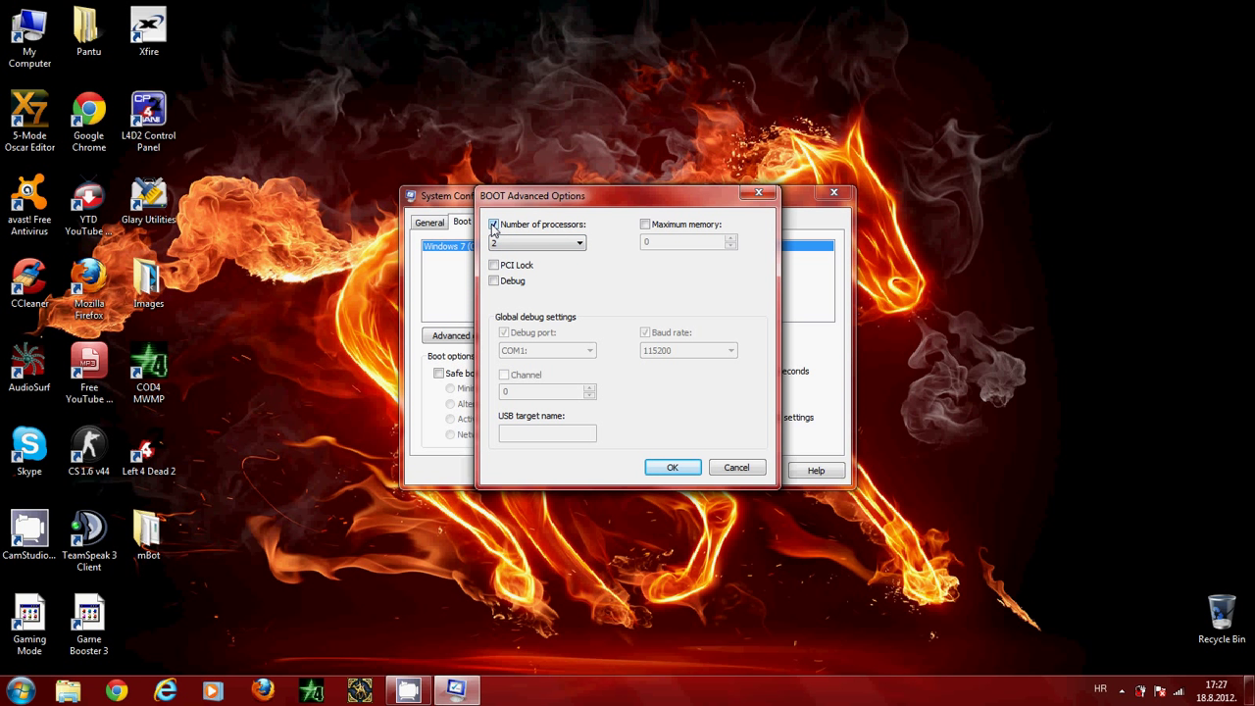
click(494, 224)
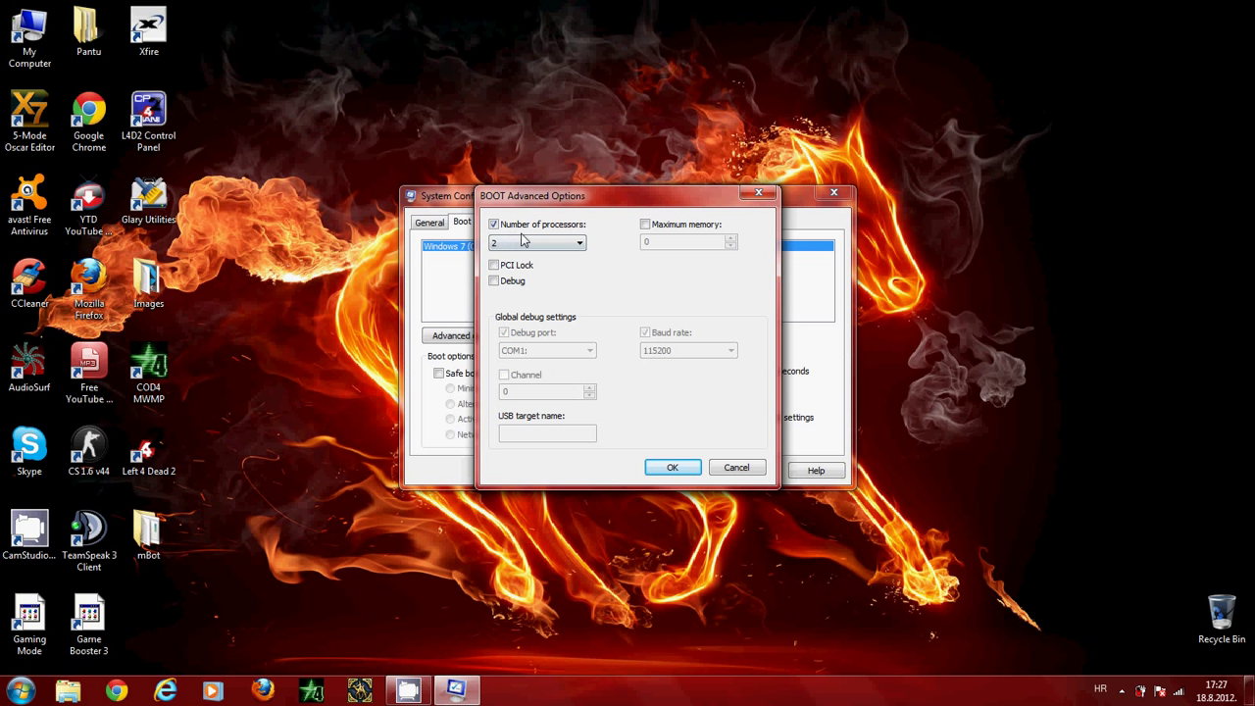
click(581, 244)
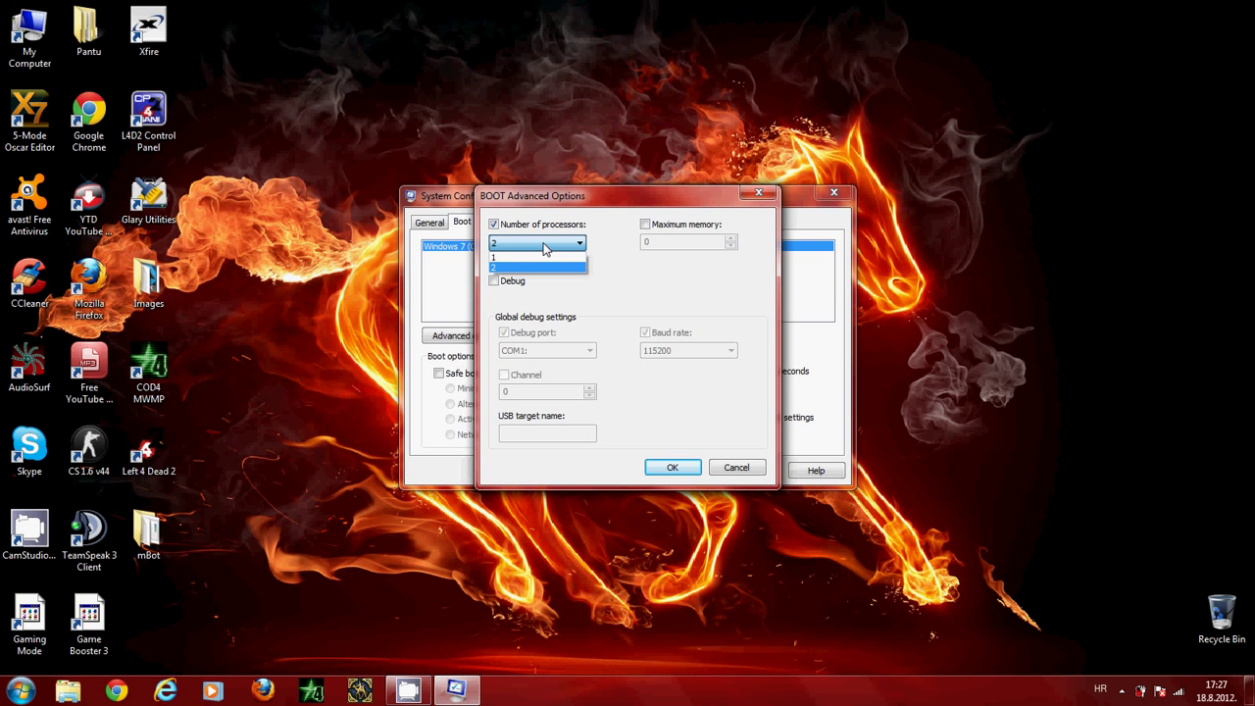
mouse_move(548, 248)
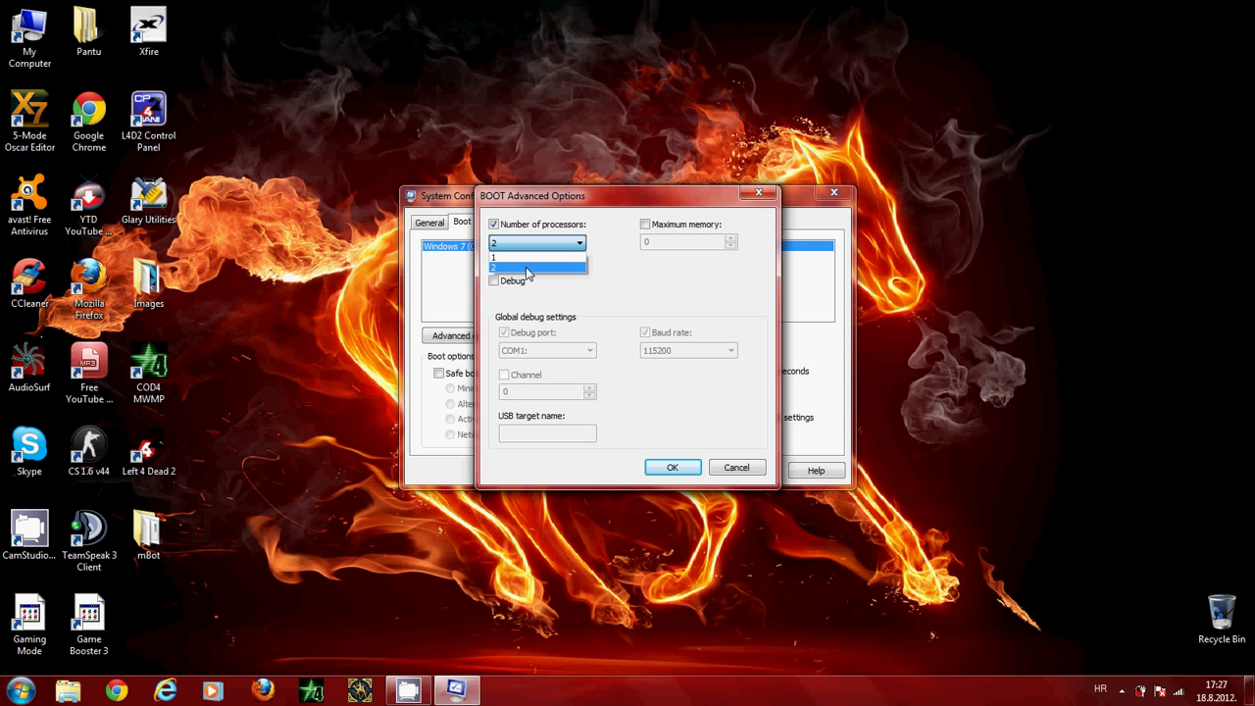
click(530, 267)
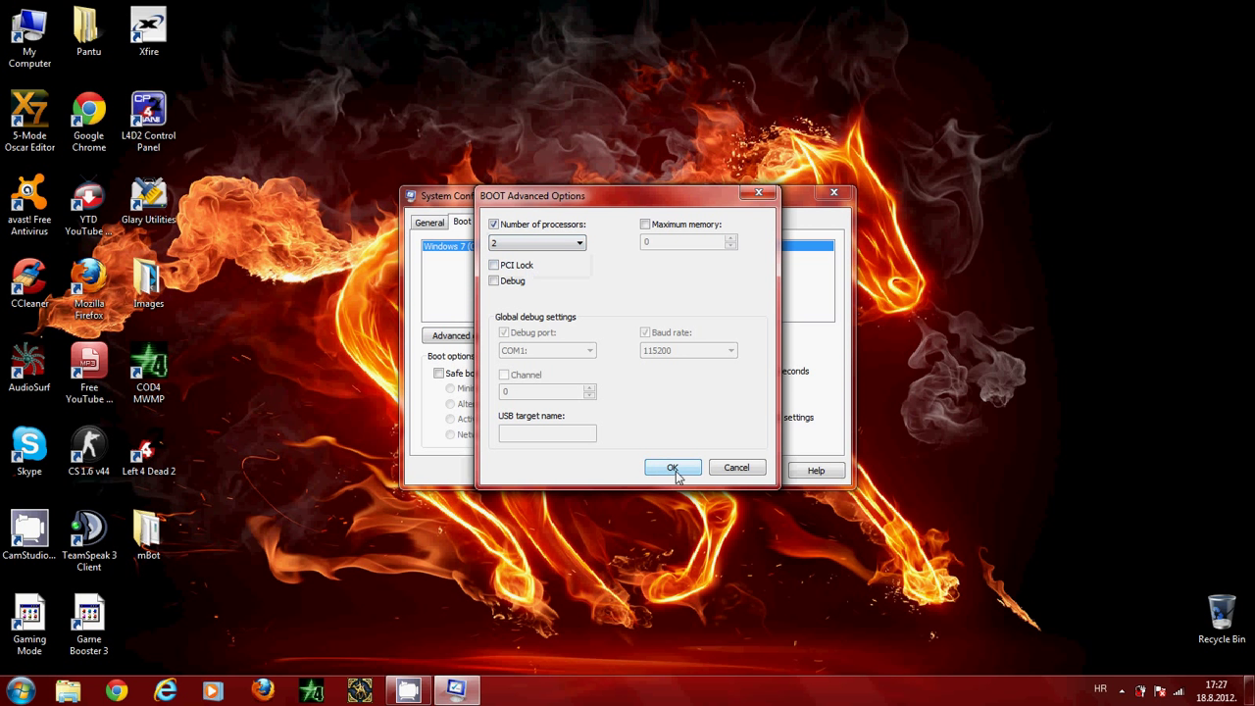
click(672, 467)
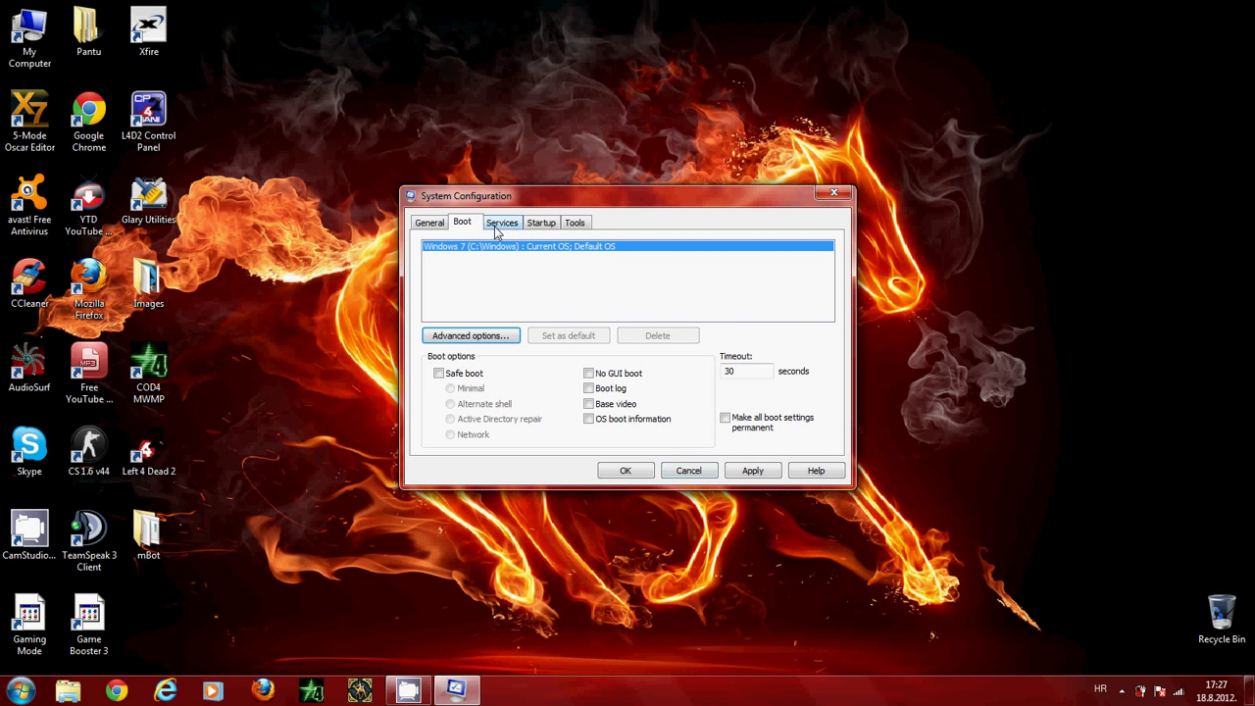
- Hide Microsoft services on the Services tab and toggle the remaining service checkboxes
click(502, 222)
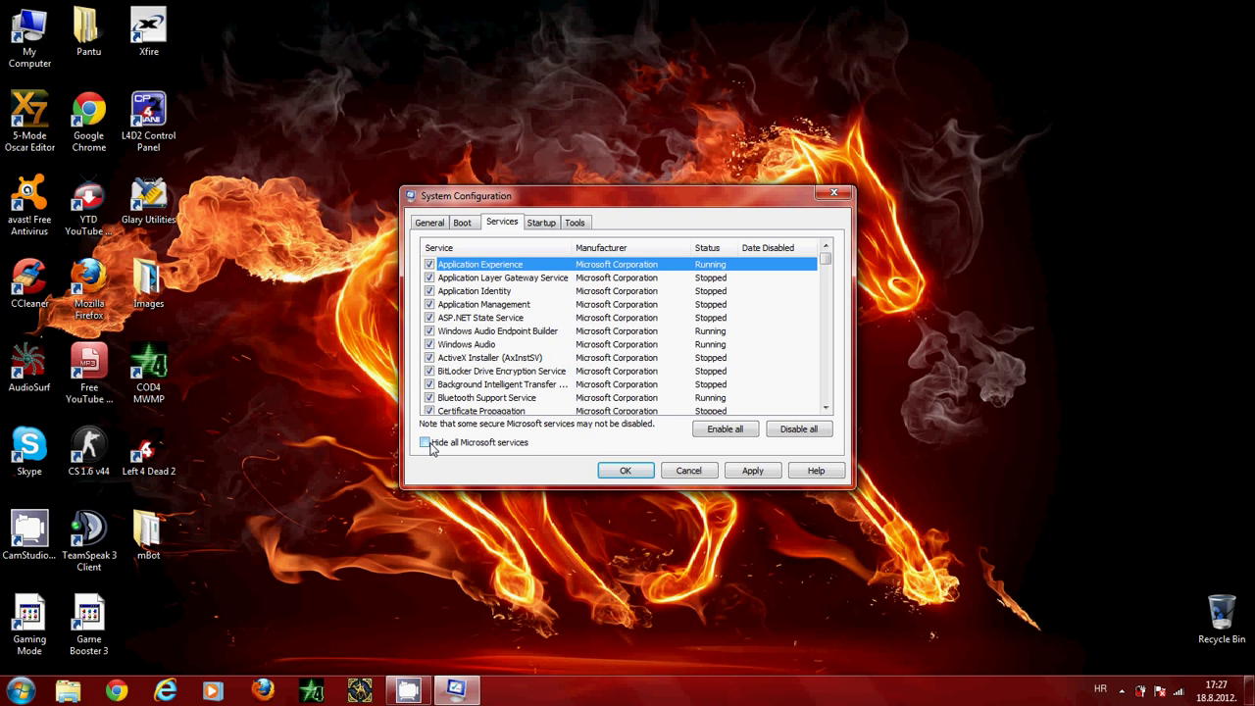
click(426, 443)
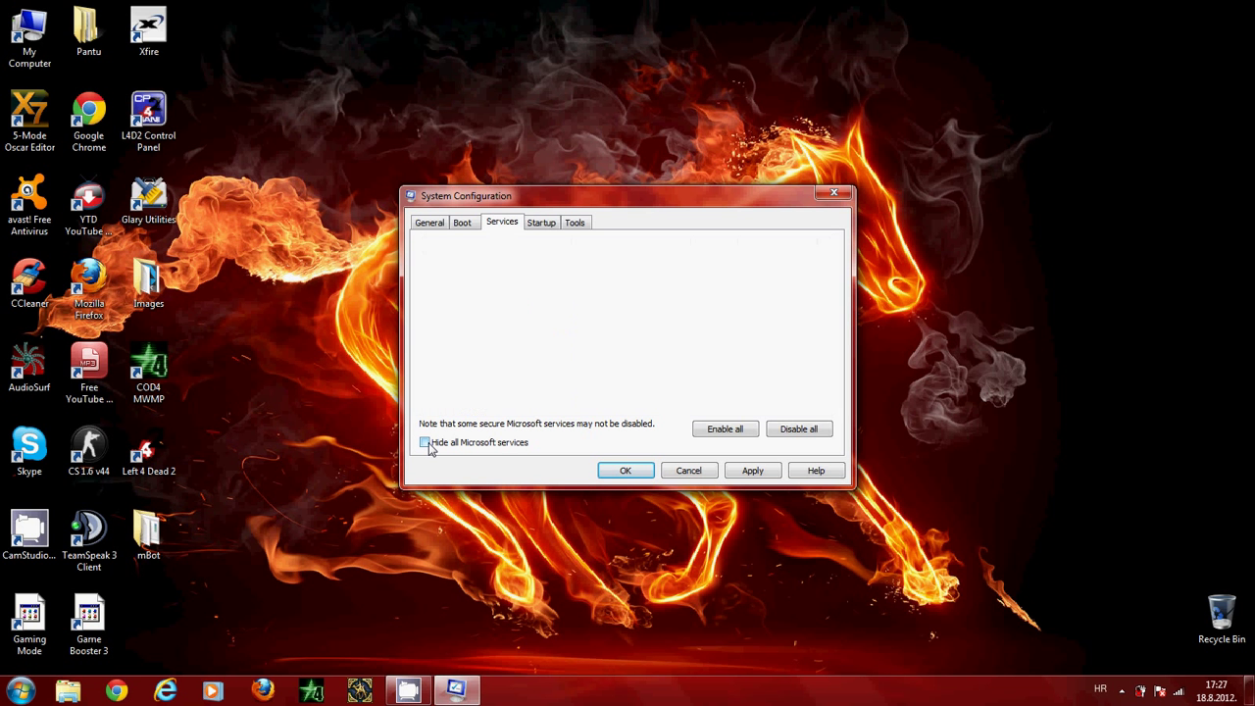
click(424, 443)
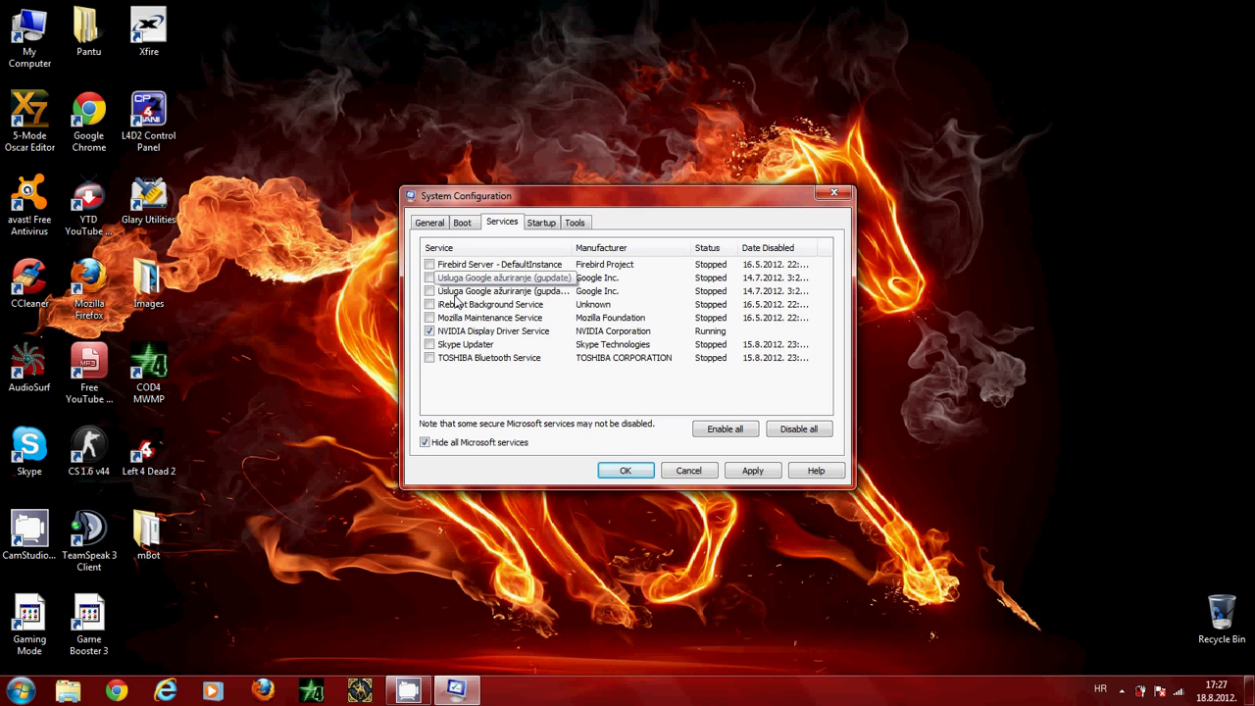
mouse_move(430, 279)
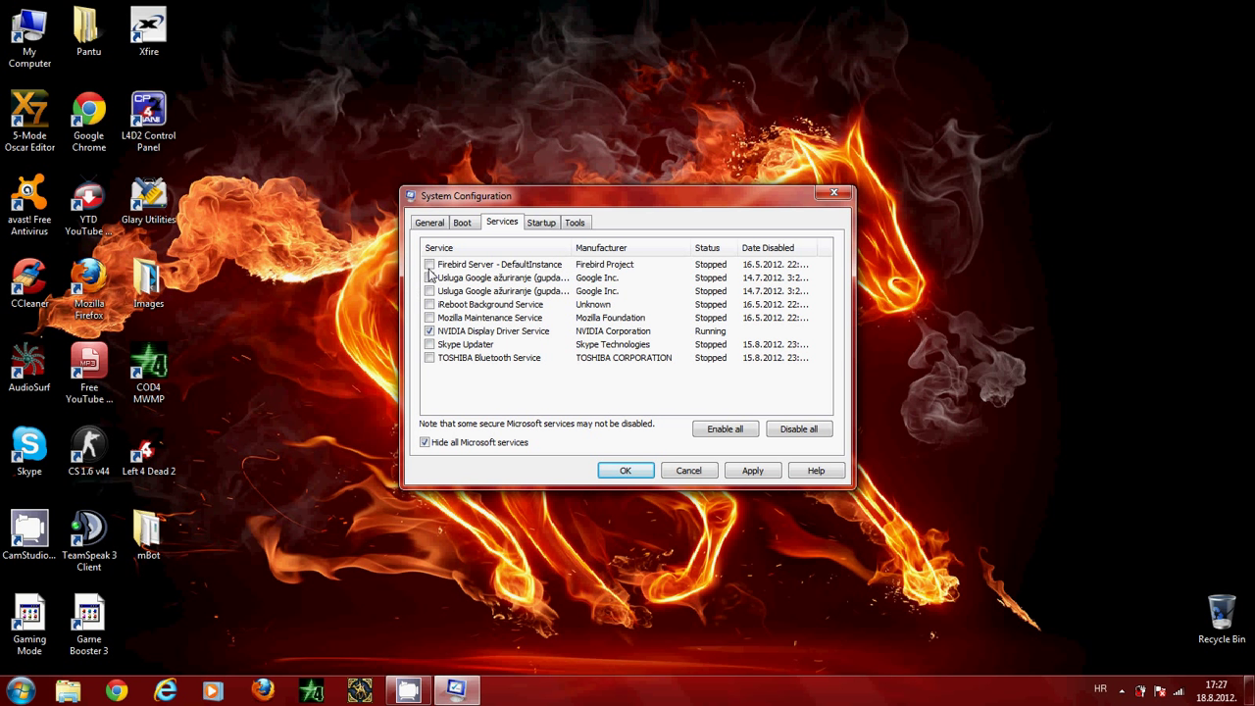
click(428, 263)
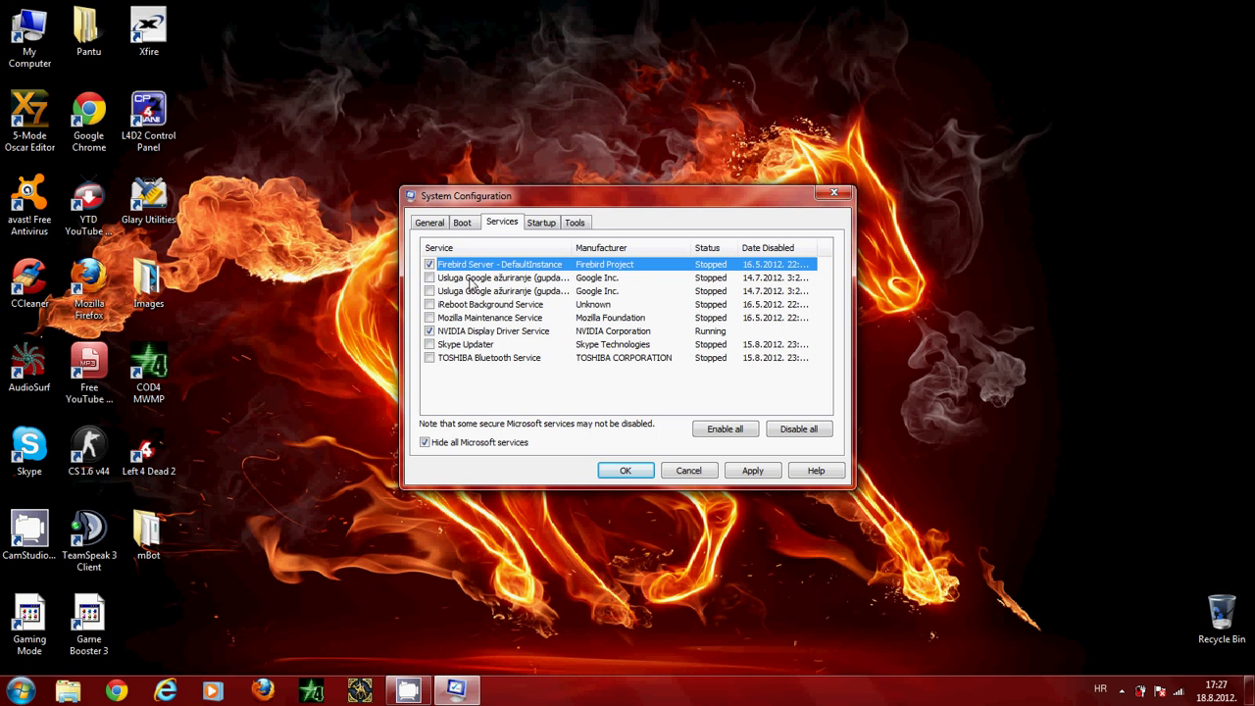
click(427, 263)
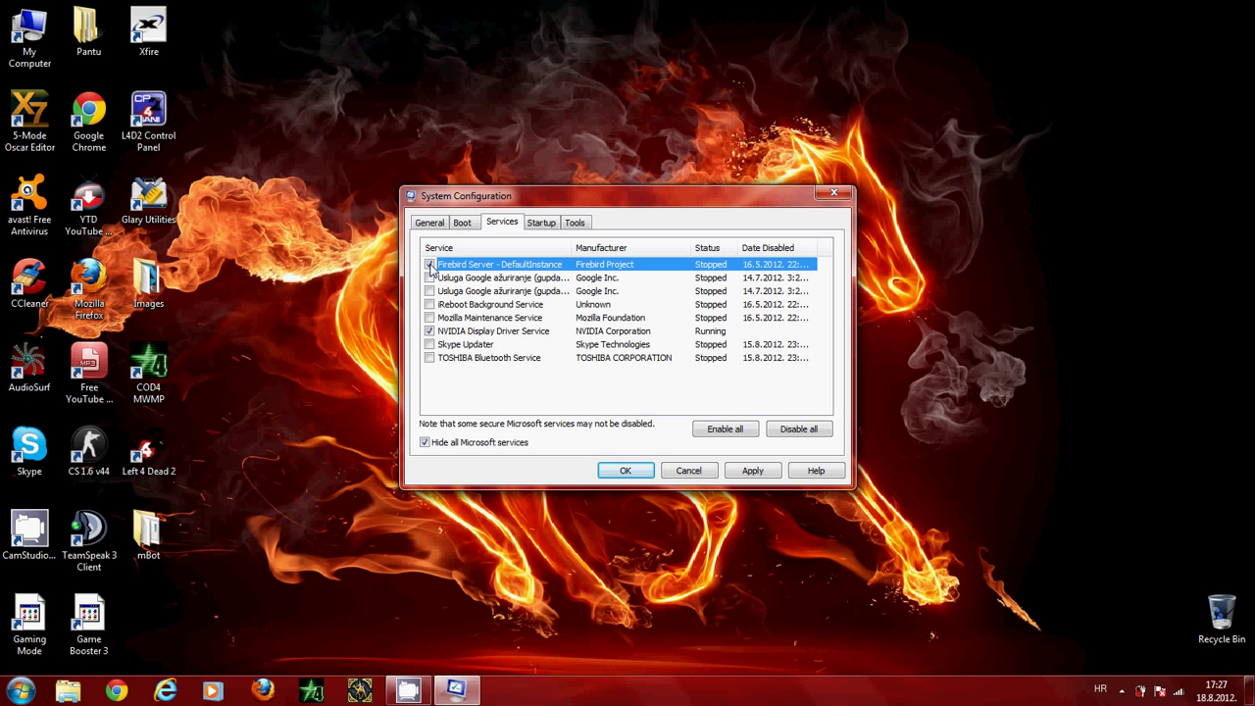
click(430, 265)
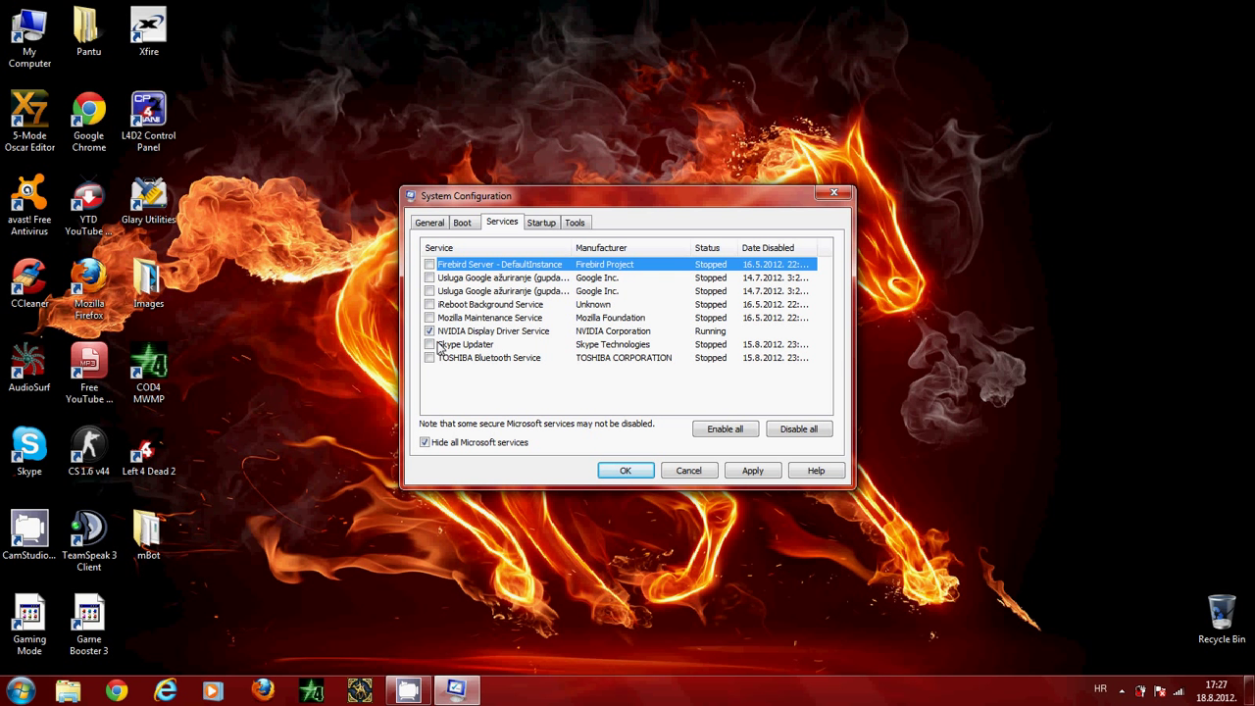
- Leave only the NVIDIA Display Driver Service enabled among the non-Microsoft services
click(430, 330)
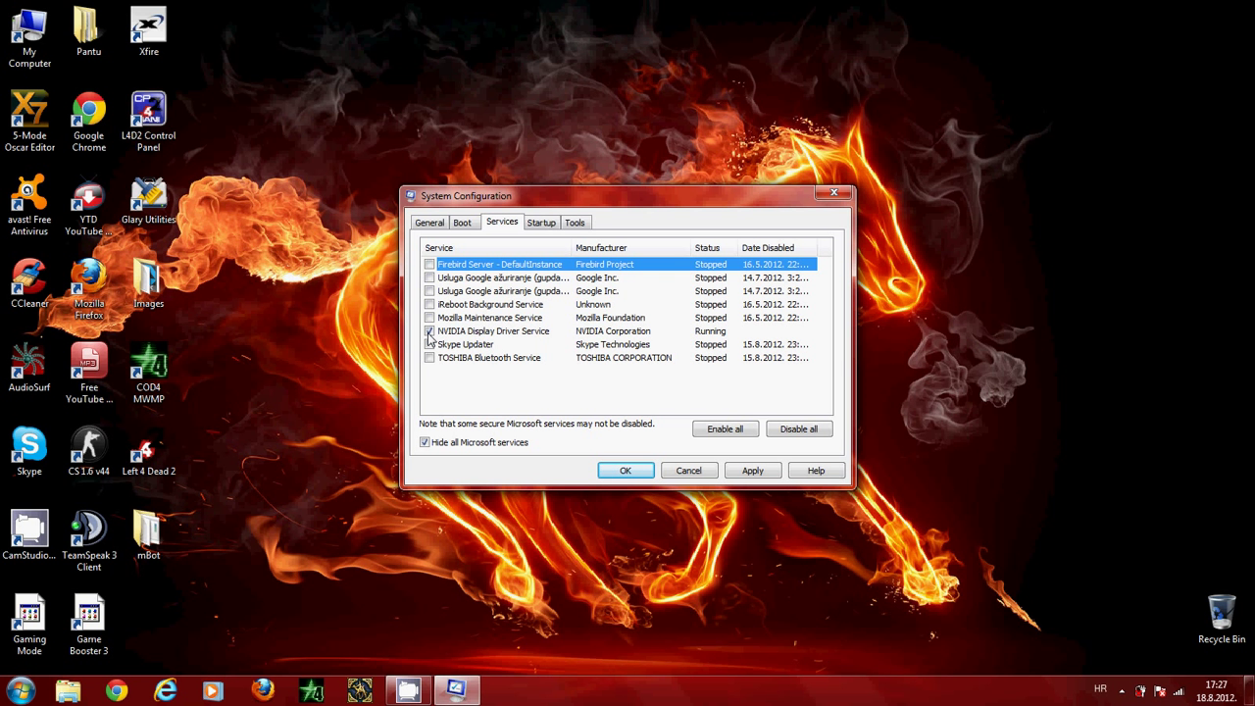
click(430, 329)
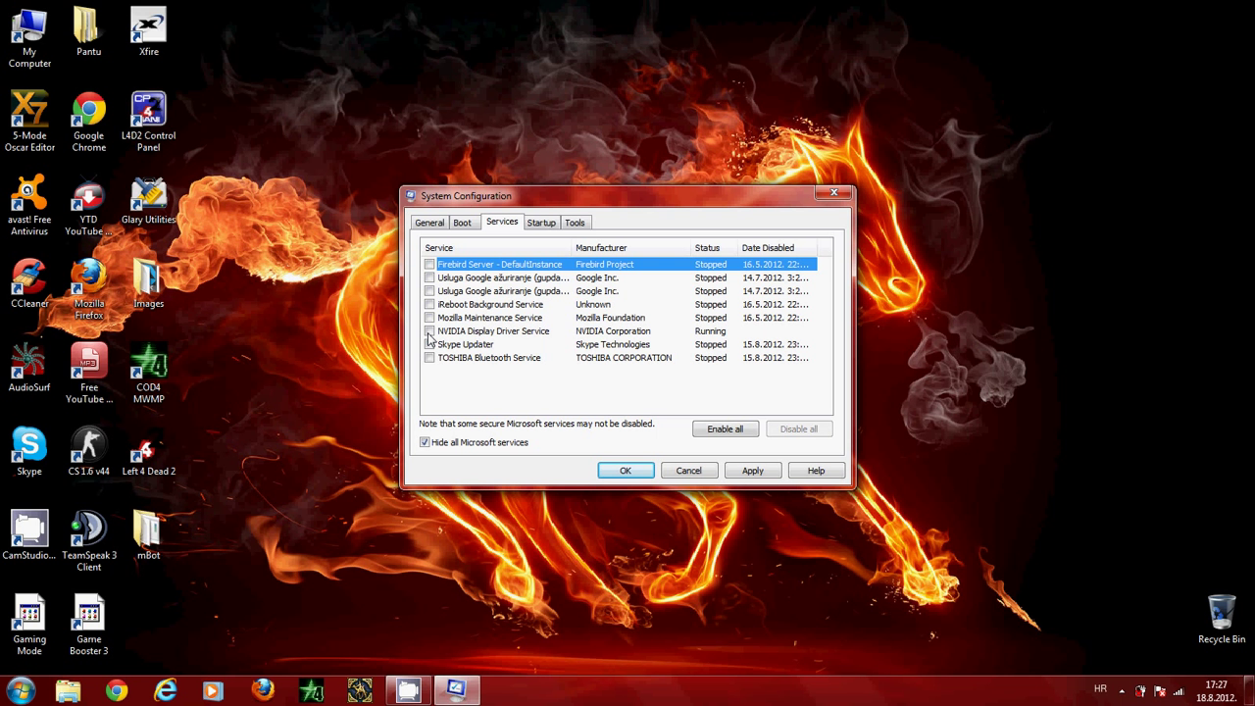
click(430, 332)
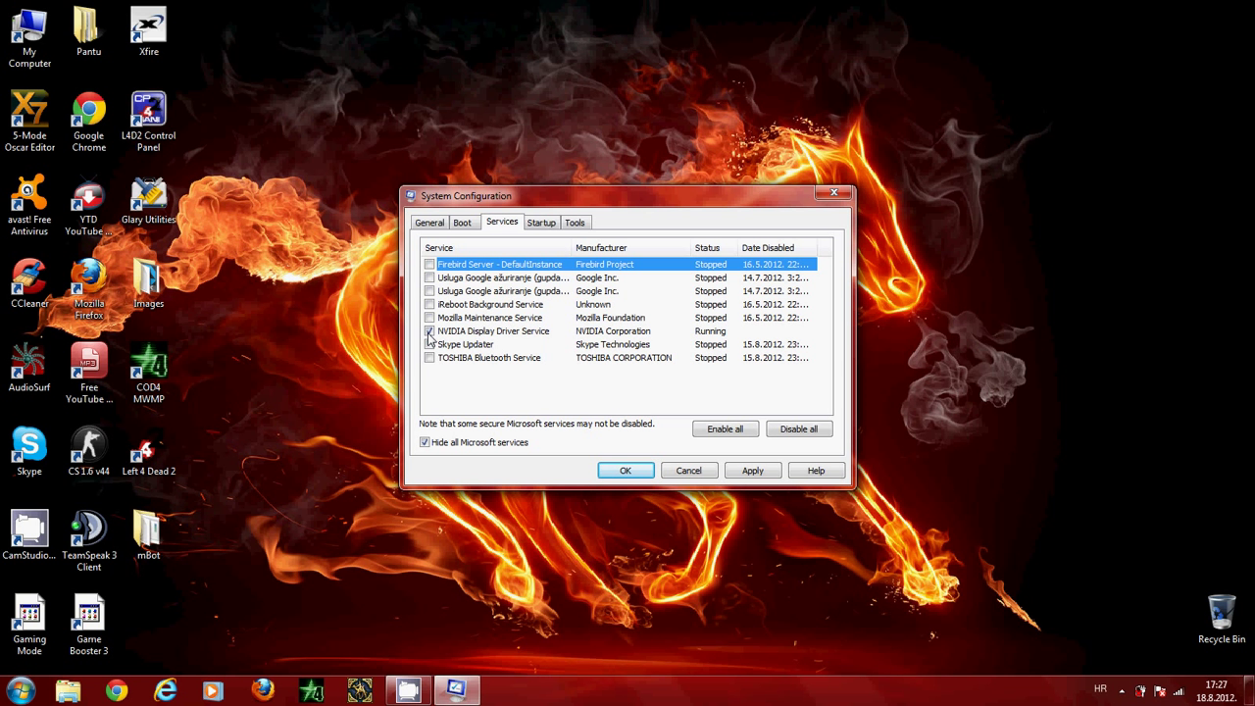
click(428, 331)
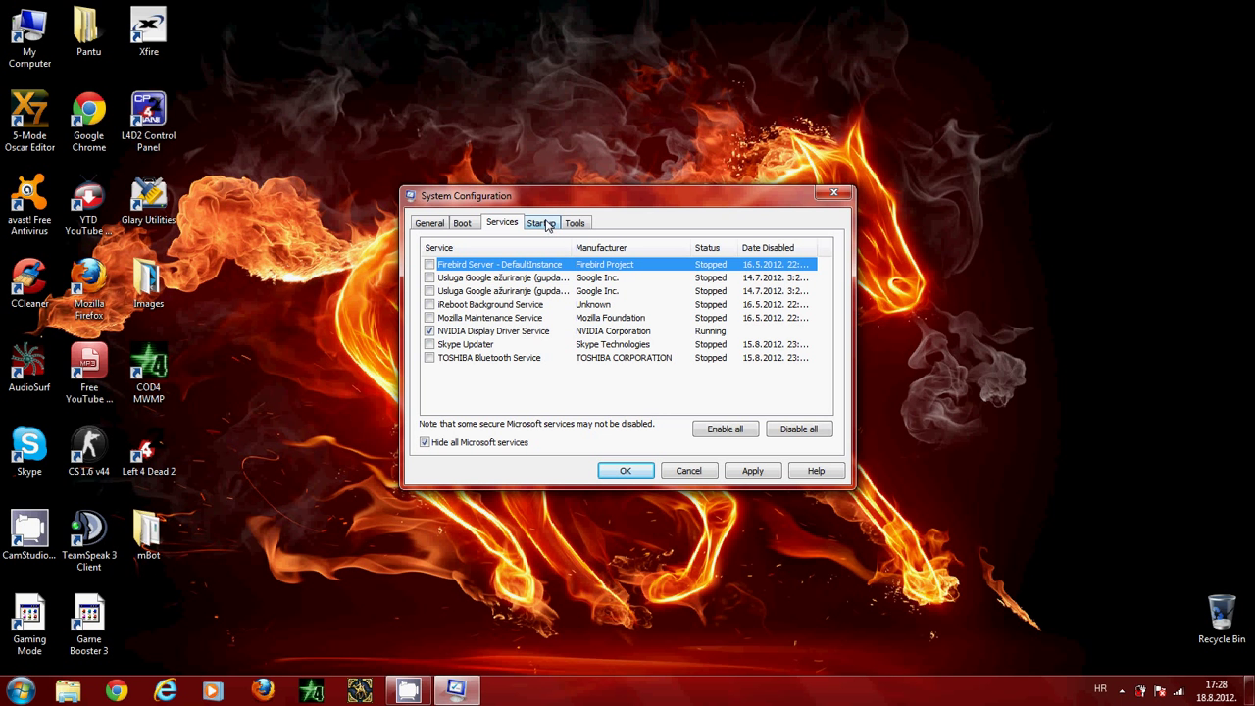
- Adjust startup items, apply the changes and close System Configuration
click(542, 222)
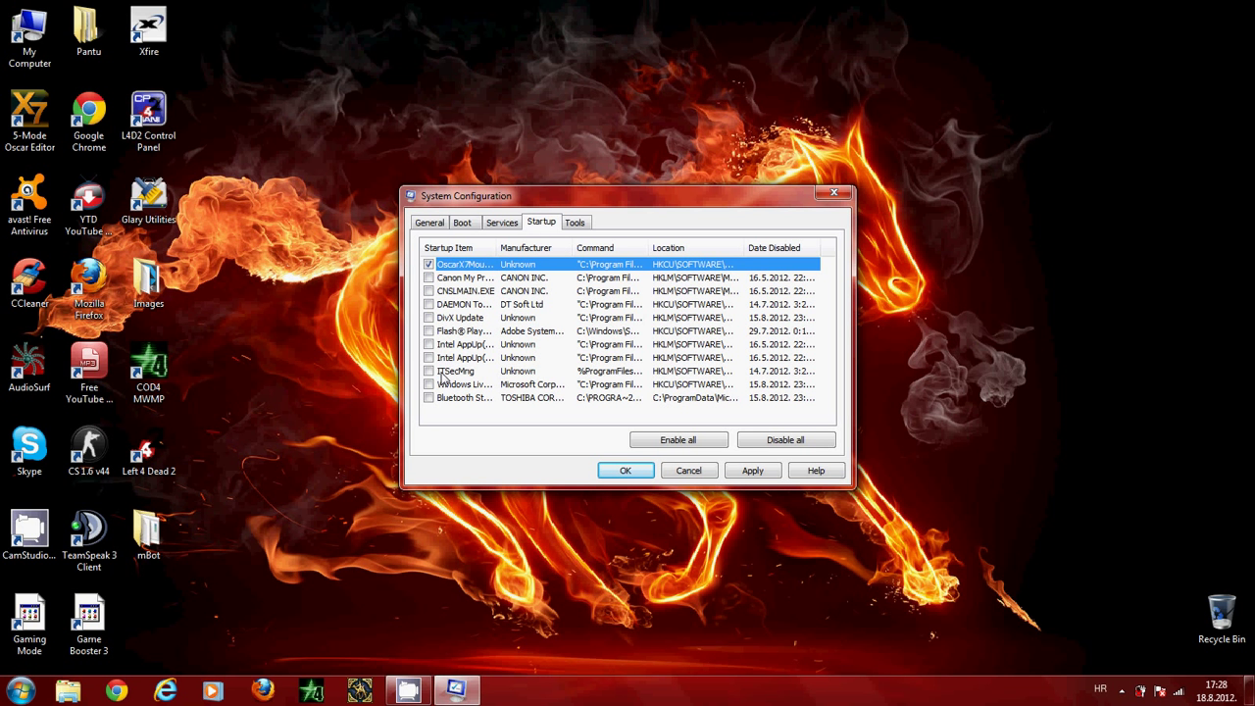
click(428, 305)
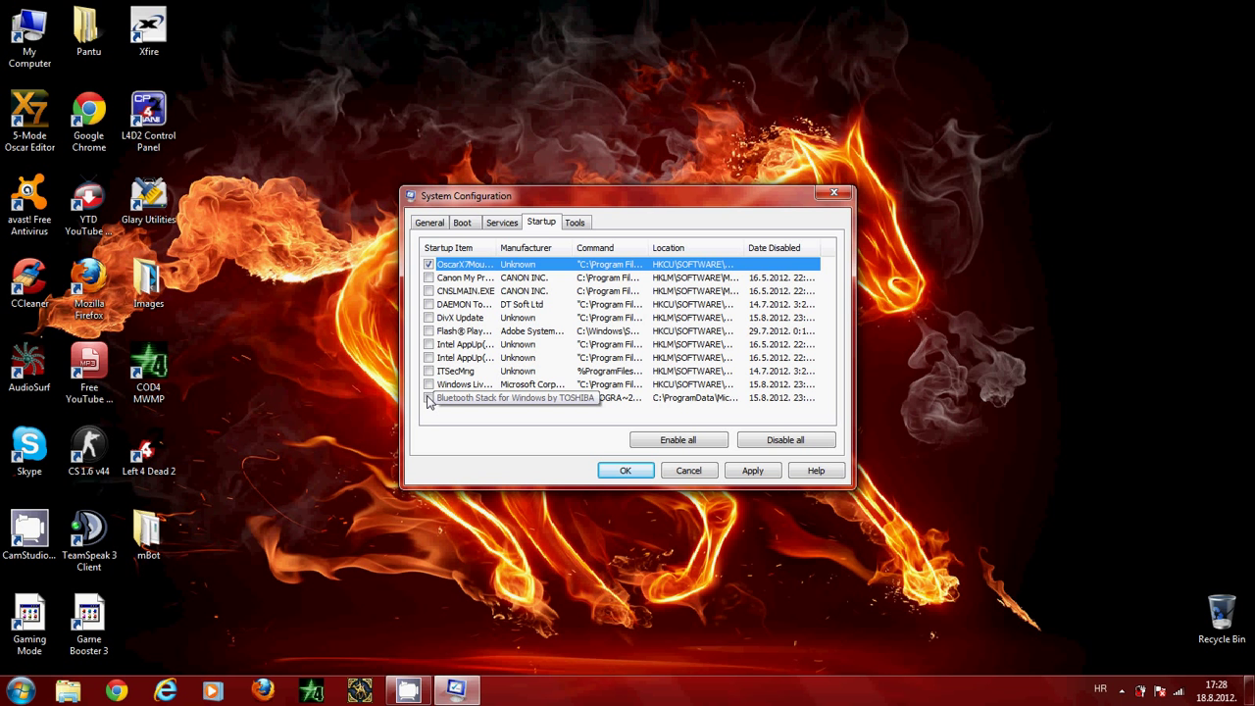
click(428, 398)
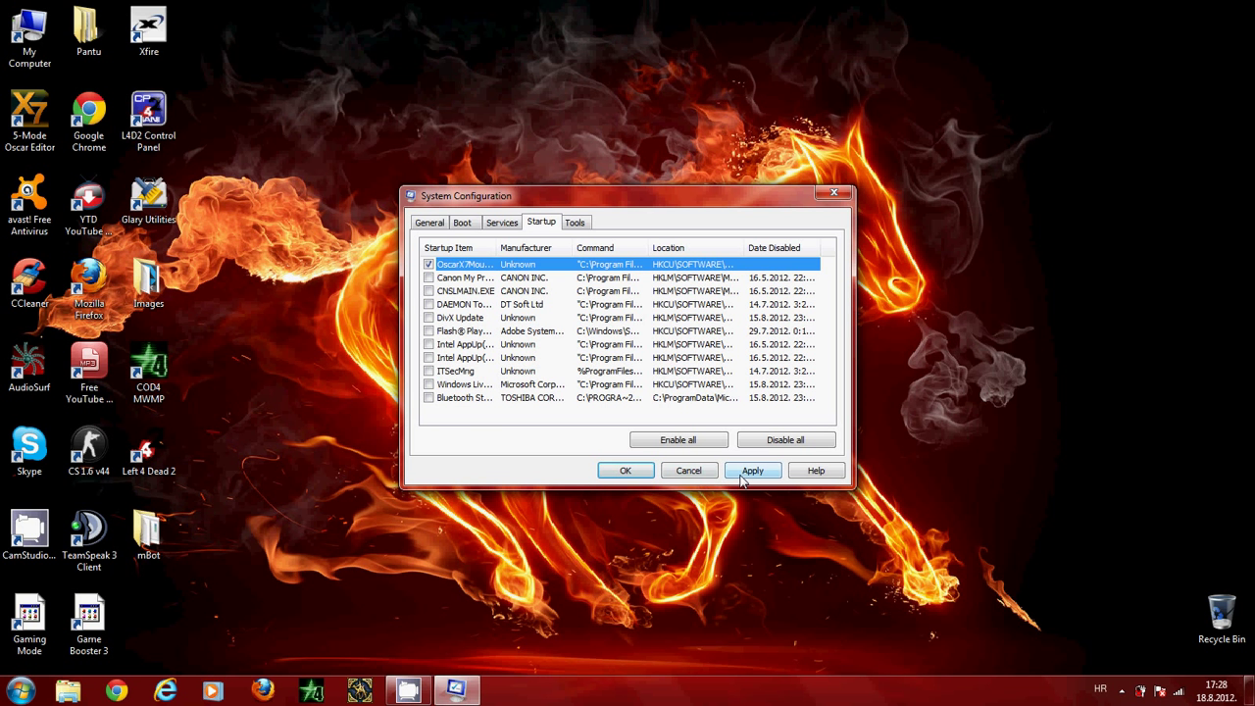
click(754, 471)
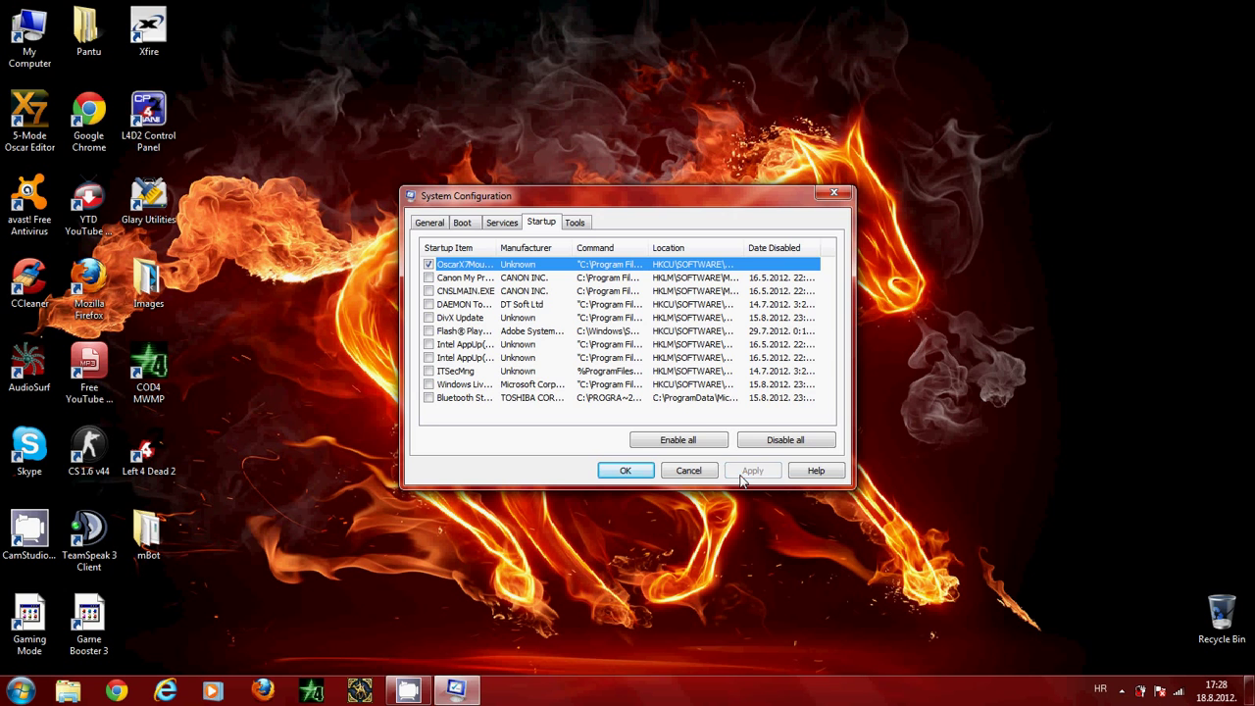
click(623, 471)
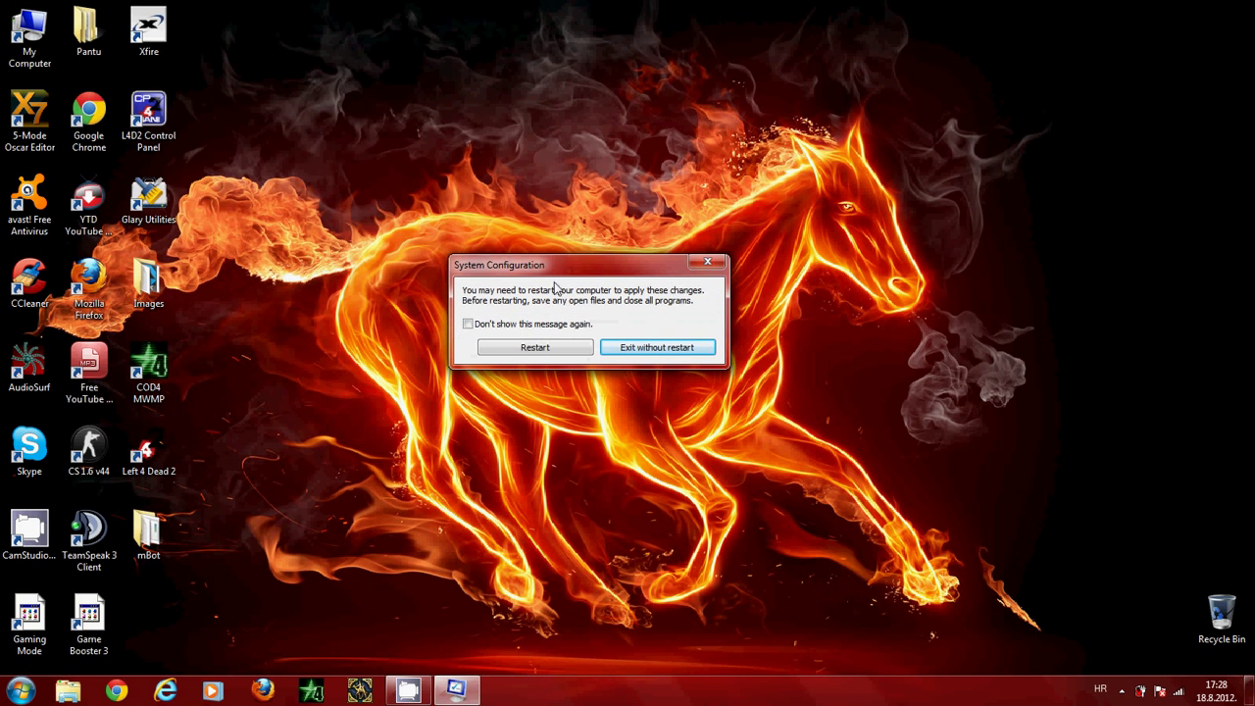
mouse_move(698, 273)
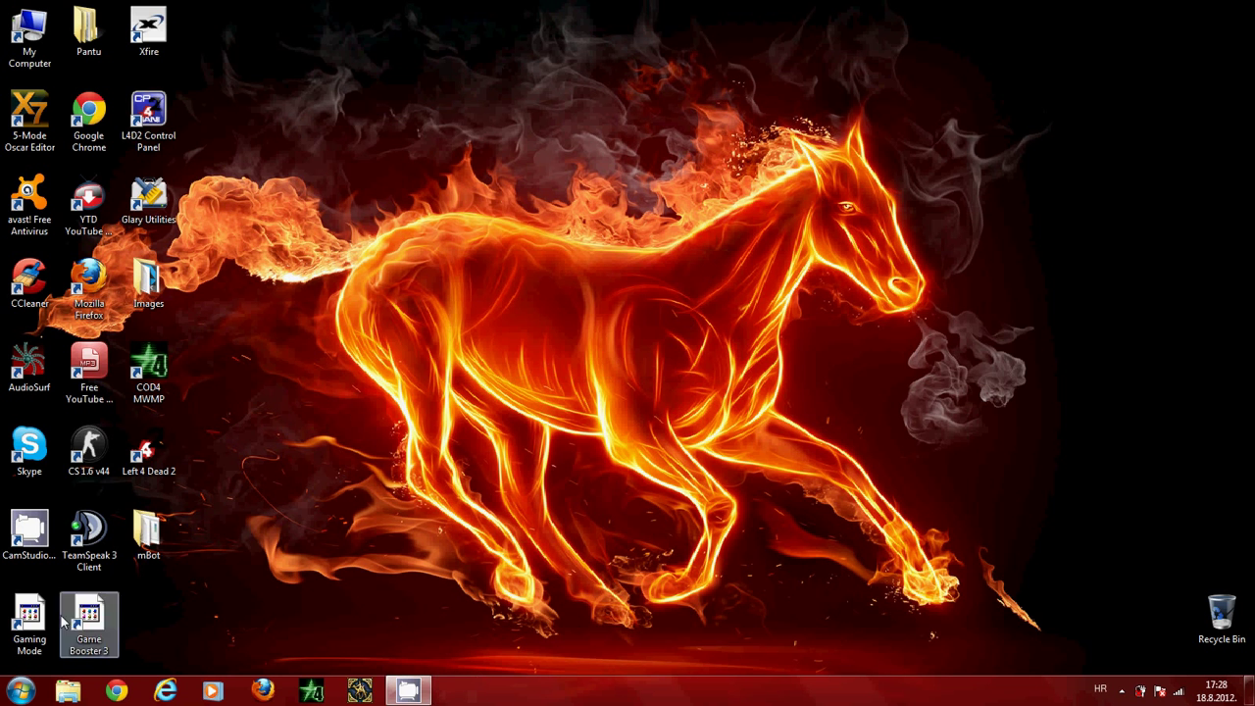
- Search 'disk' from the Start menu to find Disk Defragmenter
click(12, 688)
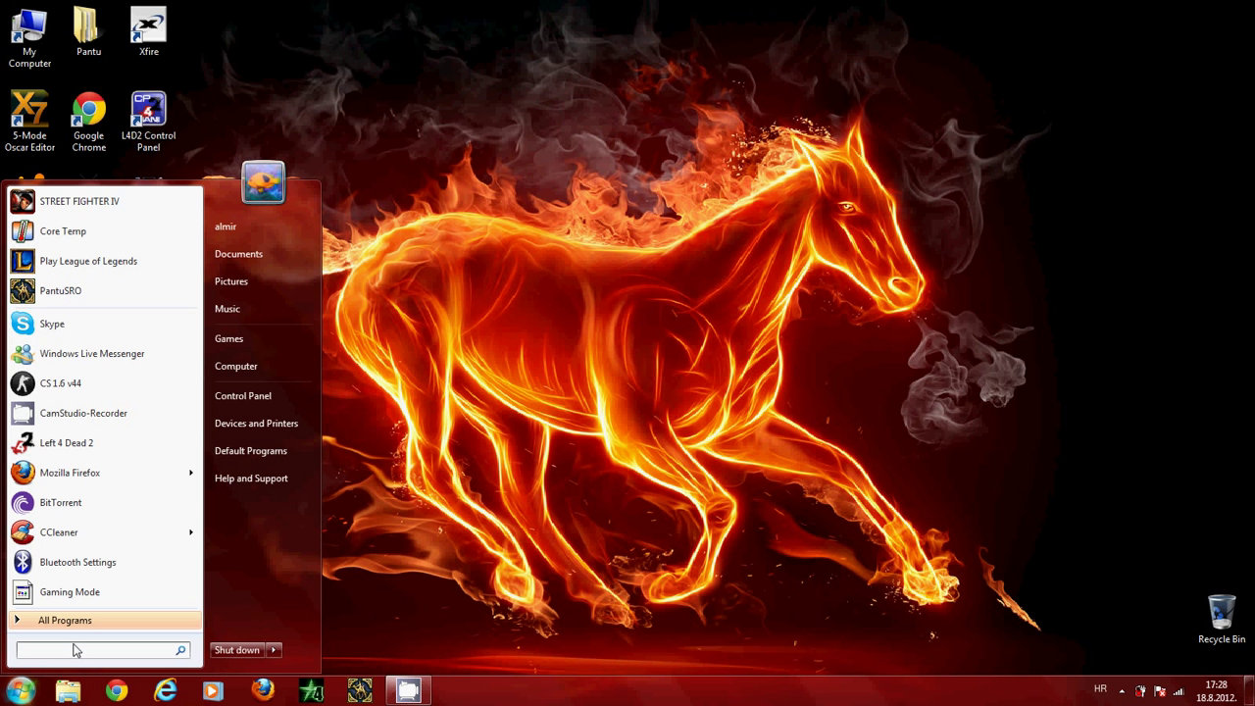
text(disk)
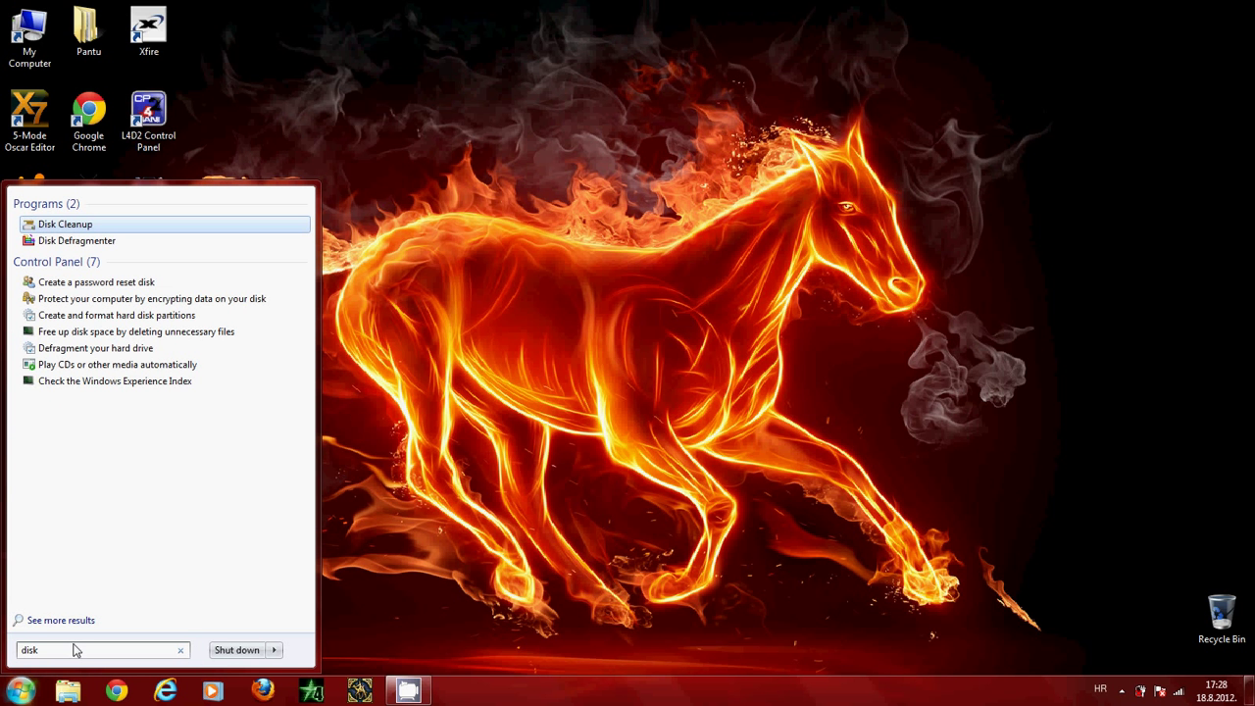
mouse_move(77, 240)
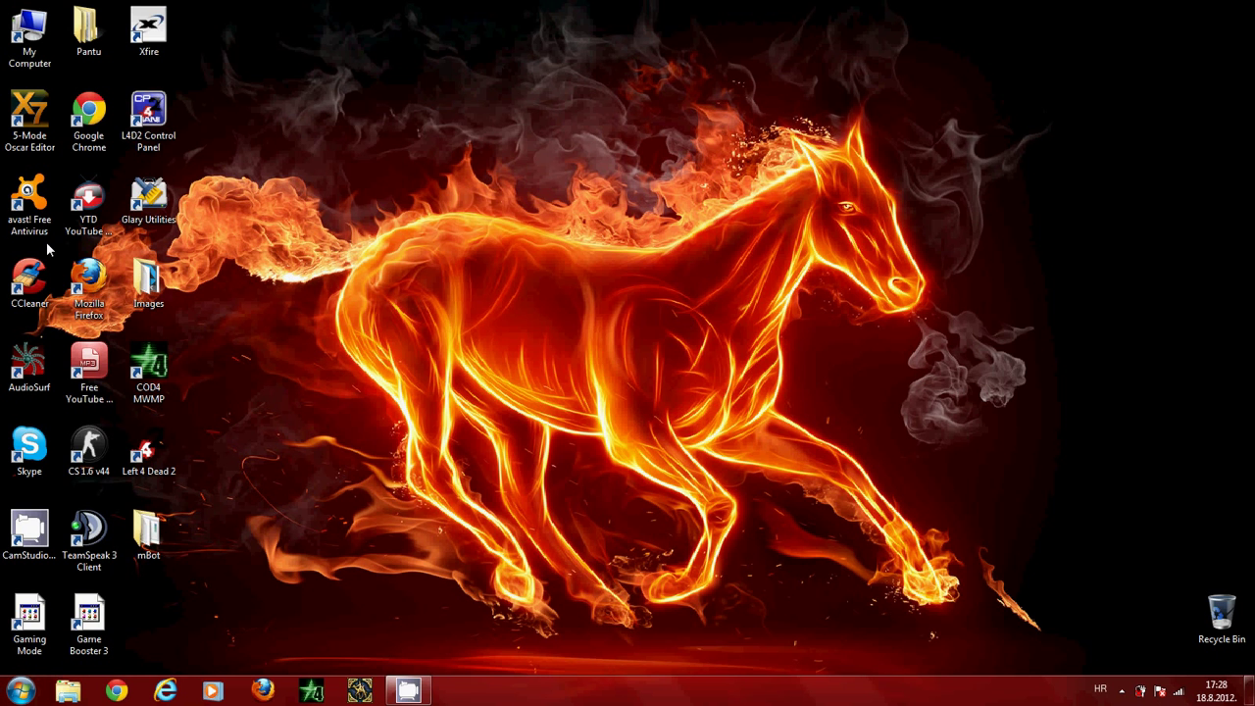
- Launch Disk Defragmenter and analyze drive C: for fragmentation
click(455, 691)
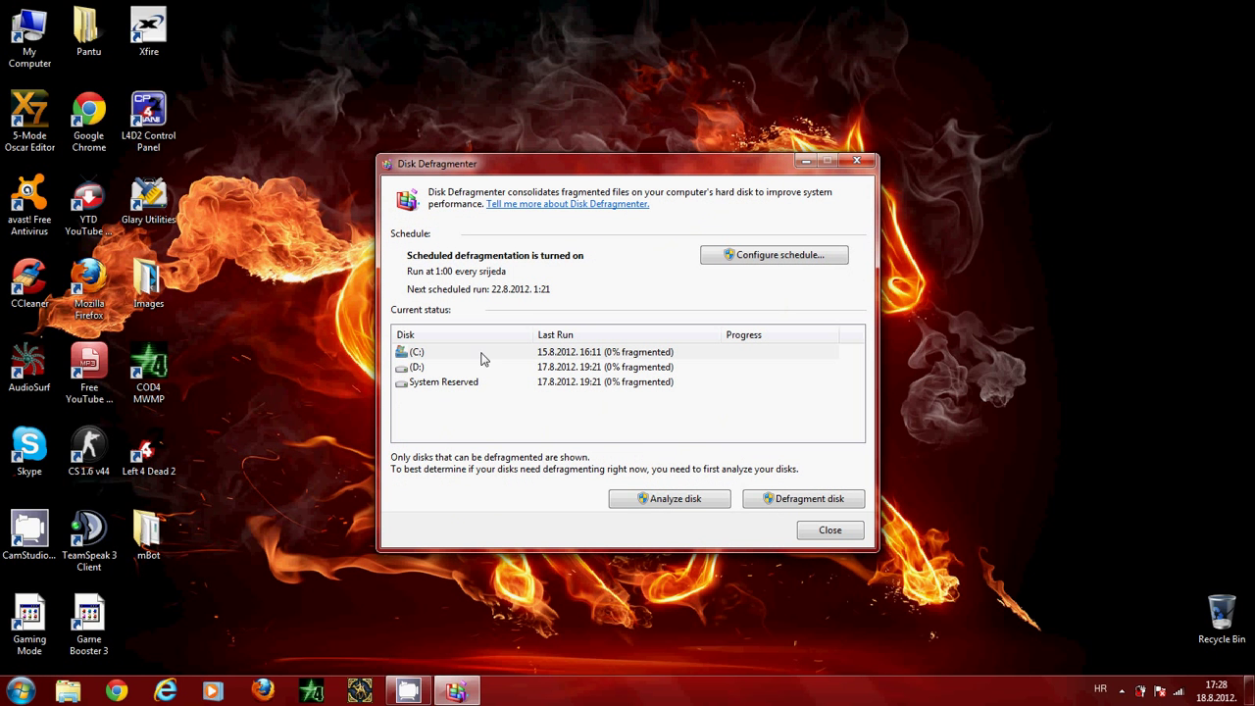
mouse_move(530, 357)
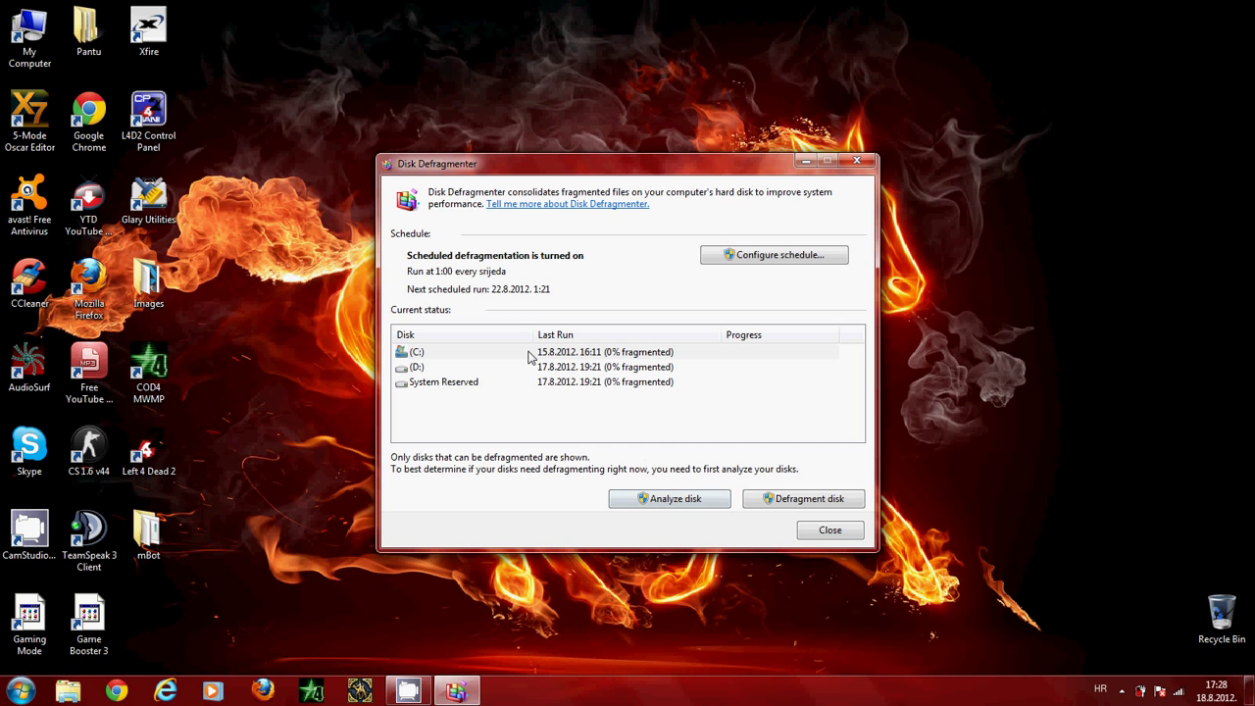
click(422, 351)
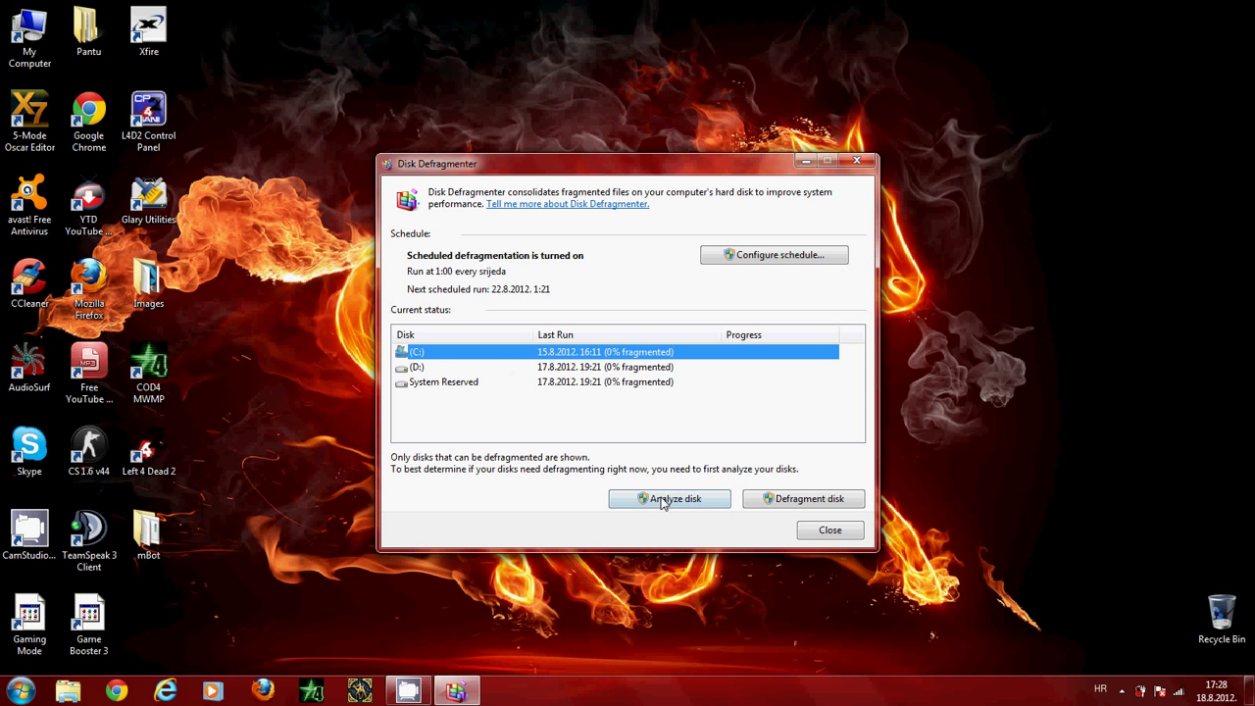
mouse_move(679, 510)
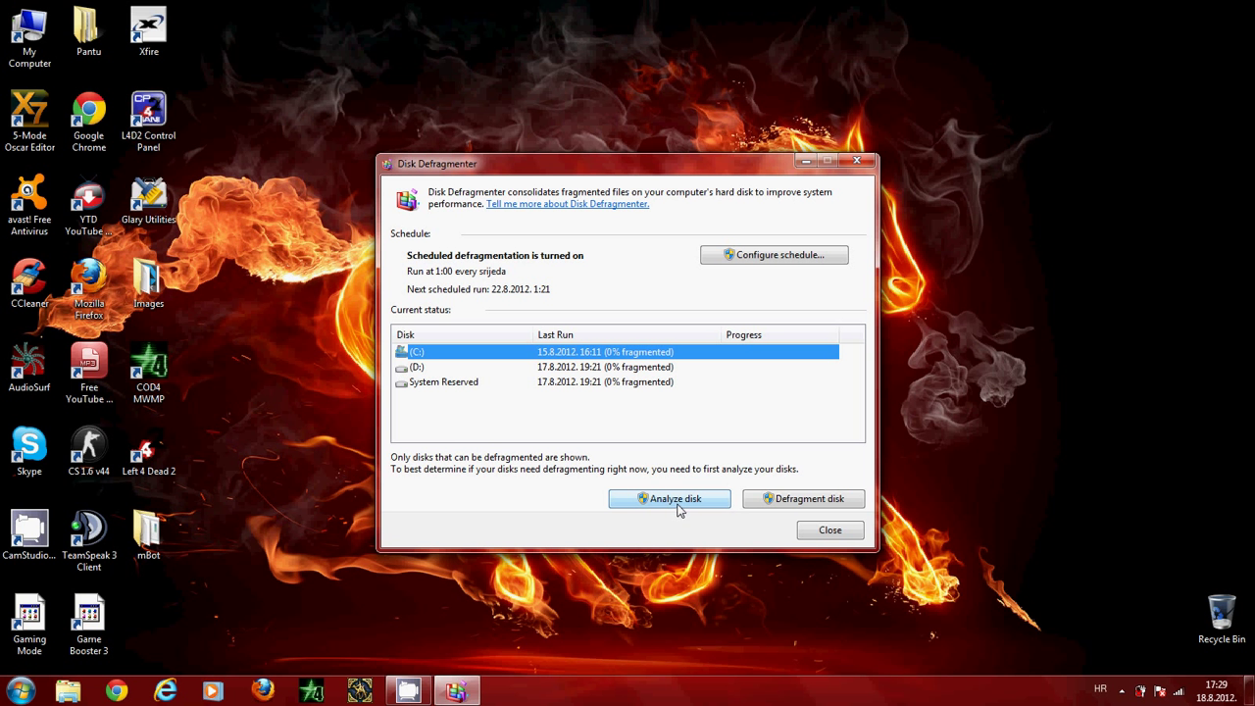
mouse_move(475, 357)
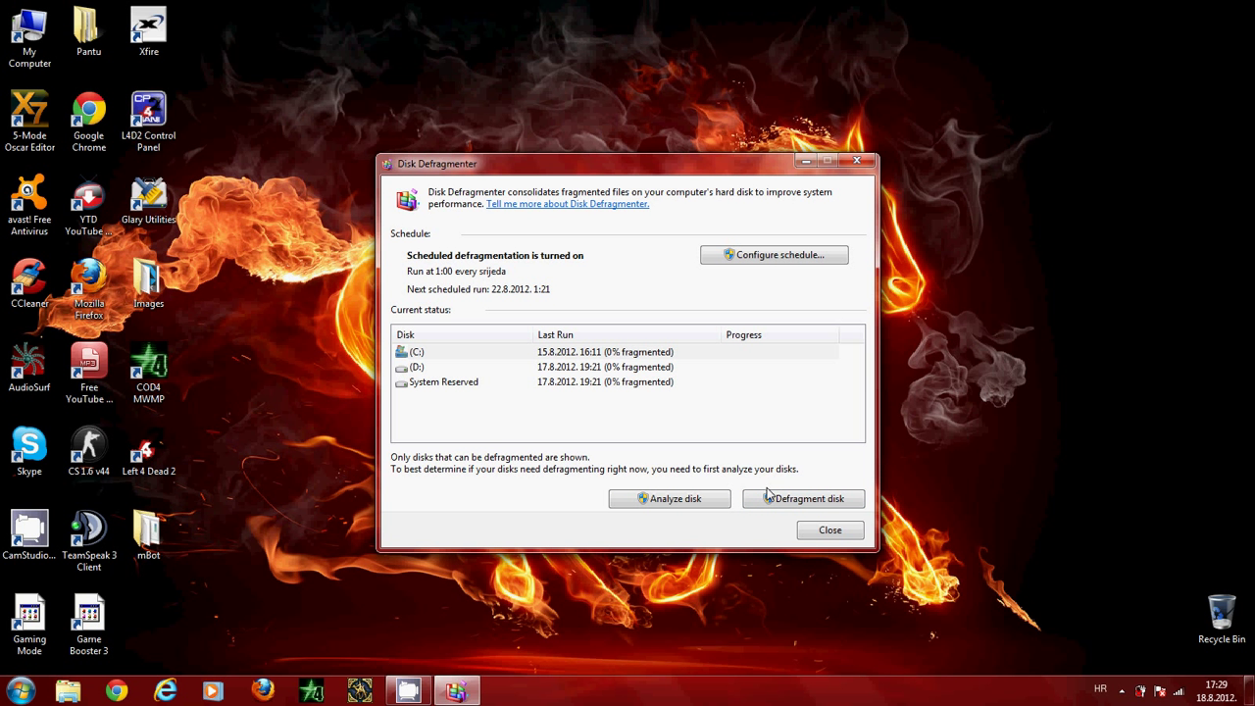
click(481, 351)
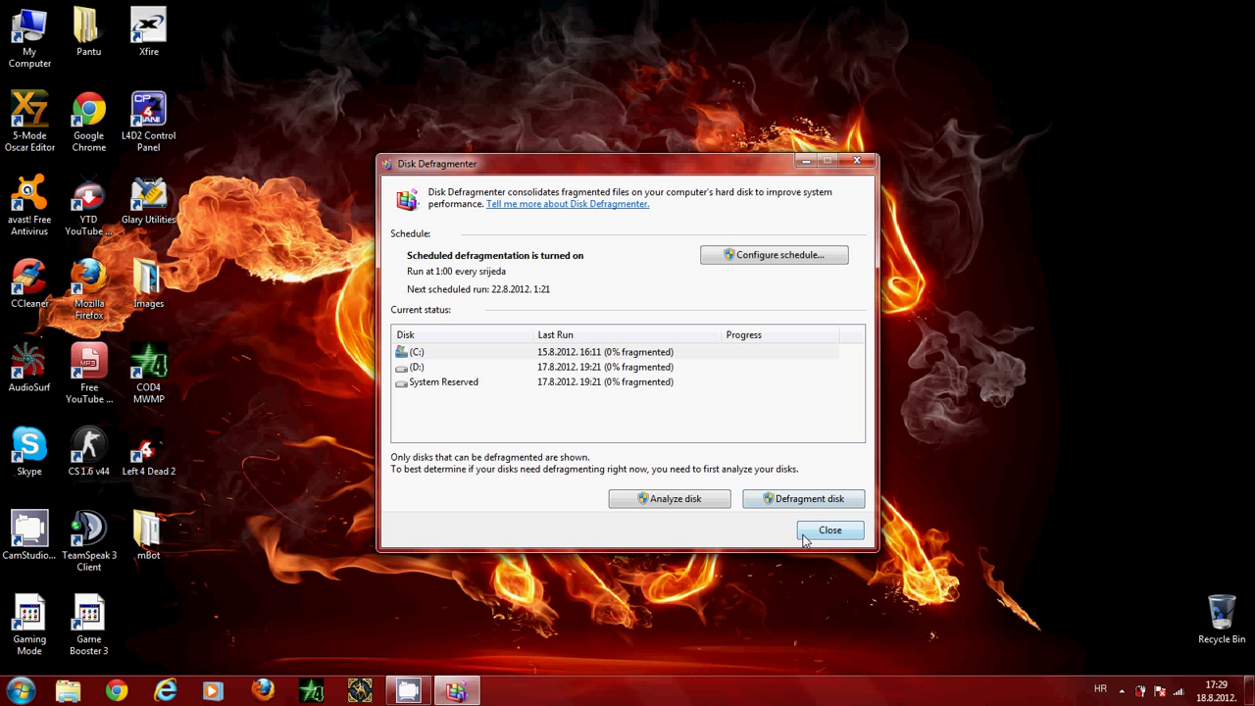
mouse_move(809, 533)
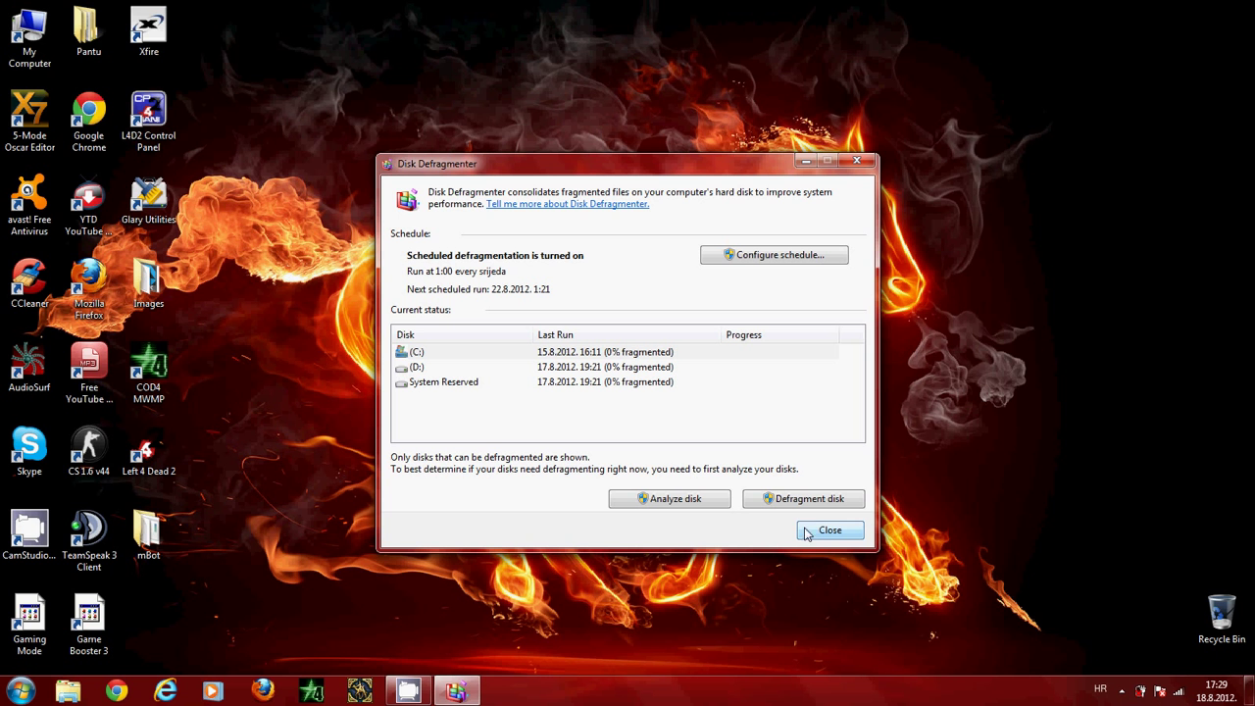
mouse_move(803, 467)
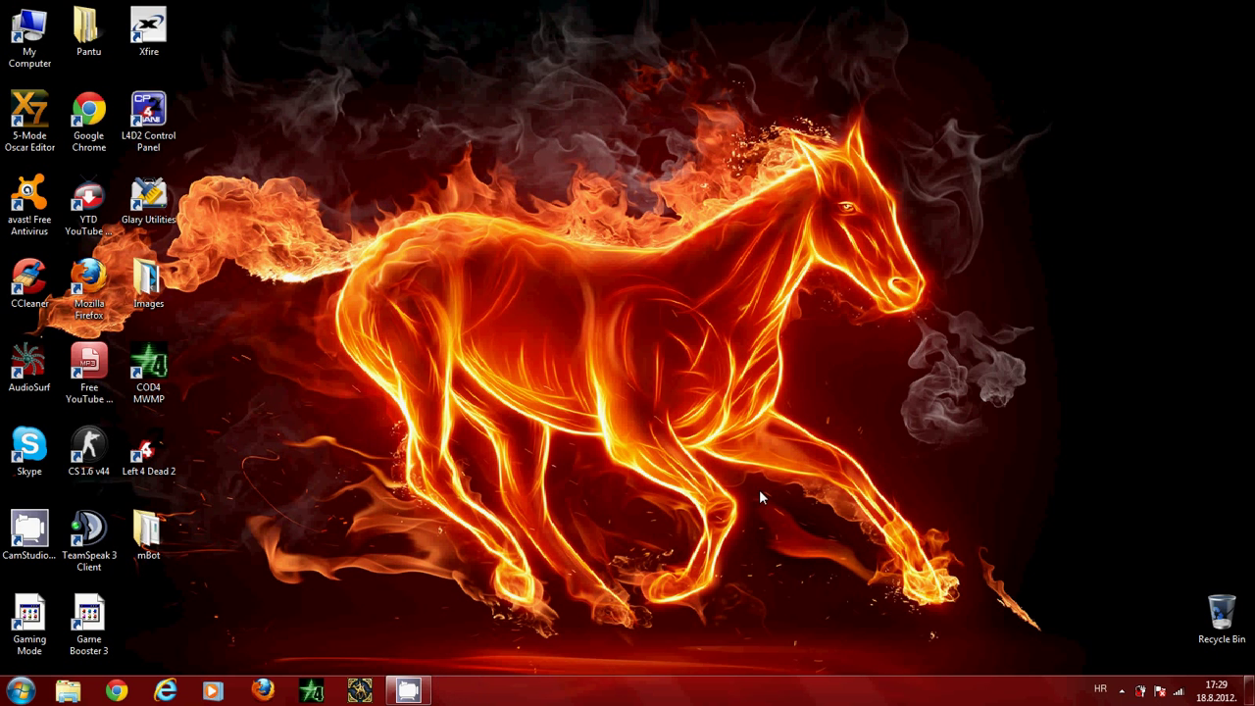
mouse_move(538, 296)
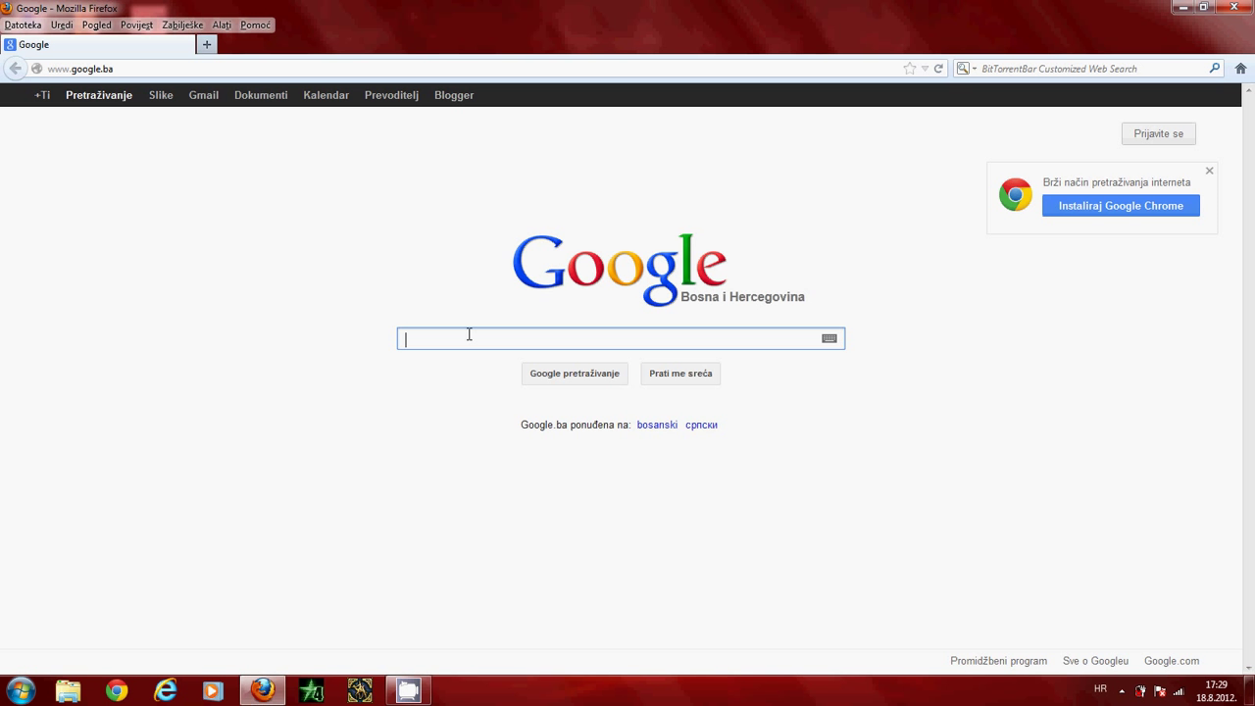
- Search Google for 'CCleaner free' and open the CNET Download.com result
text(C)
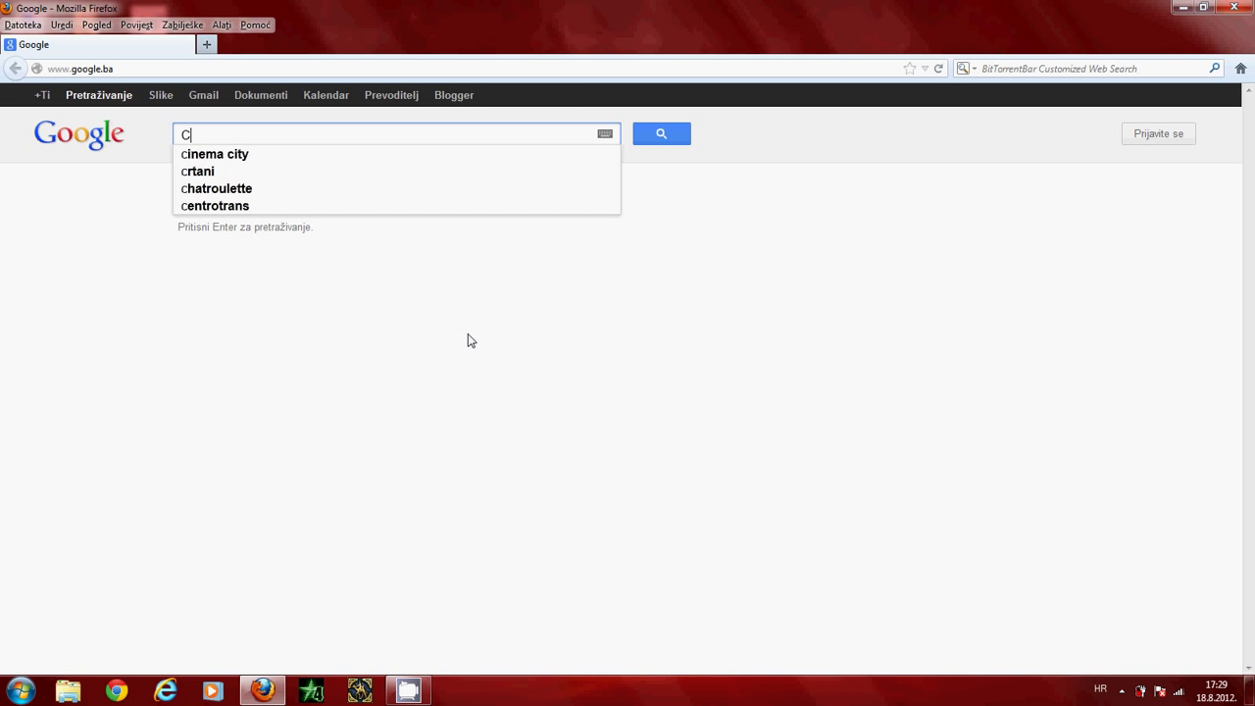
text(Cleaner)
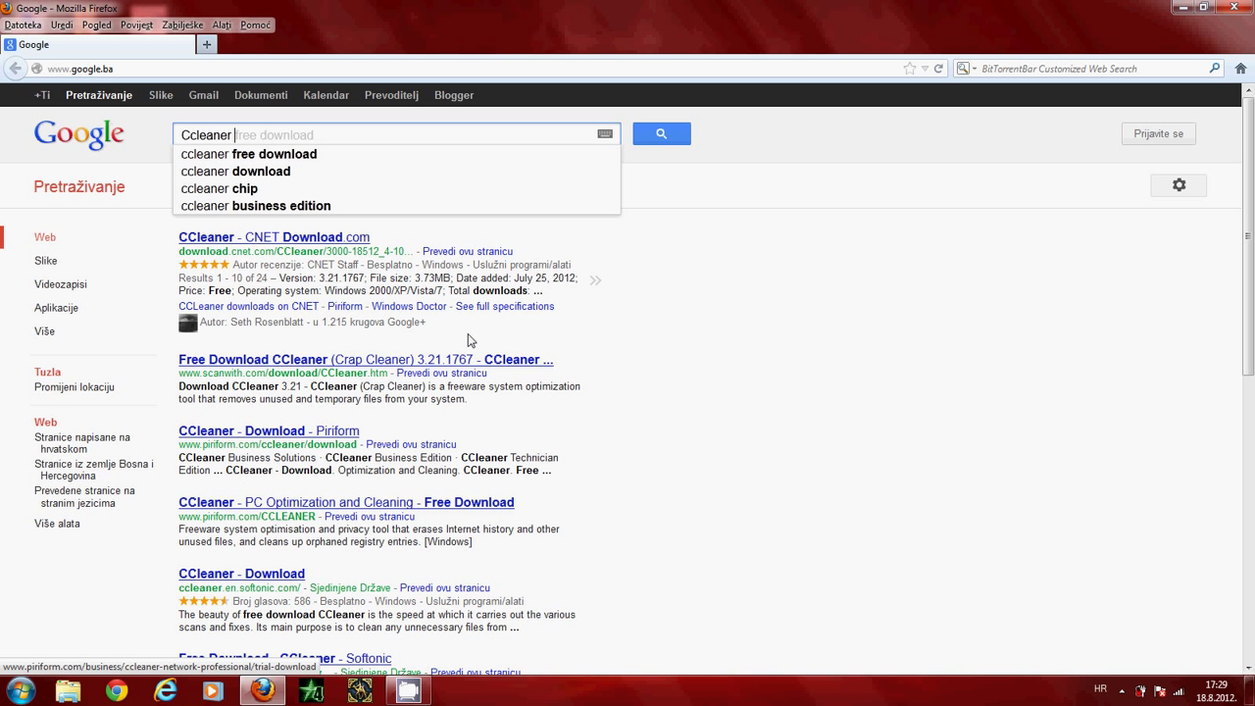
text(free download)
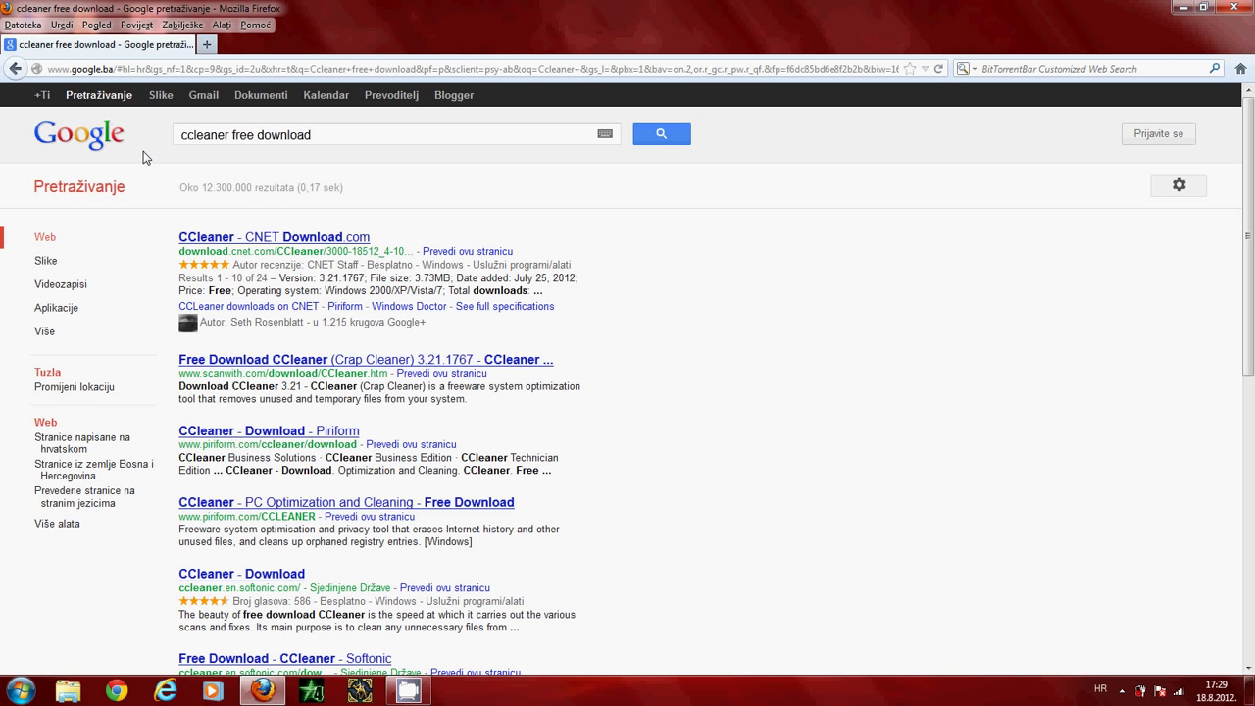
mouse_move(208, 243)
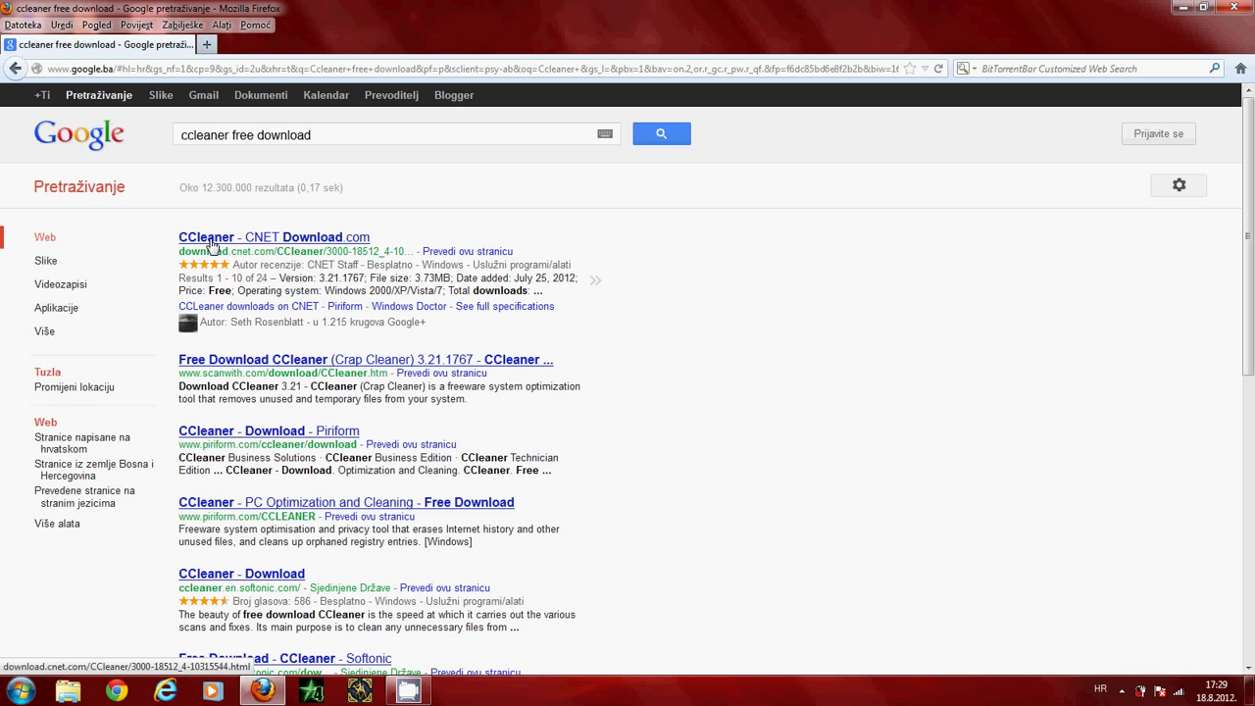
mouse_move(271, 243)
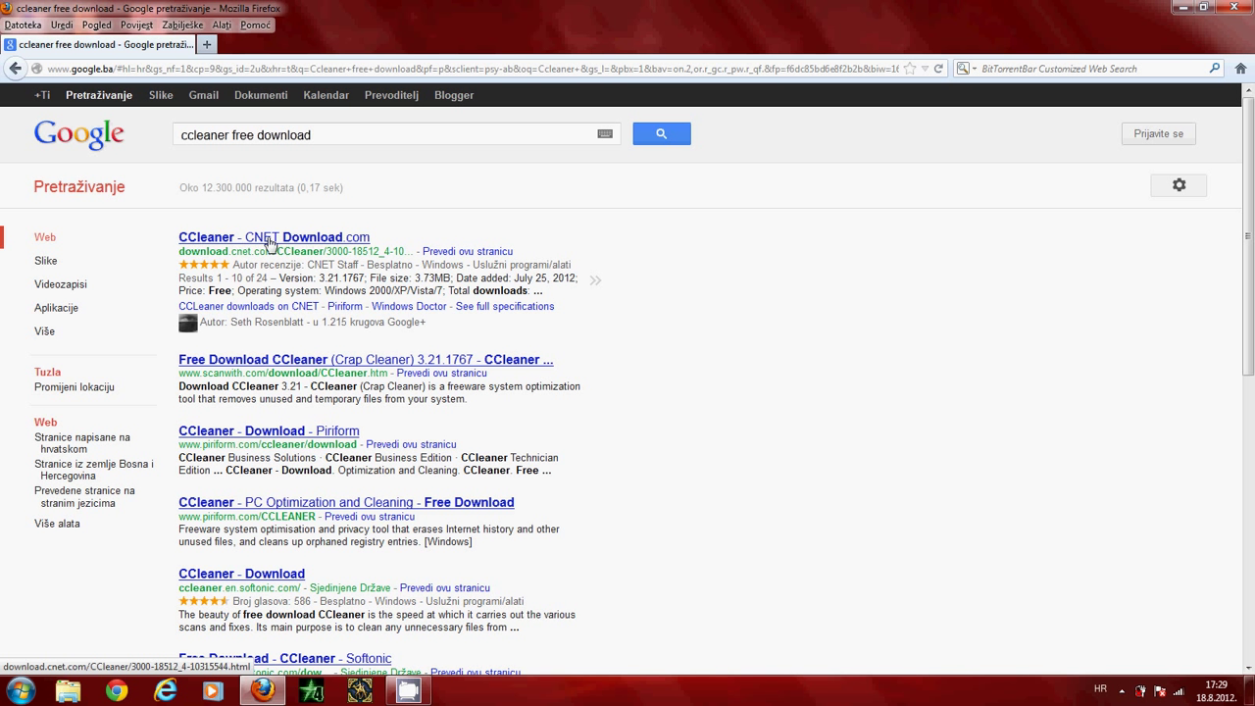
double_click(311, 236)
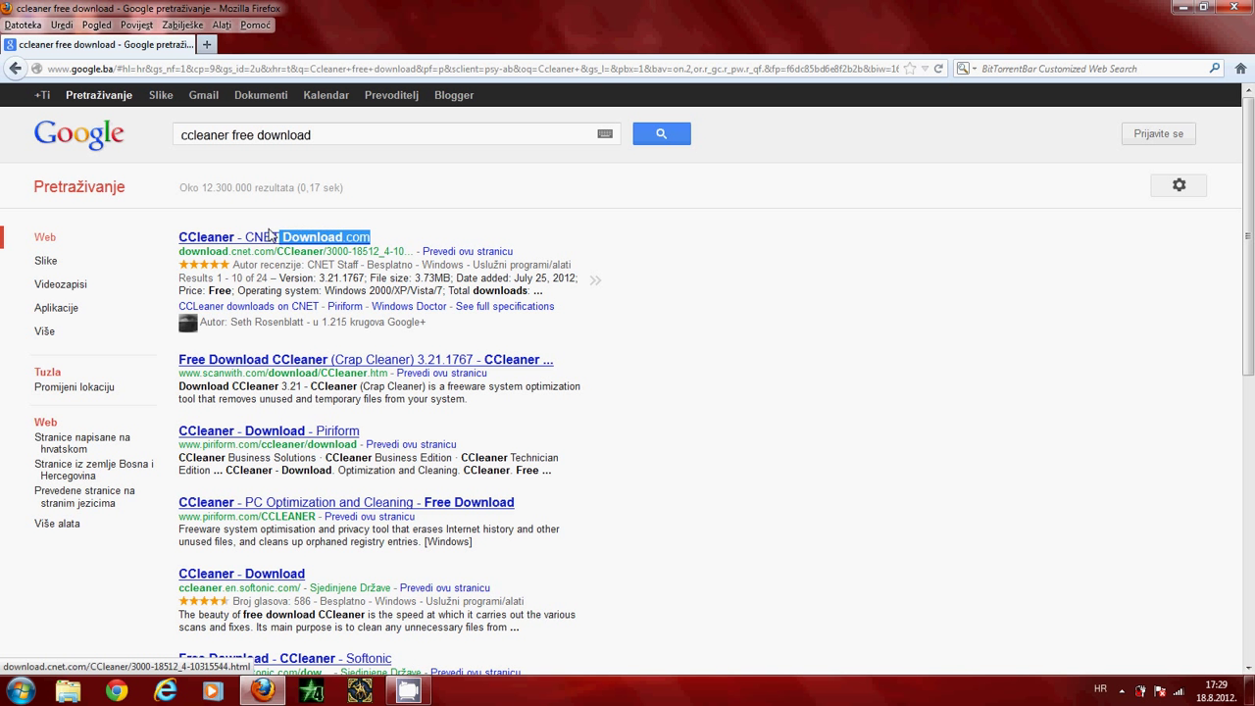
click(274, 236)
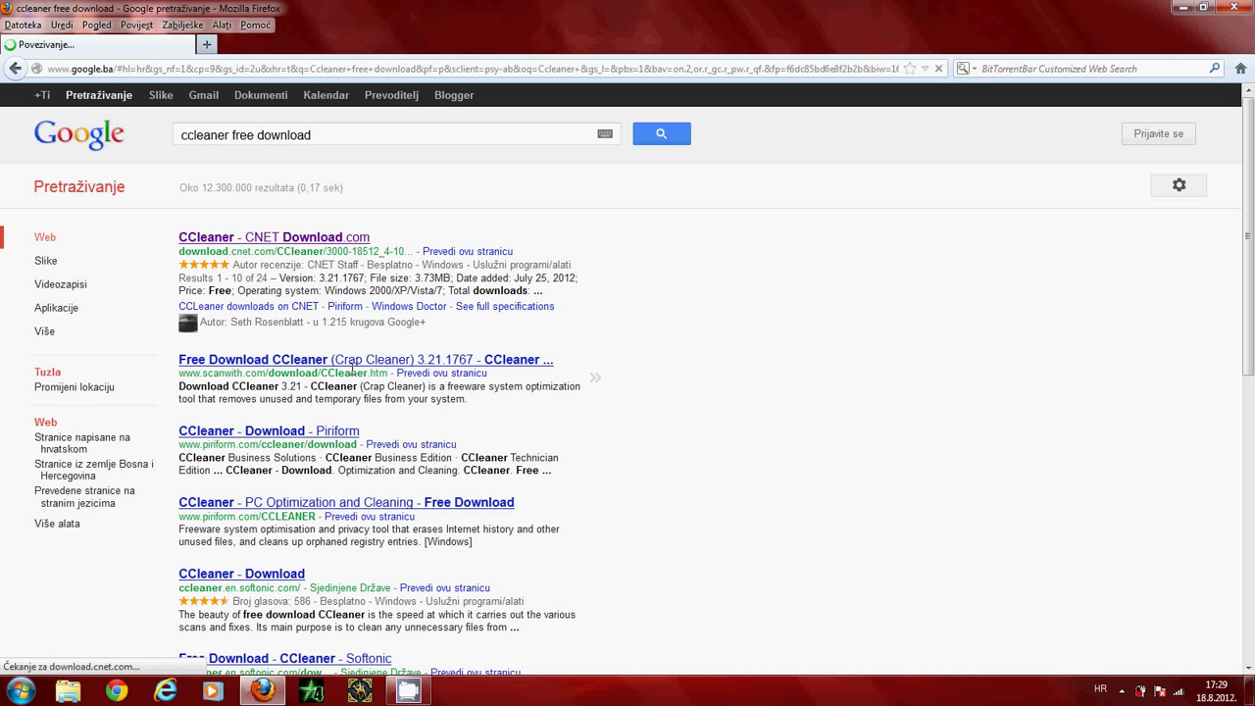
click(275, 235)
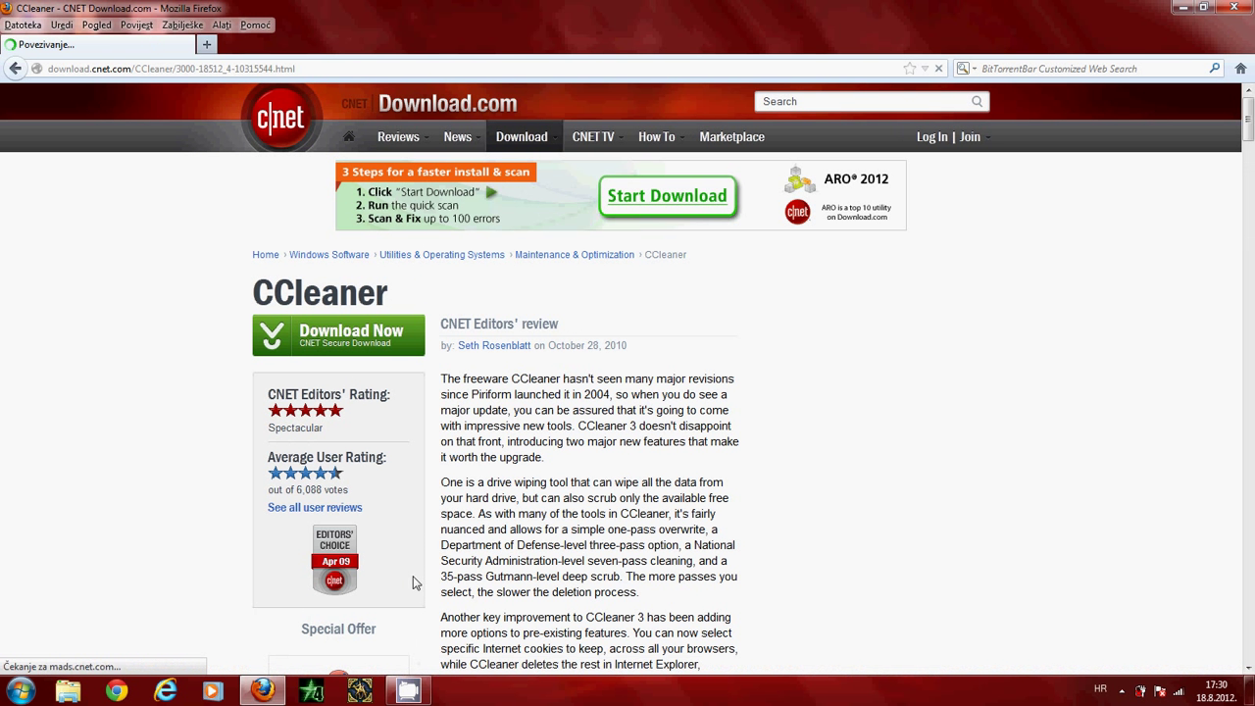
- Start the download and save the ccsetup321.exe installer
click(337, 334)
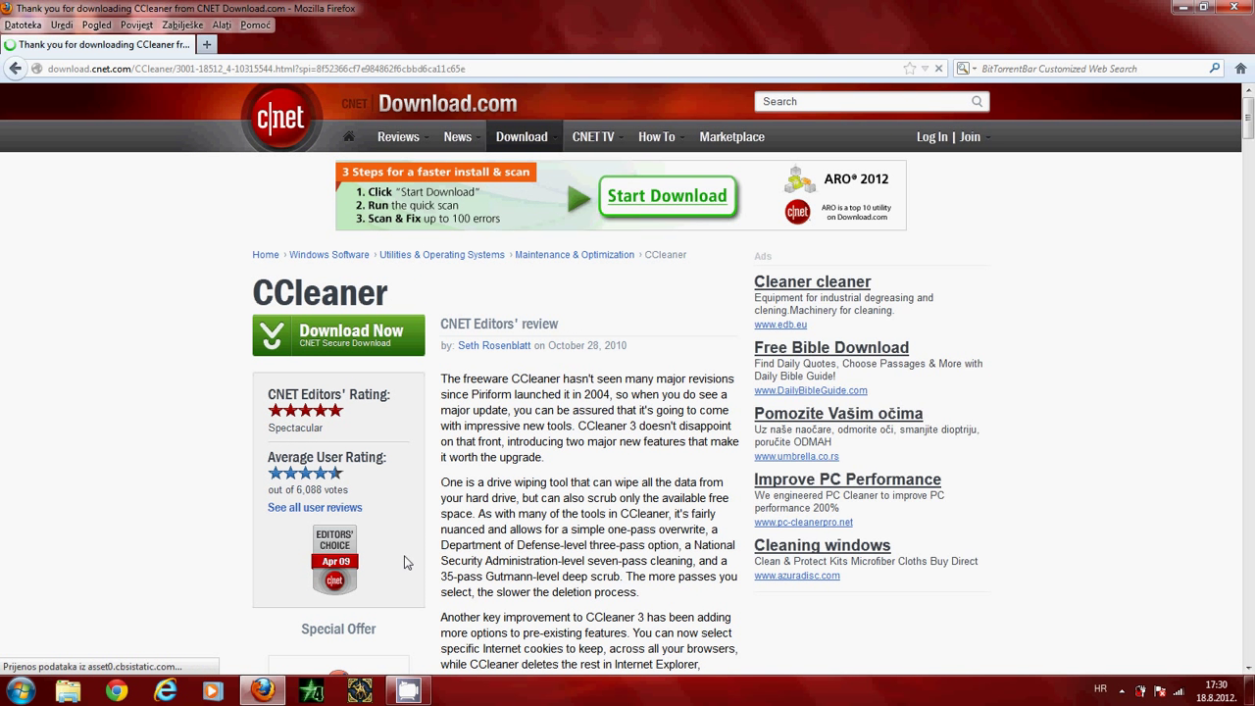
click(338, 333)
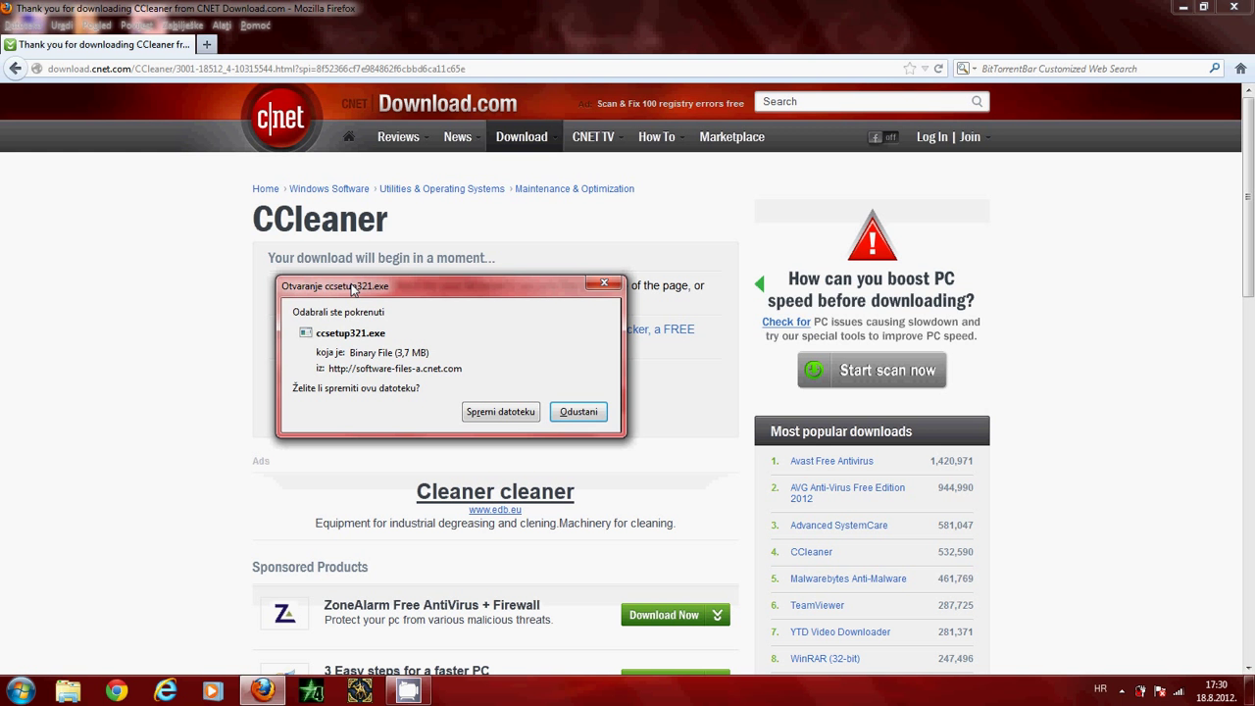
mouse_move(420, 323)
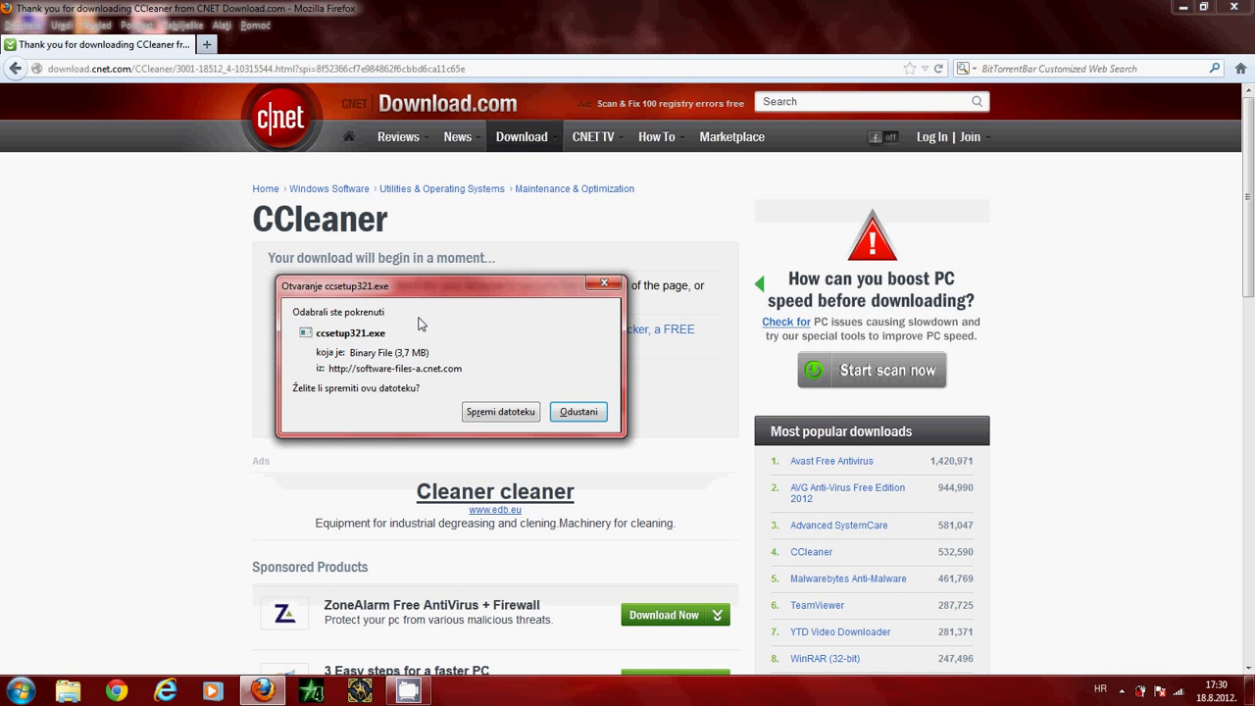
click(577, 412)
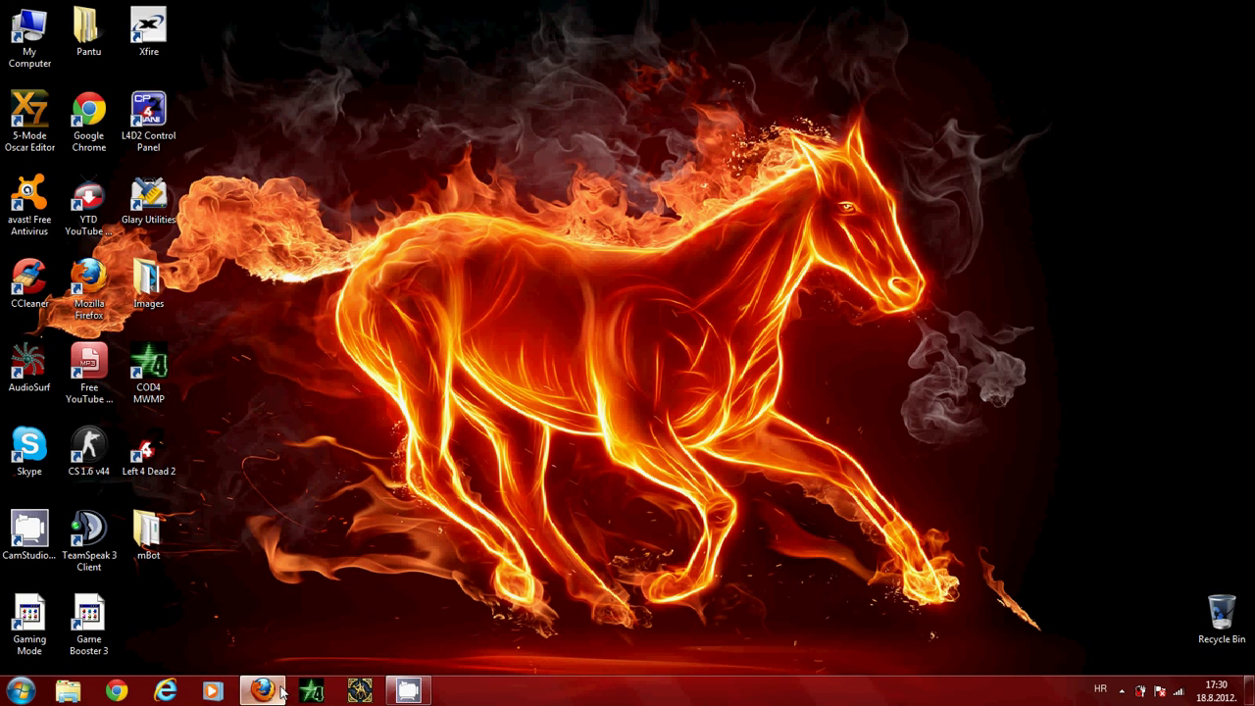
- Launch CCleaner, analyze and clean 3.83 MB of junk files, confirming deletion
click(27, 279)
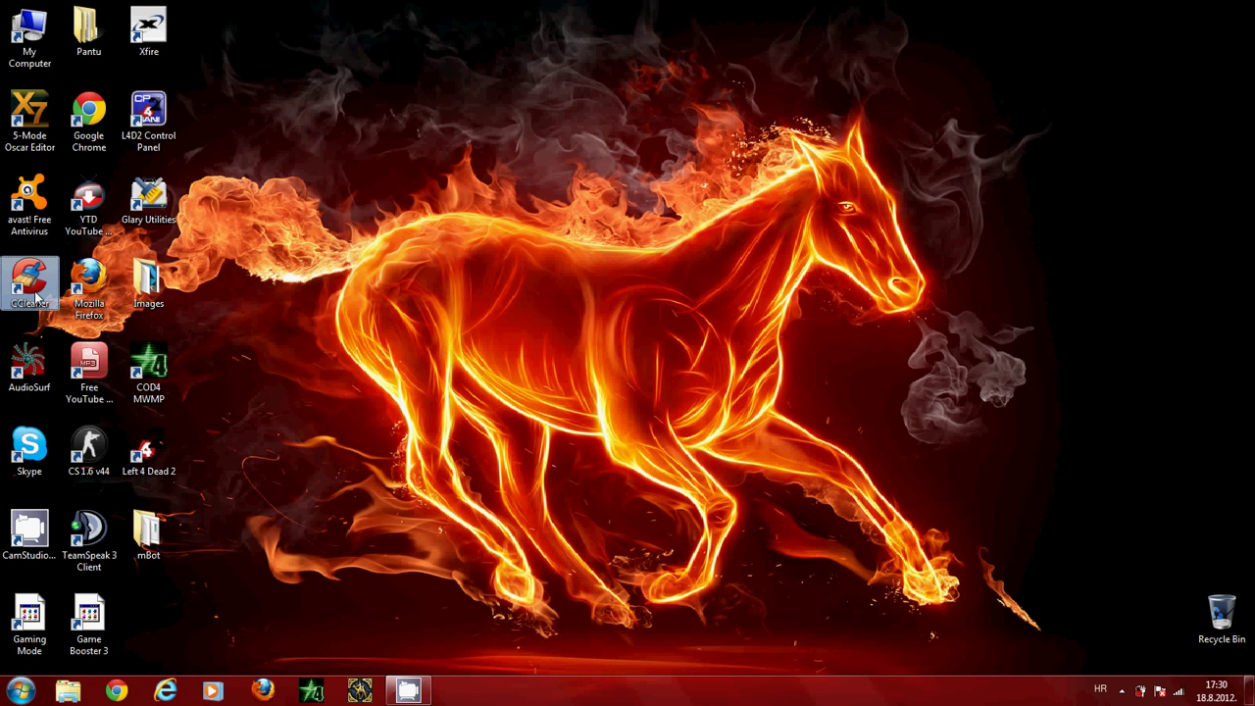
double_click(30, 275)
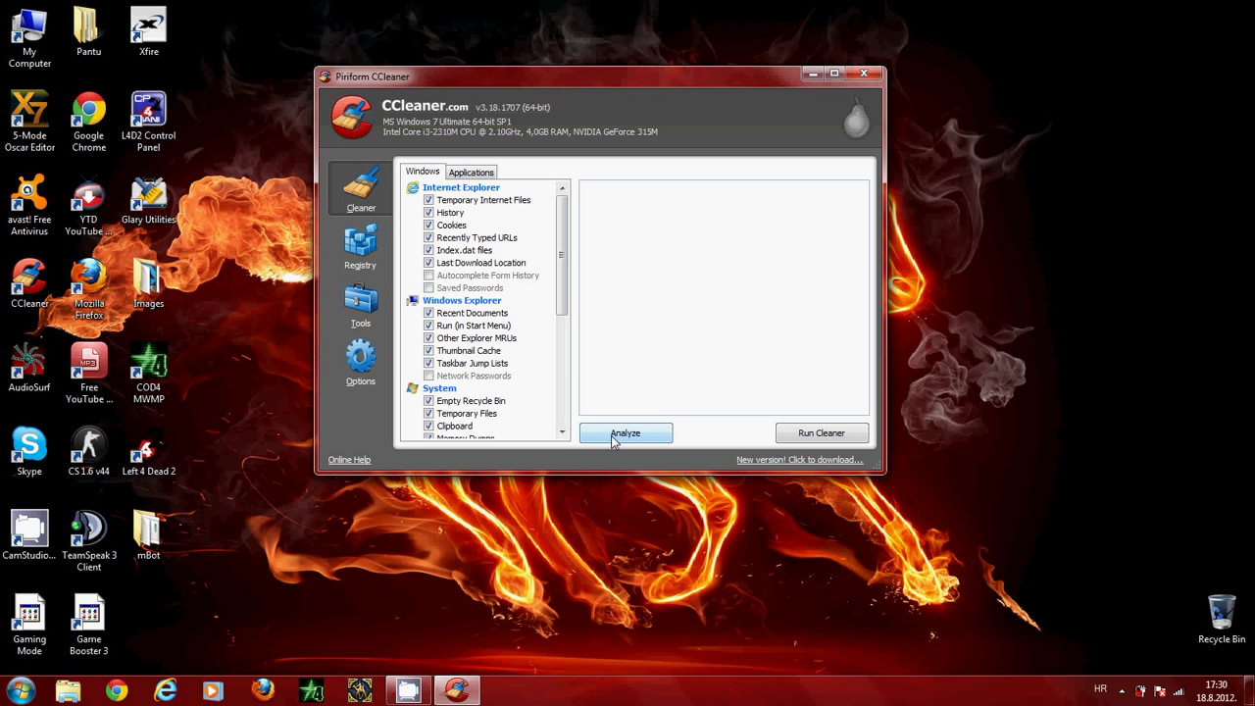
click(624, 434)
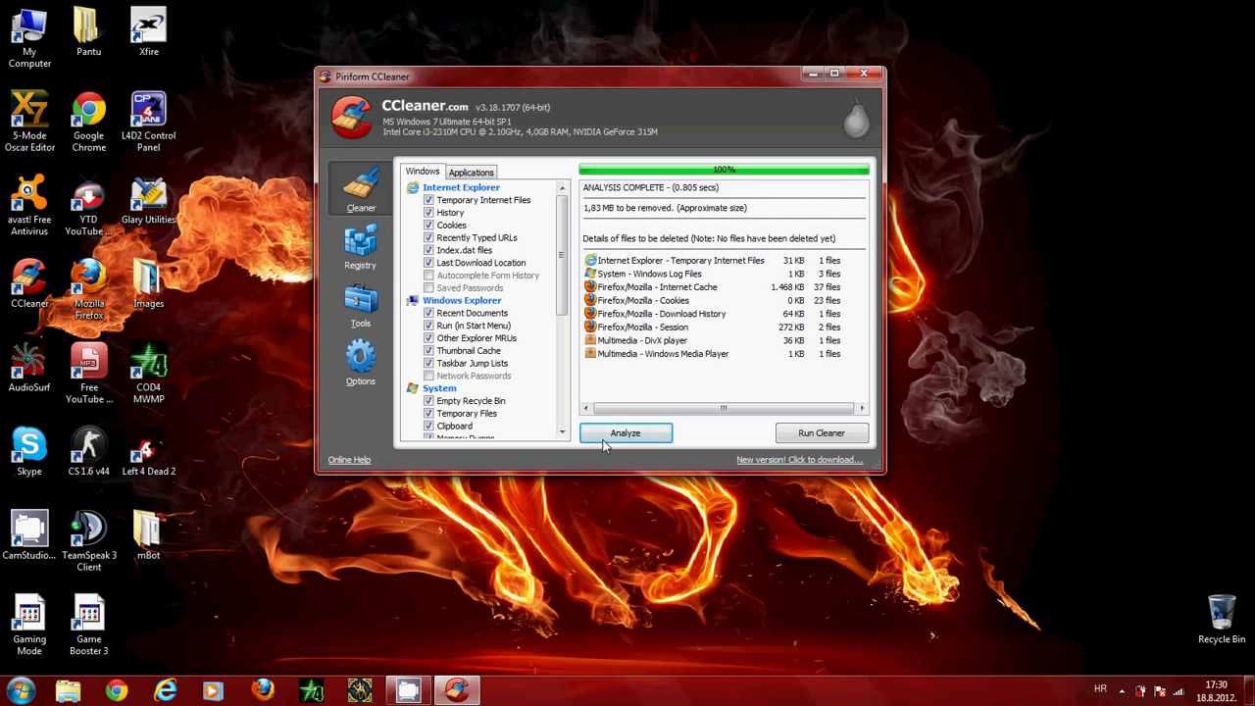
mouse_move(671, 232)
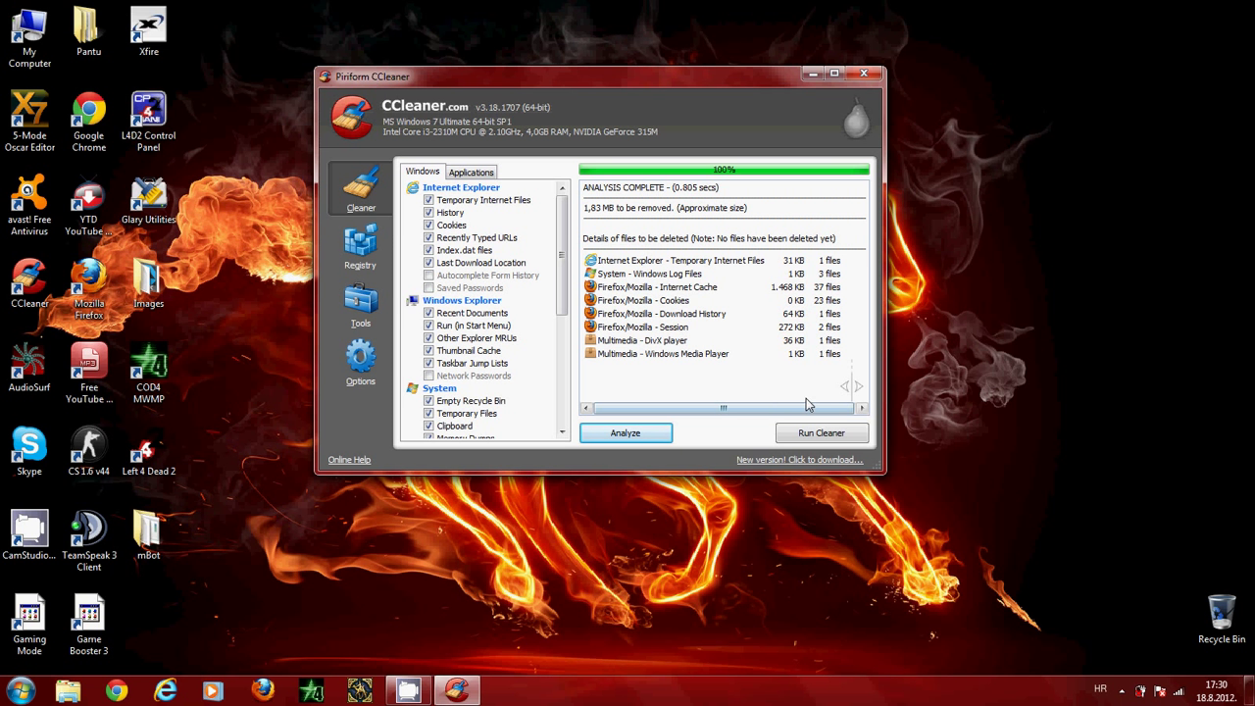
click(822, 433)
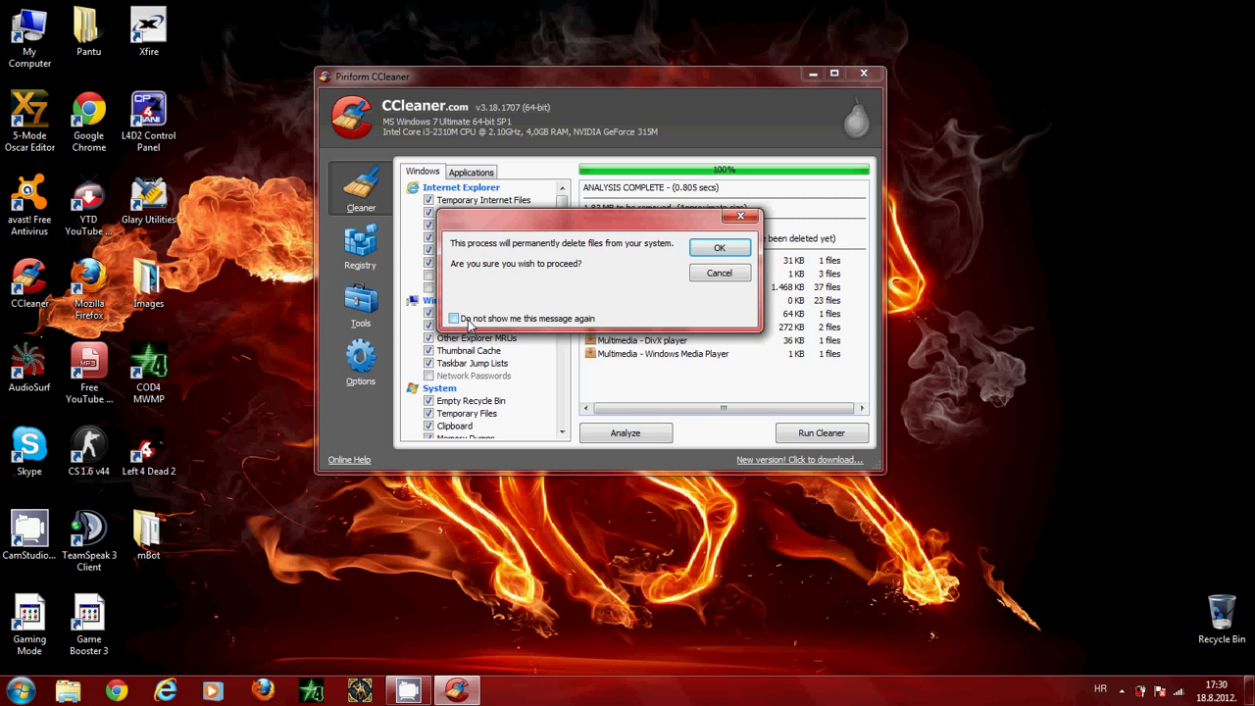
click(720, 247)
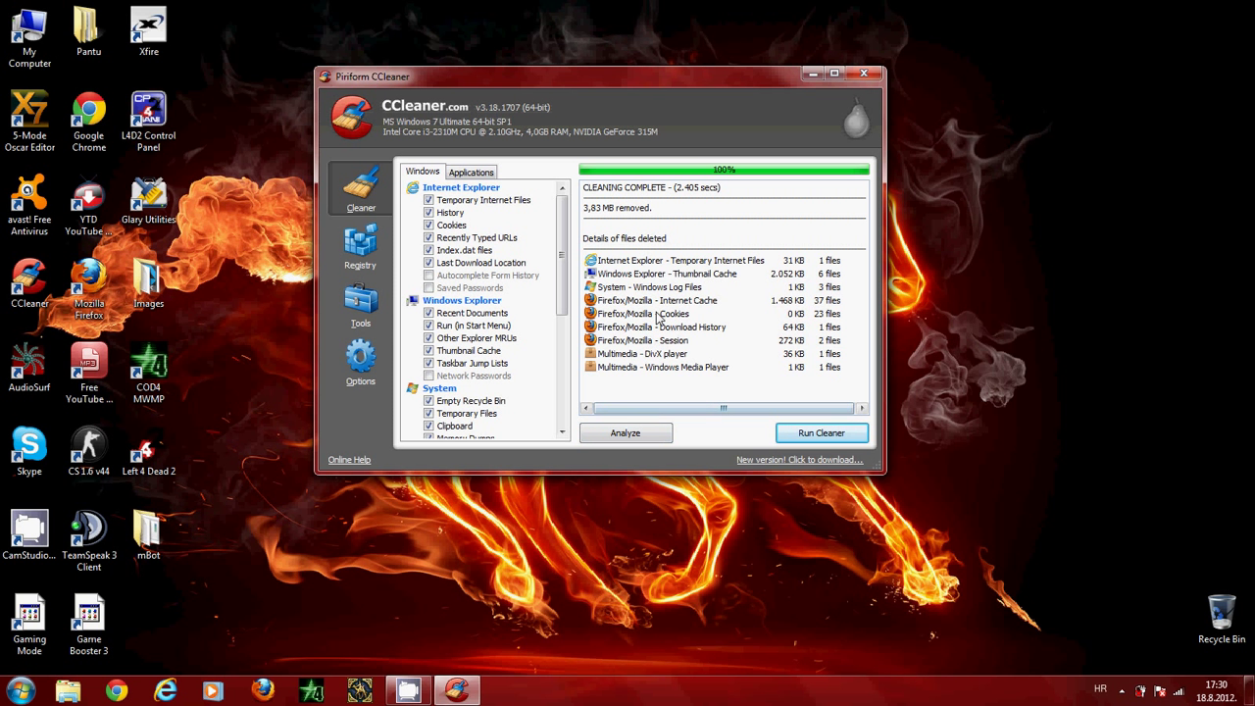
mouse_move(655, 353)
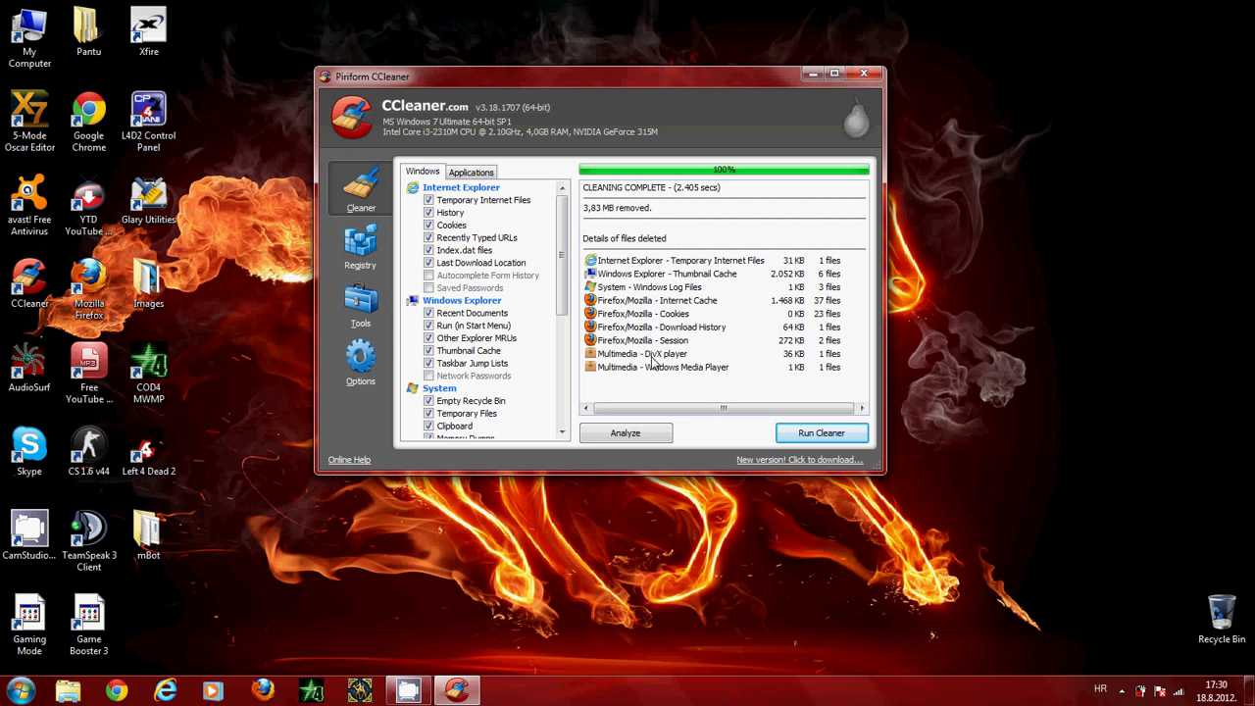
mouse_move(408, 287)
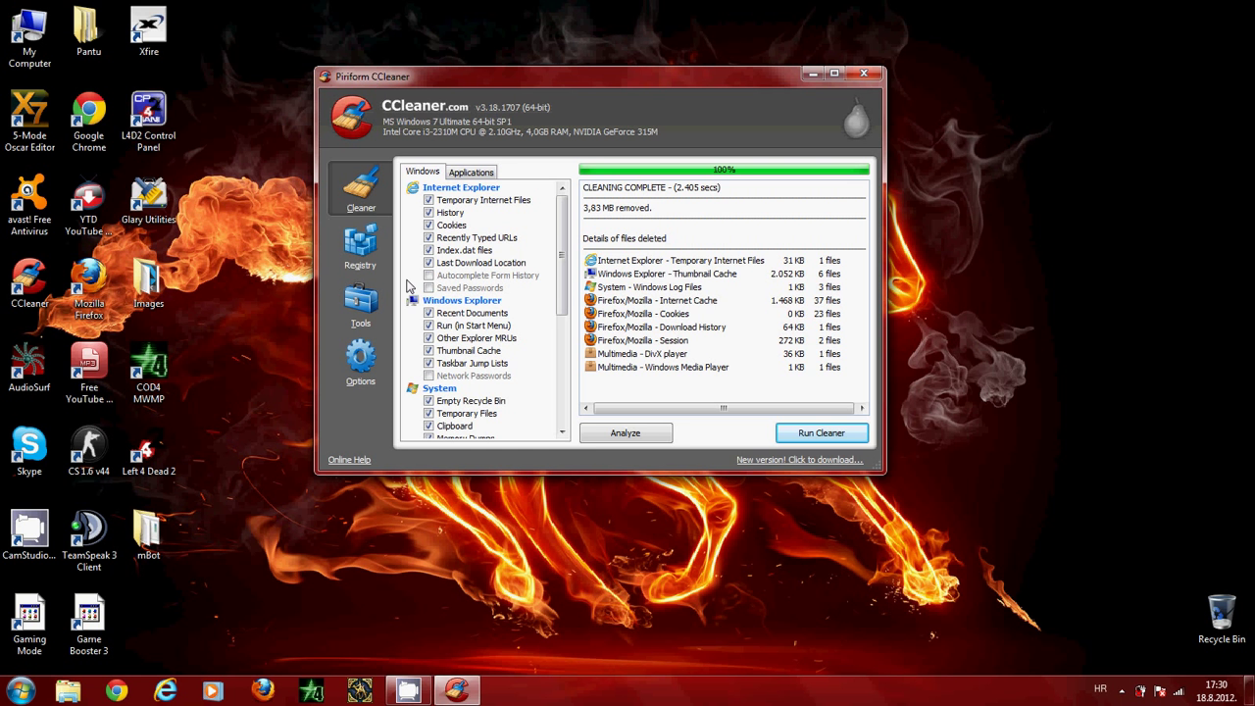
click(361, 245)
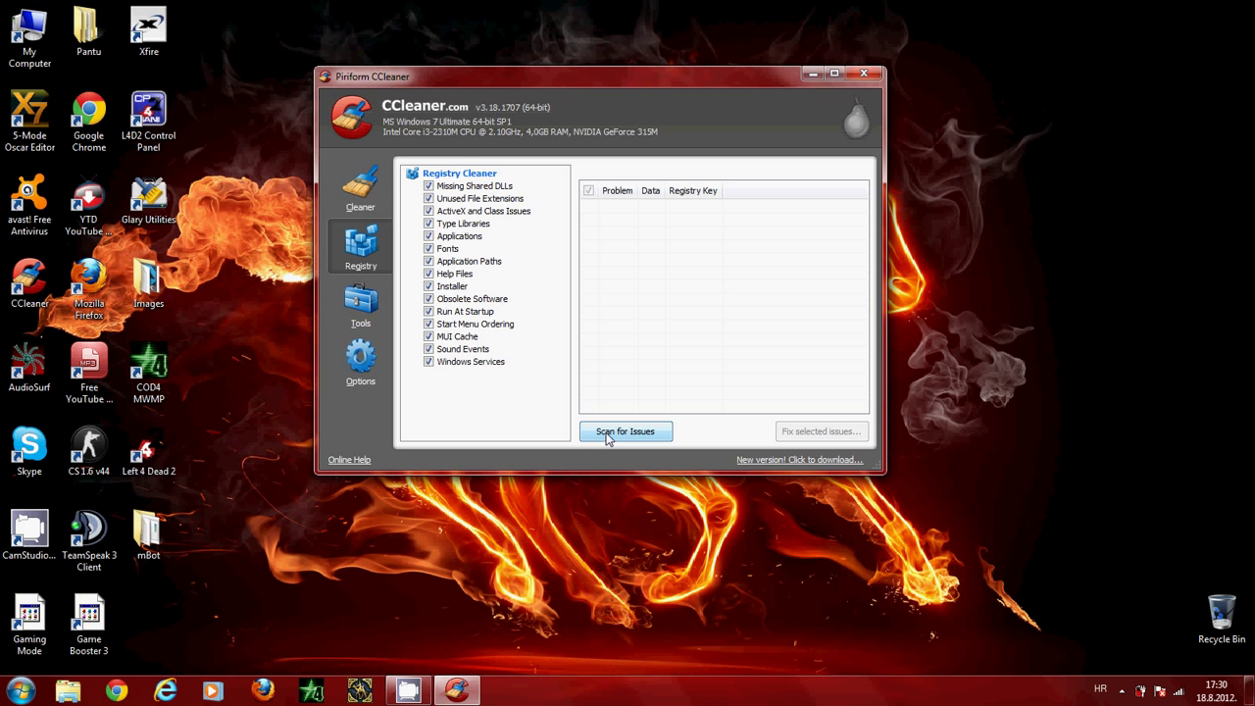
- Scan the registry for issues, with none found
click(625, 432)
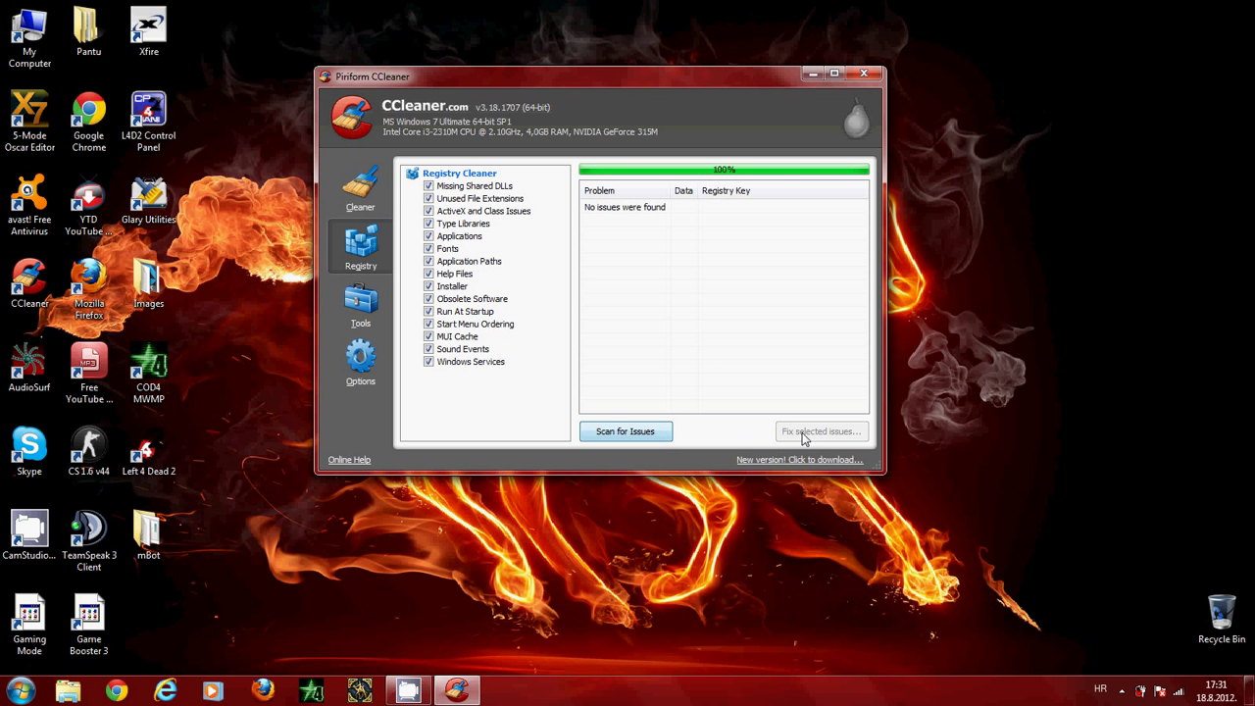
mouse_move(663, 306)
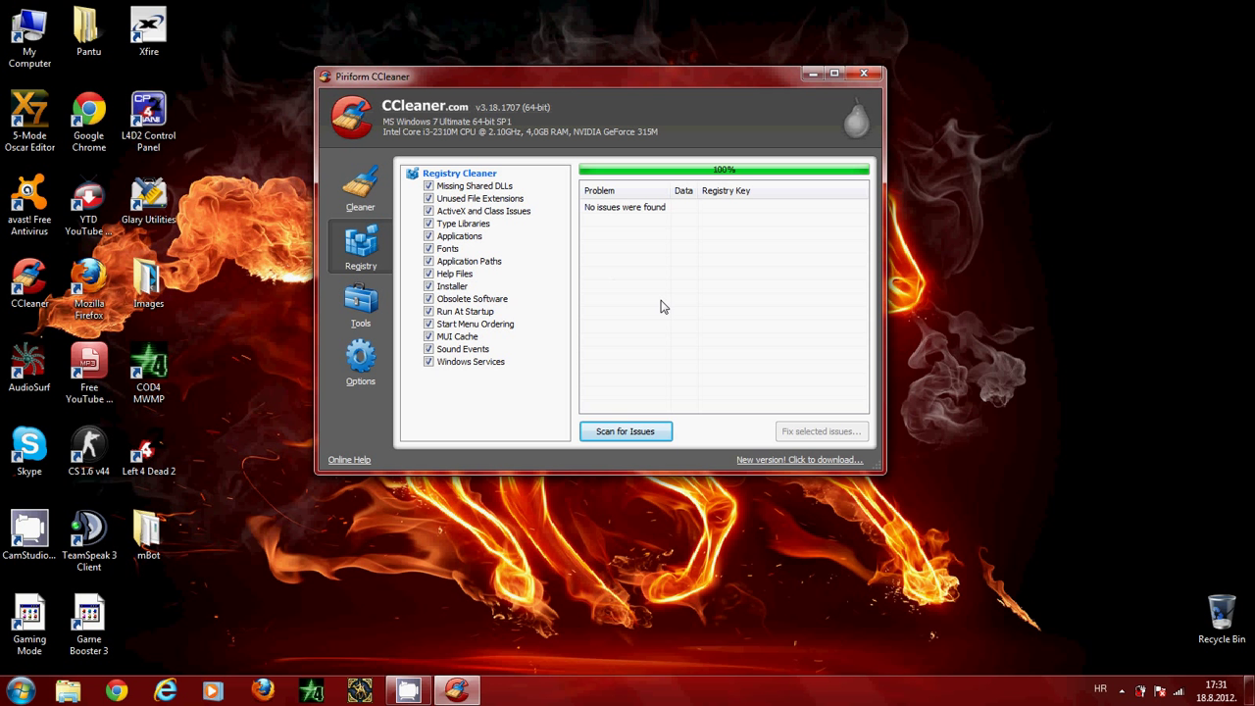
mouse_move(667, 265)
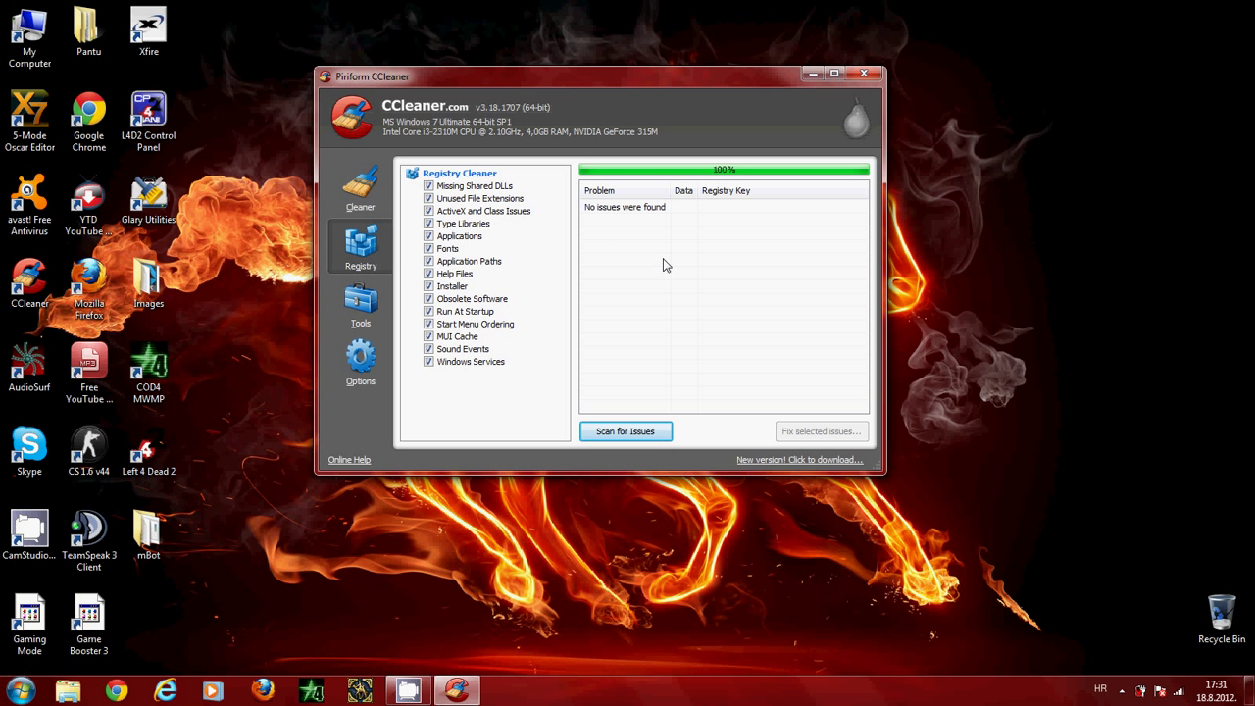
mouse_move(663, 247)
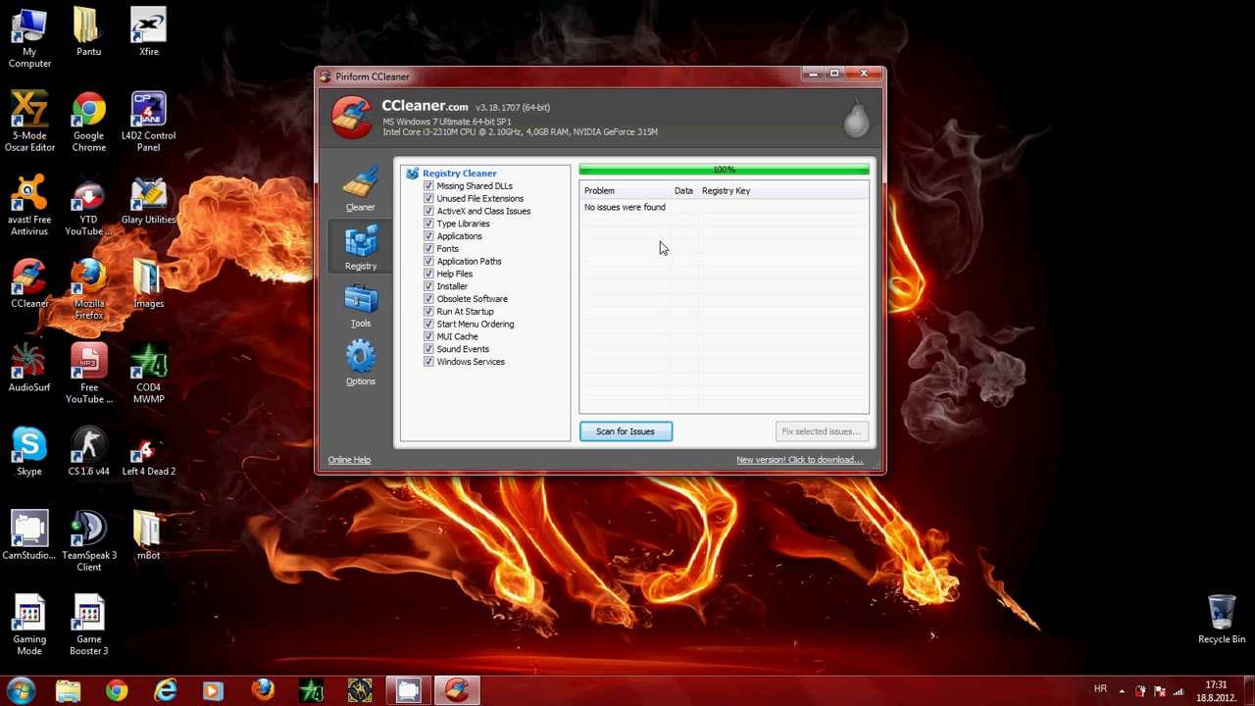
mouse_move(839, 429)
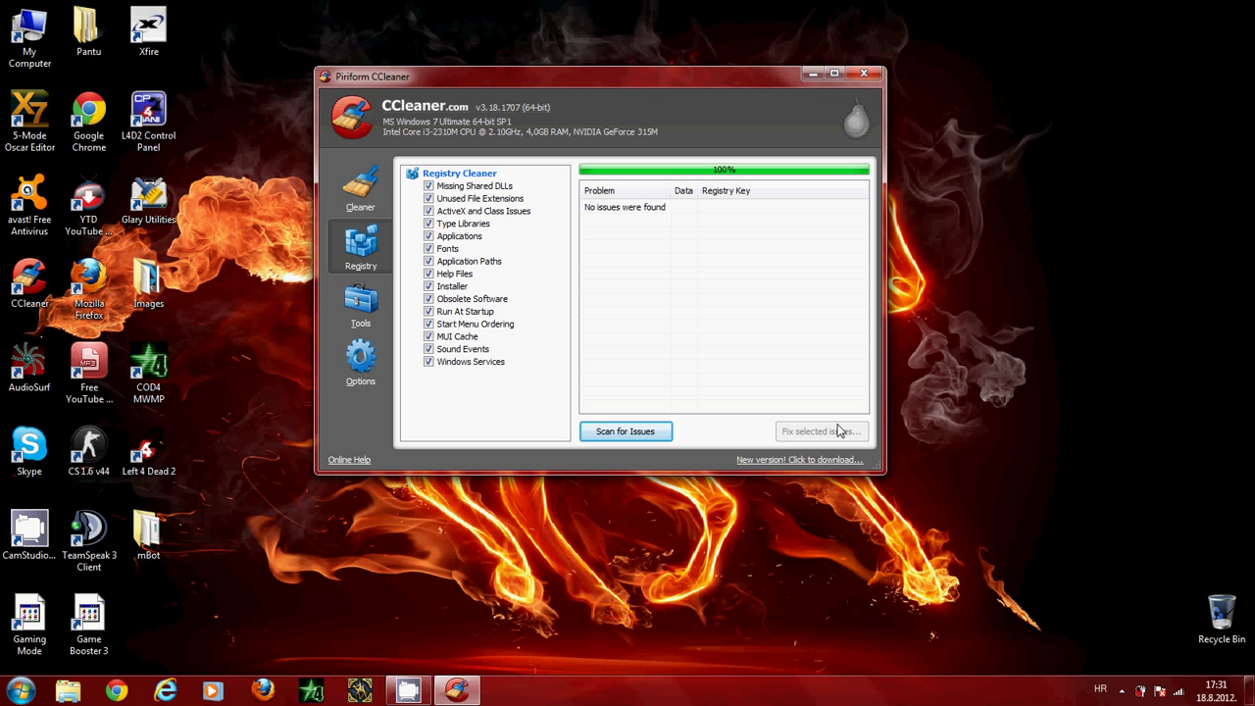
mouse_move(682, 292)
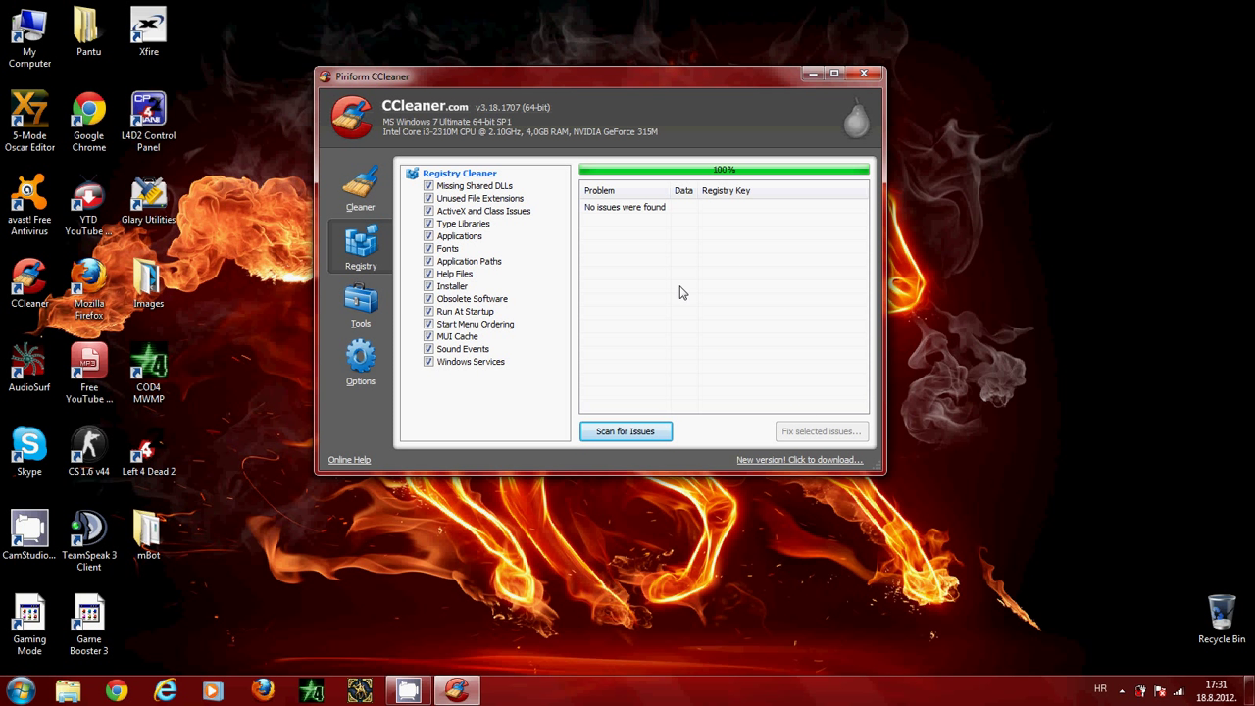
mouse_move(699, 357)
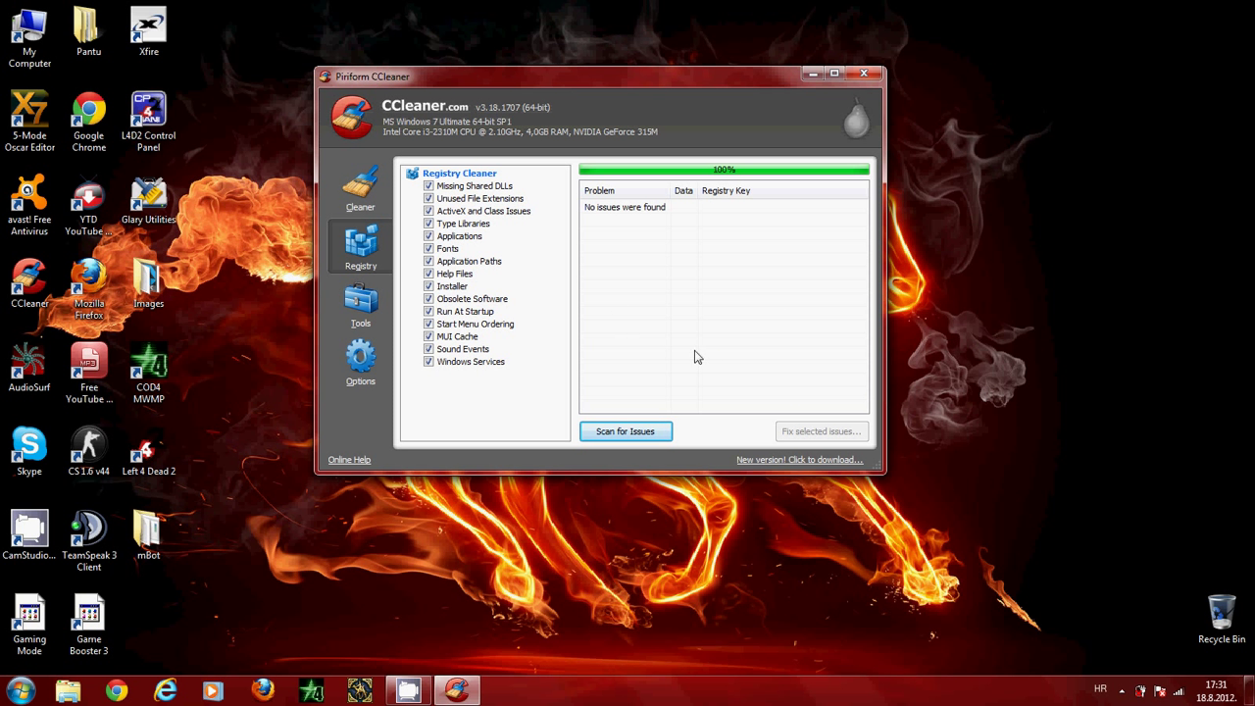
mouse_move(820, 165)
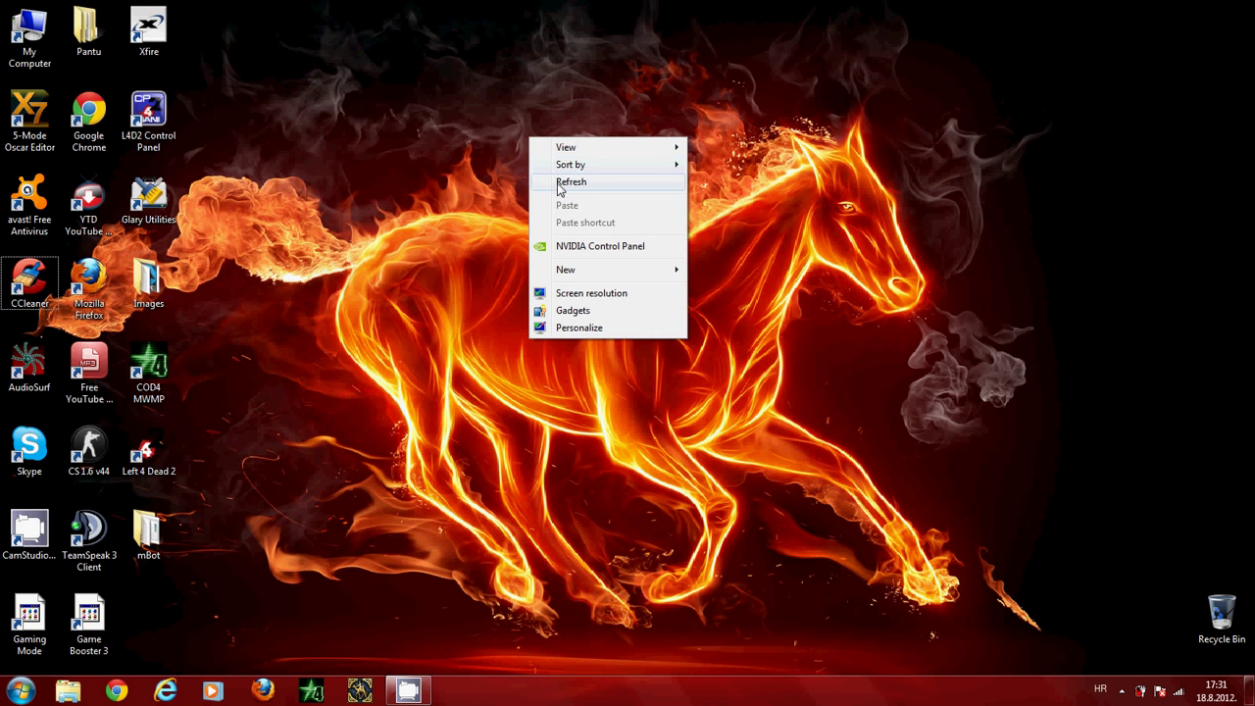
click(571, 182)
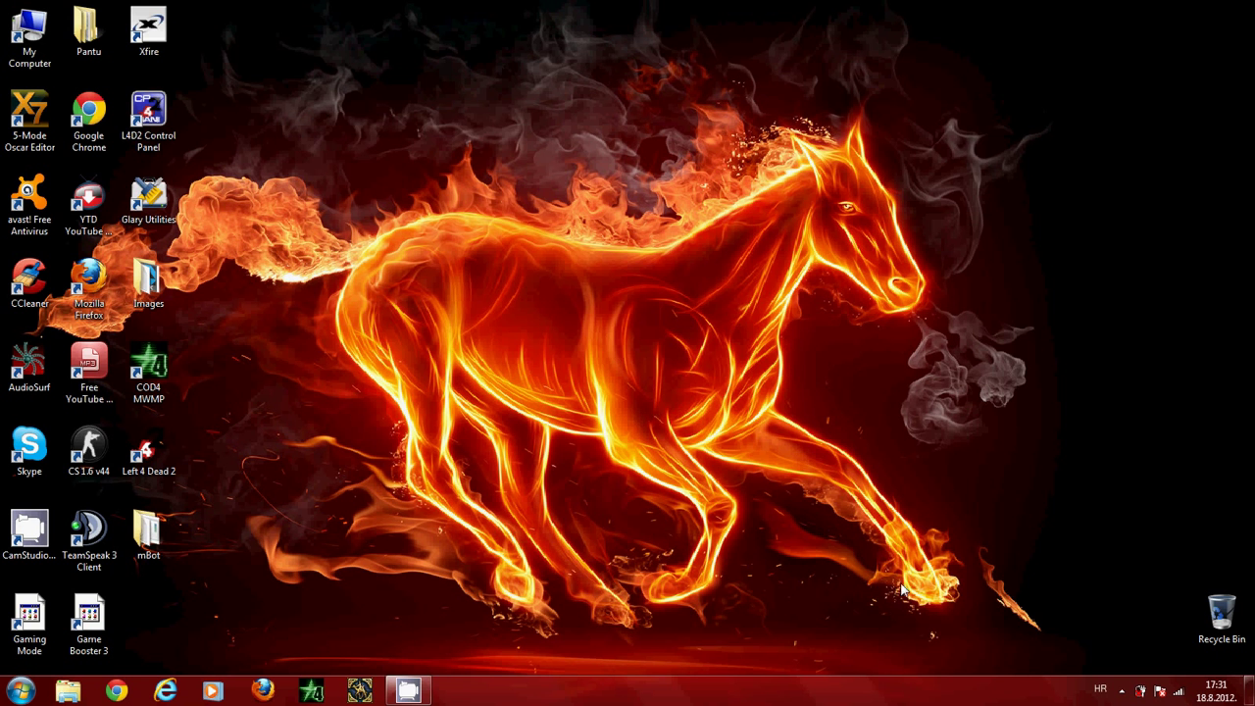
mouse_move(596, 292)
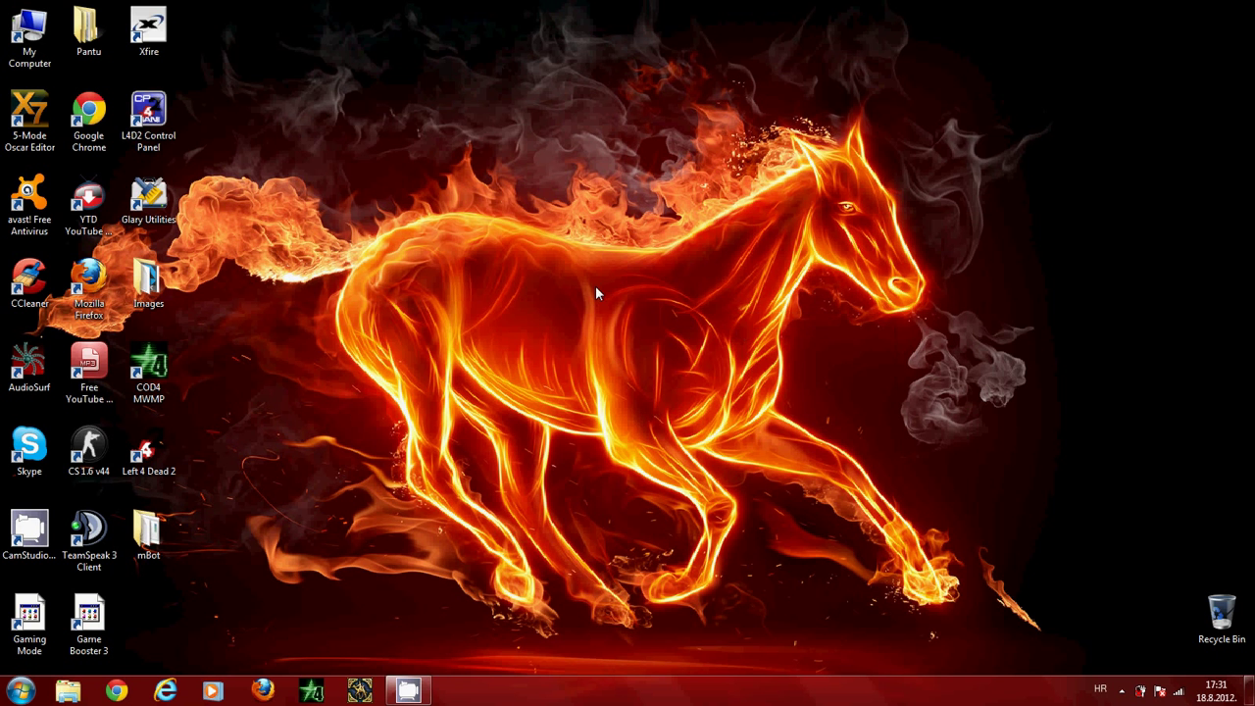
click(1146, 686)
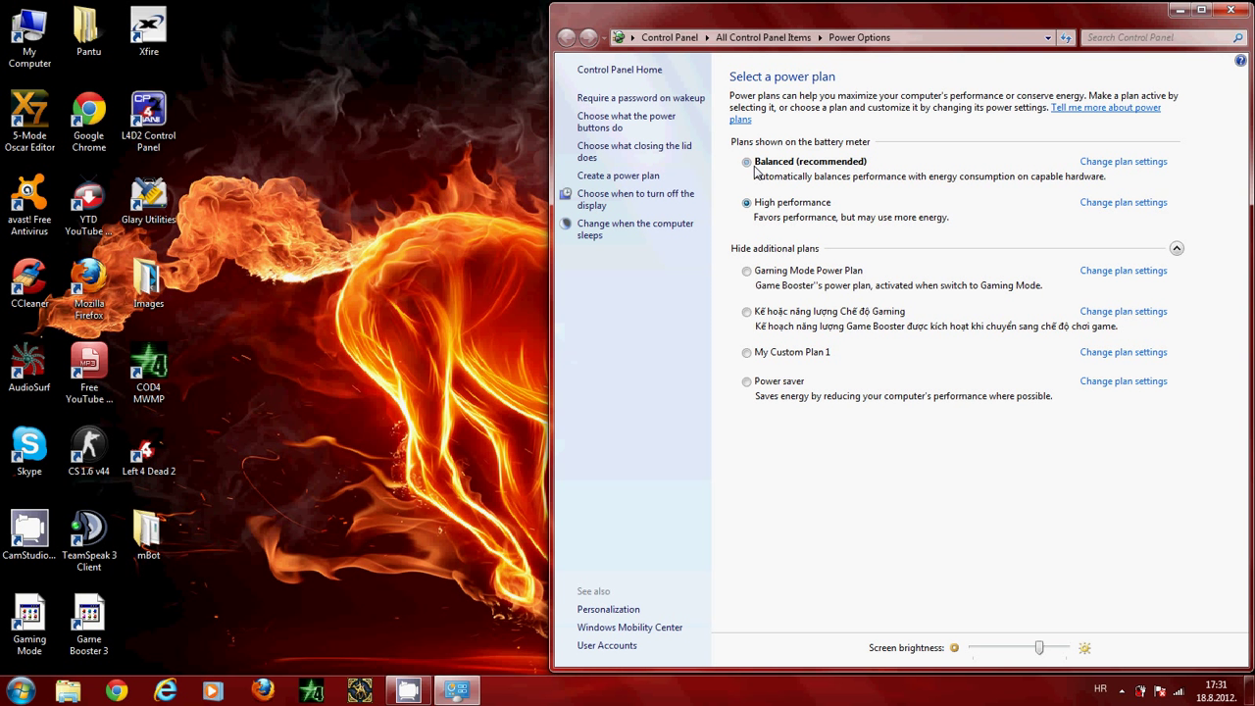
- Select High performance as the active power plan, replacing Balanced
click(746, 161)
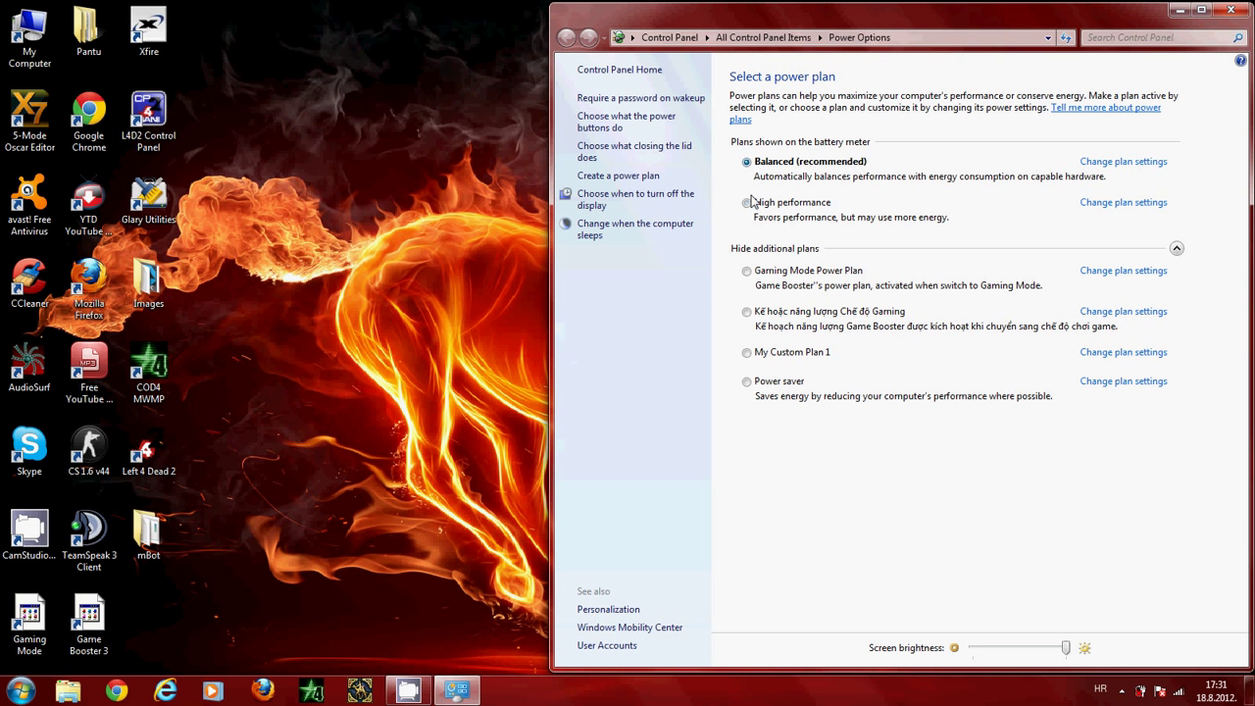
click(746, 202)
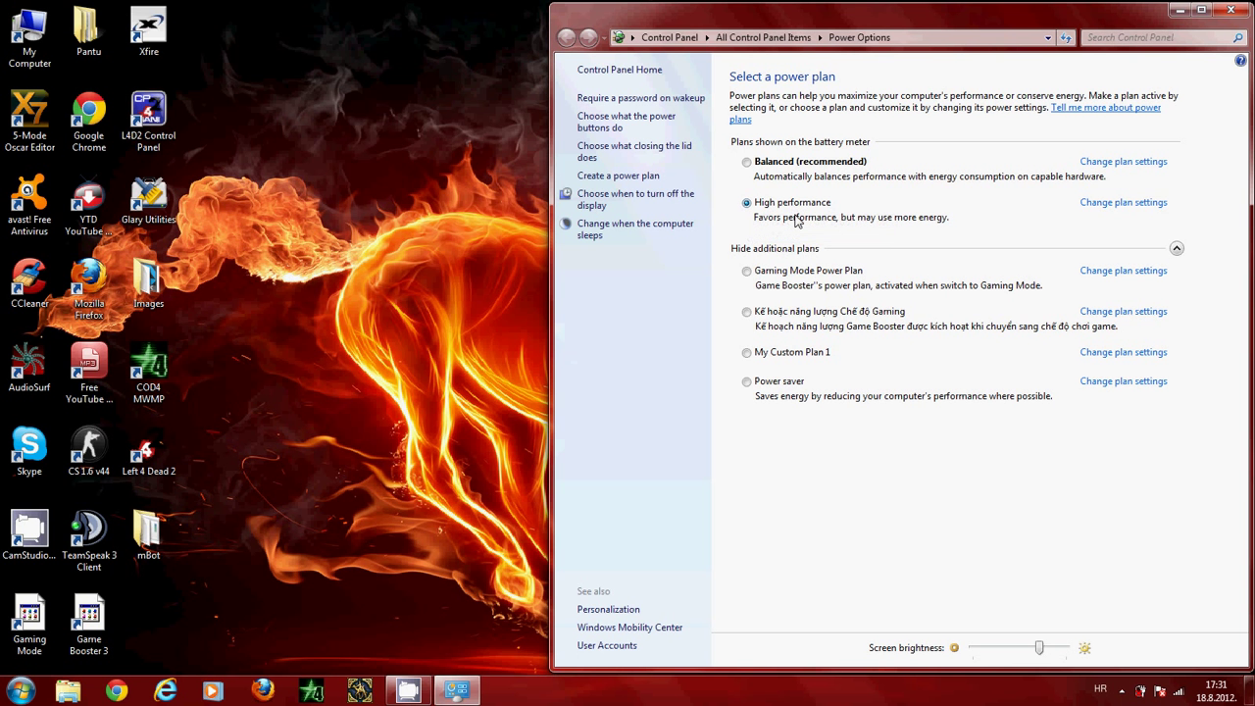
mouse_move(753, 233)
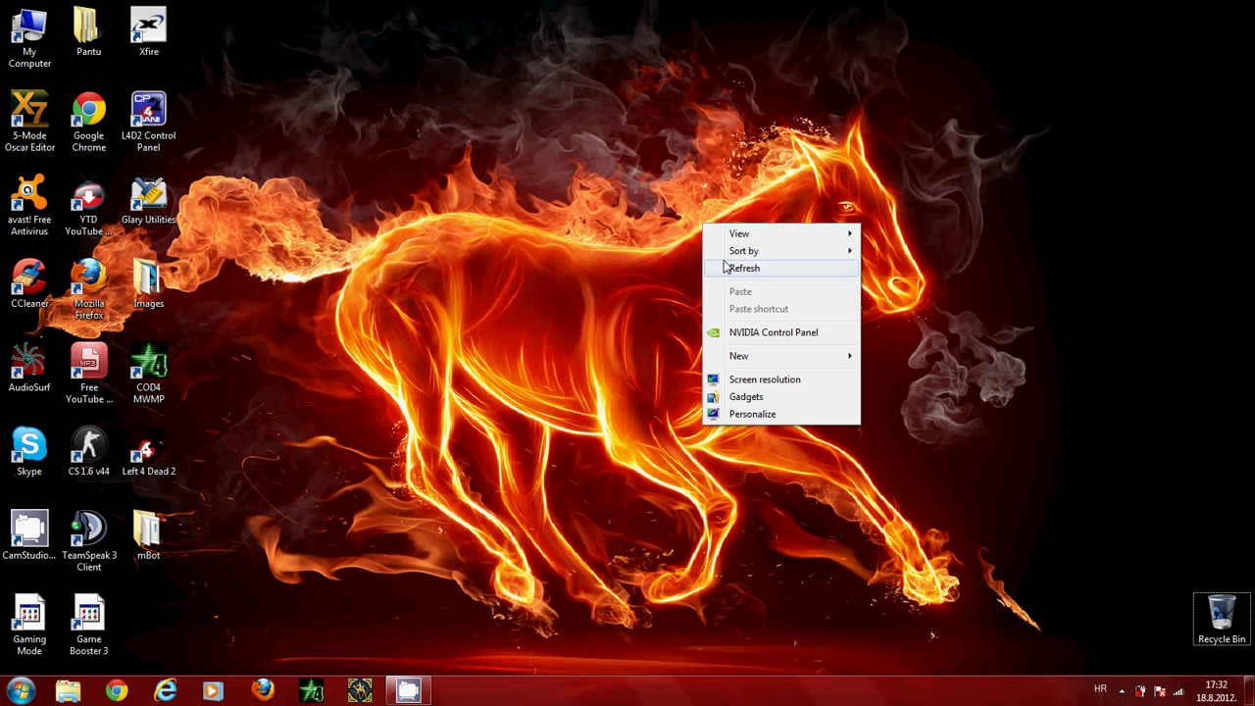
- Show the Computer's System properties page full-screen (processor, 4 GB RAM, 64-bit OS)
click(747, 266)
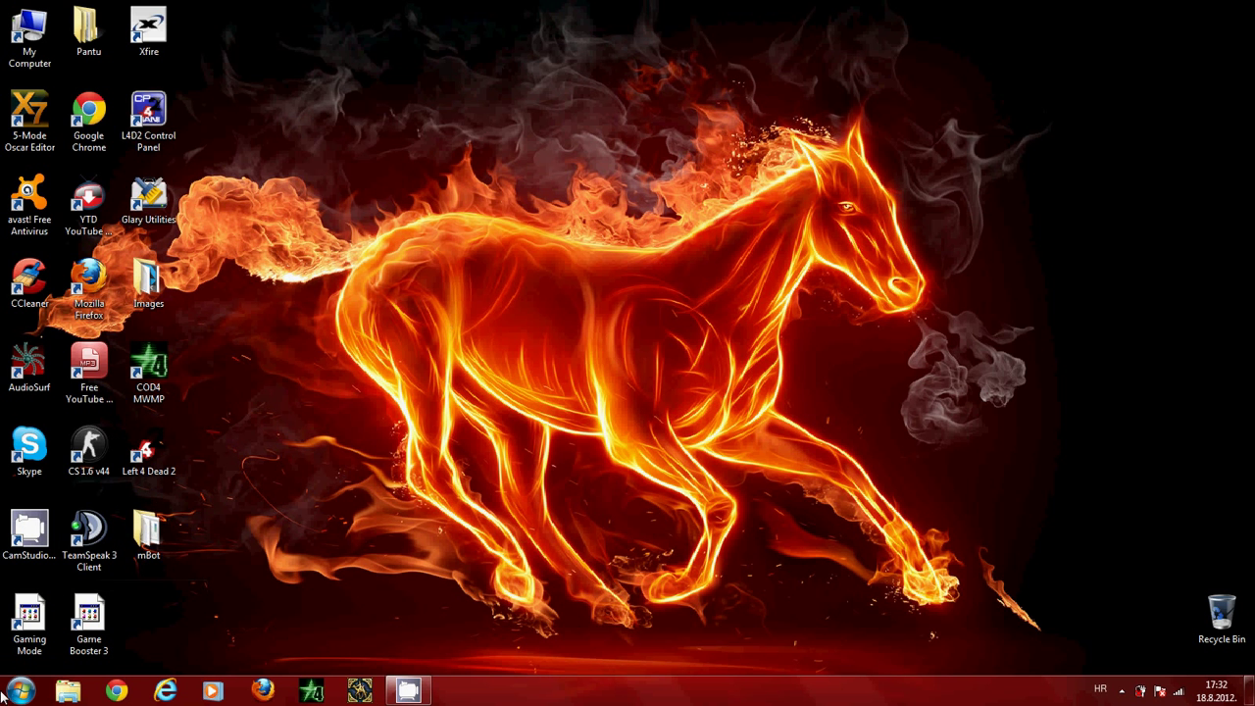
click(18, 687)
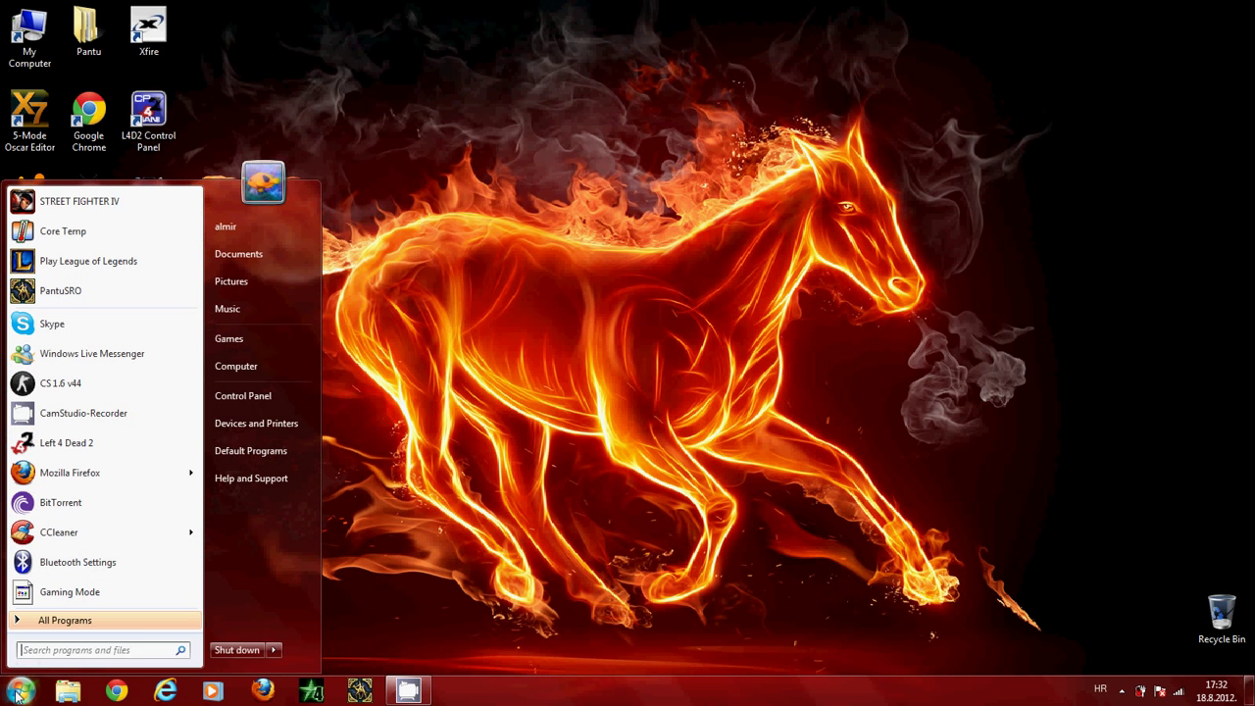
right_click(236, 367)
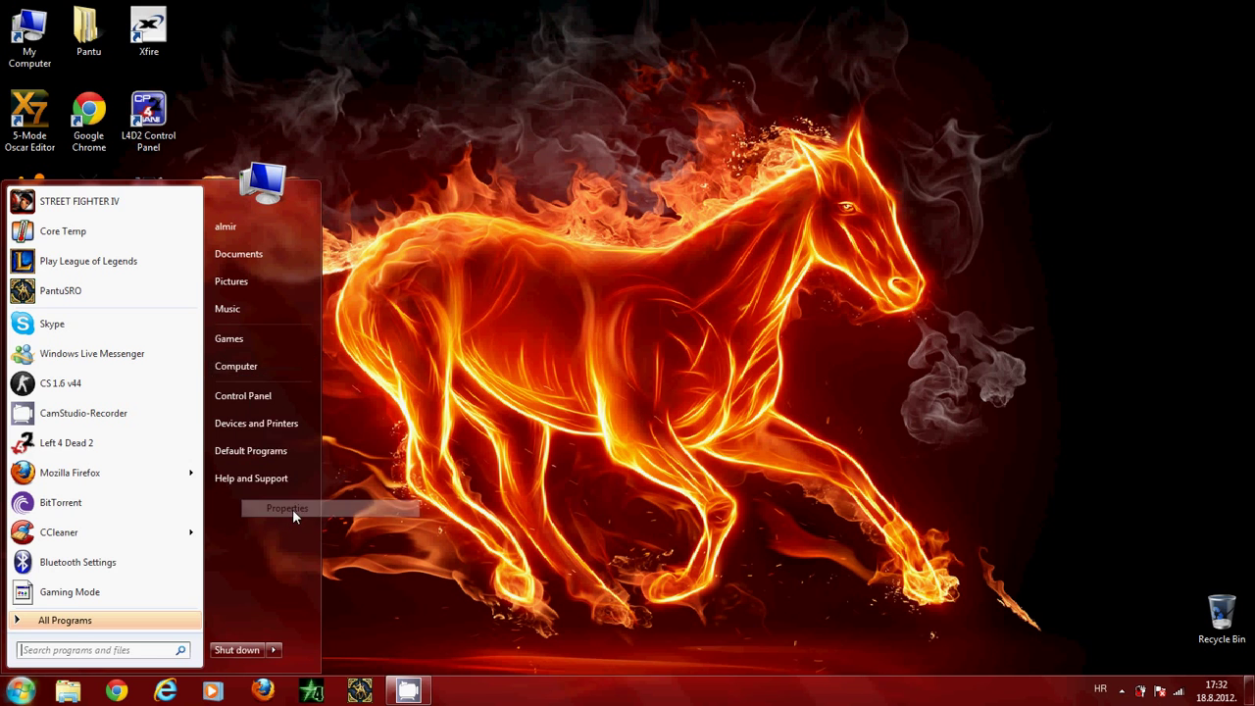
click(286, 508)
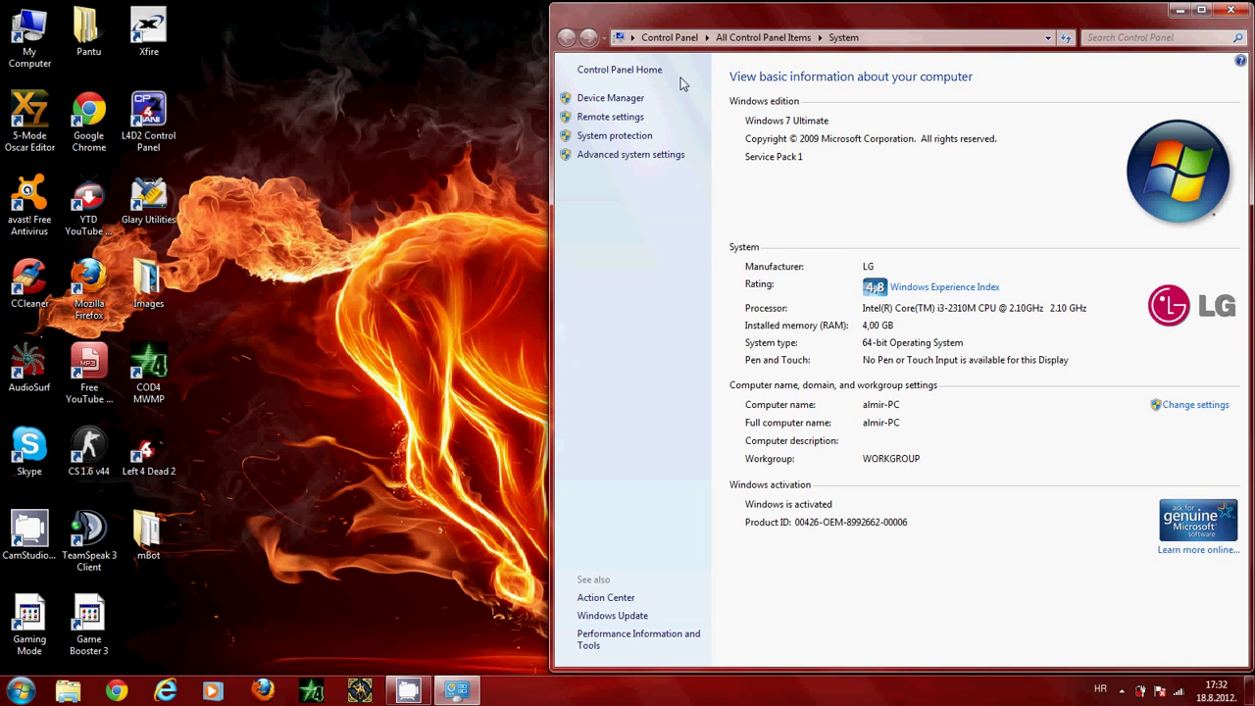
click(1208, 8)
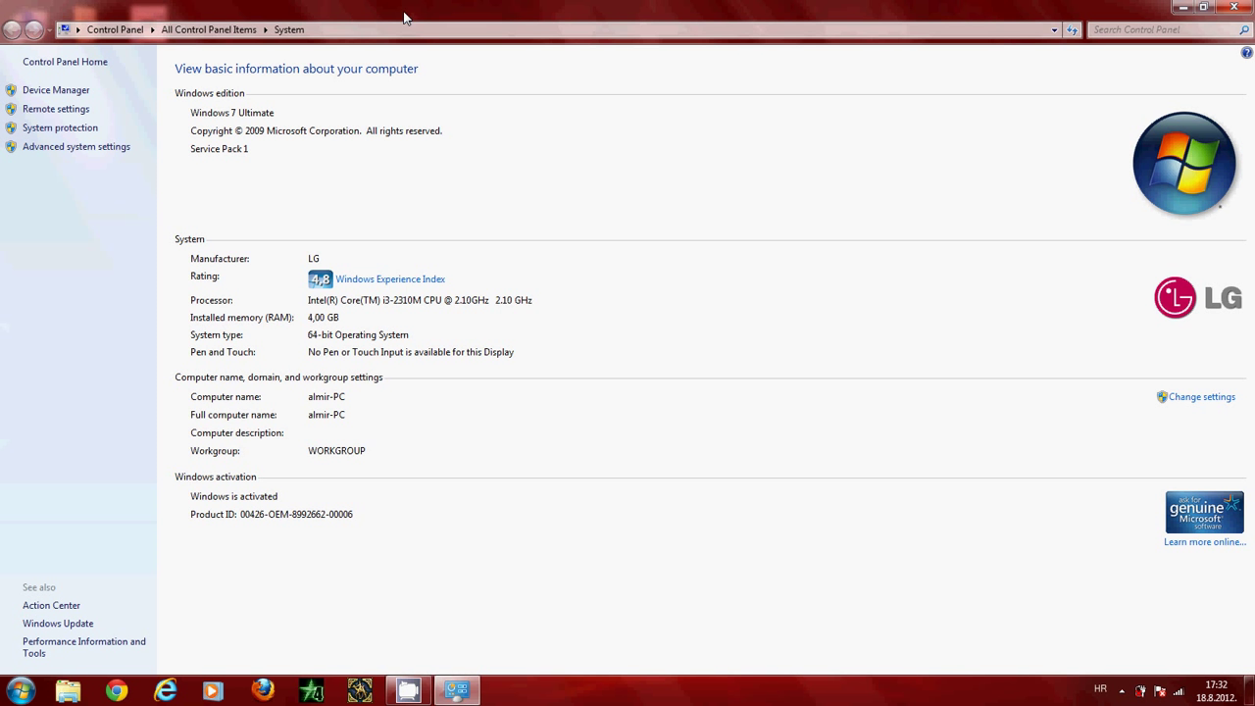
- In Advanced system settings' Performance Options, choose Adjust for best performance and apply it
click(74, 146)
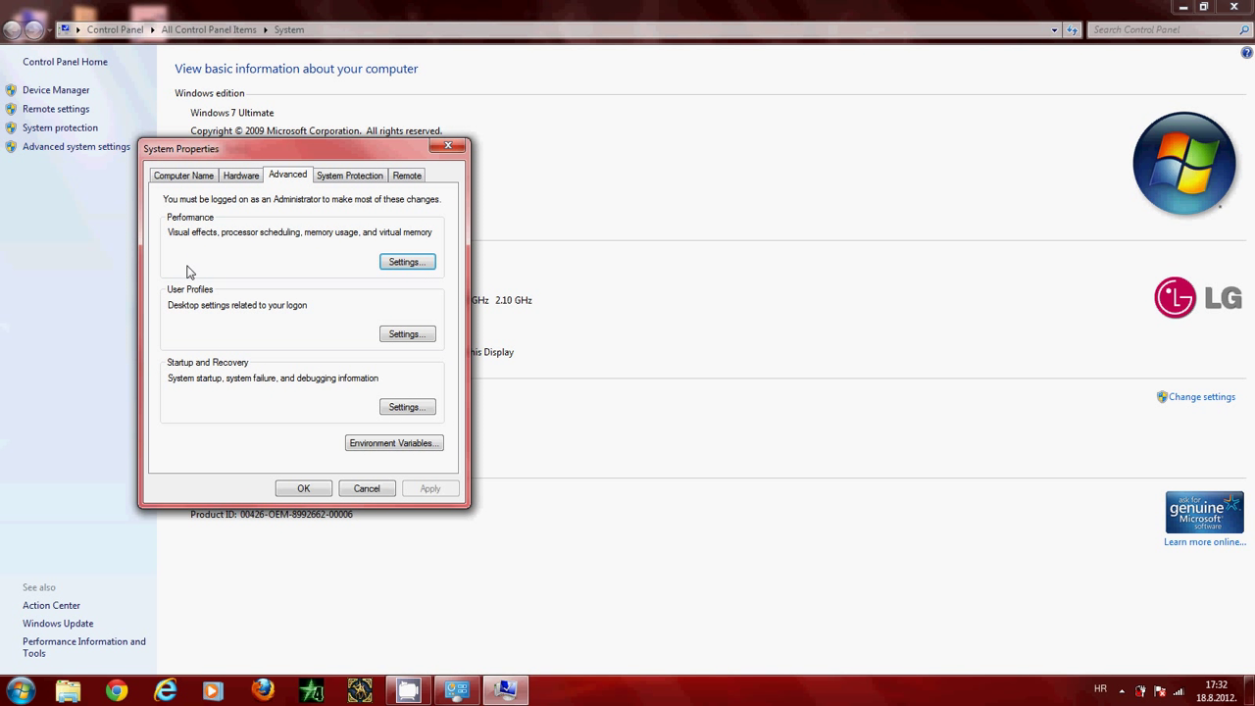
click(239, 175)
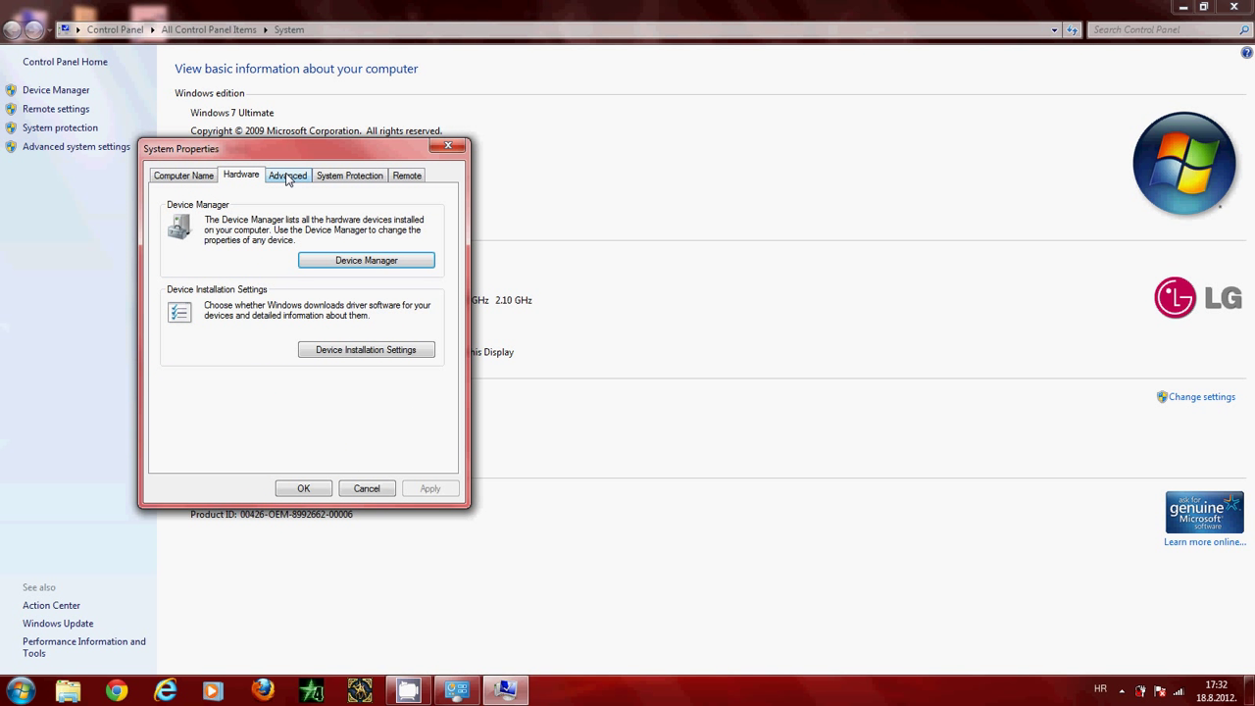
click(286, 175)
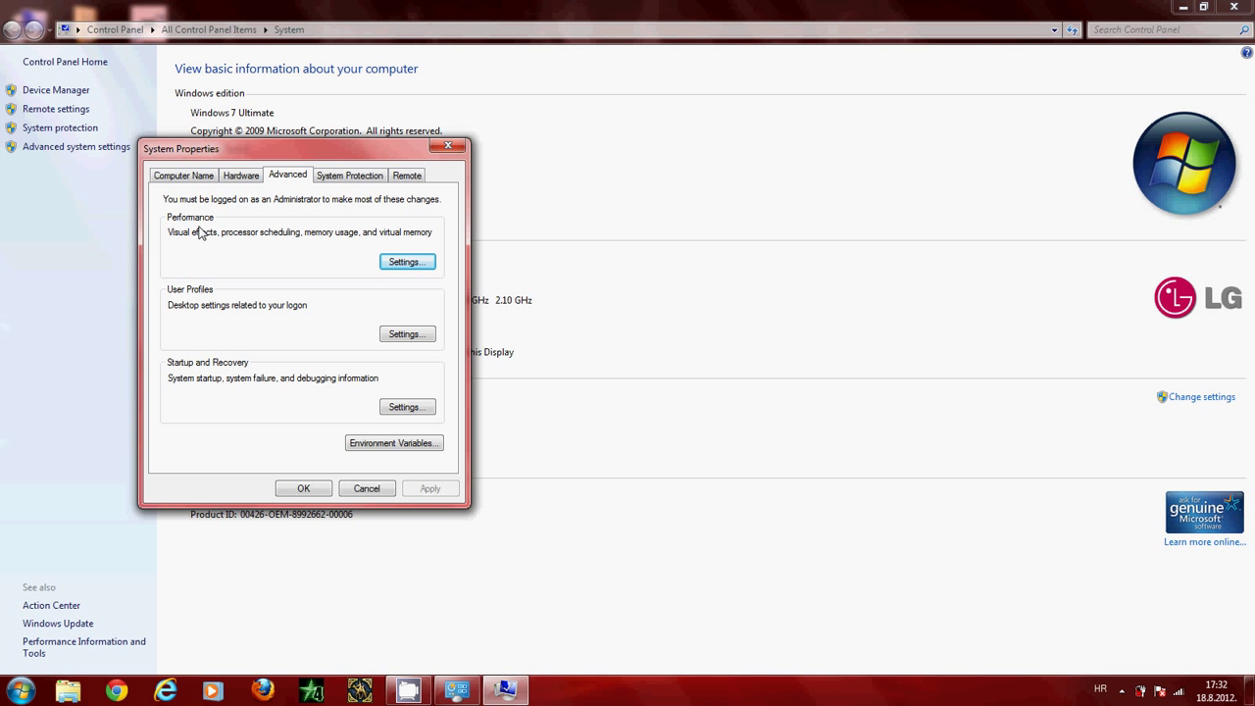
click(408, 261)
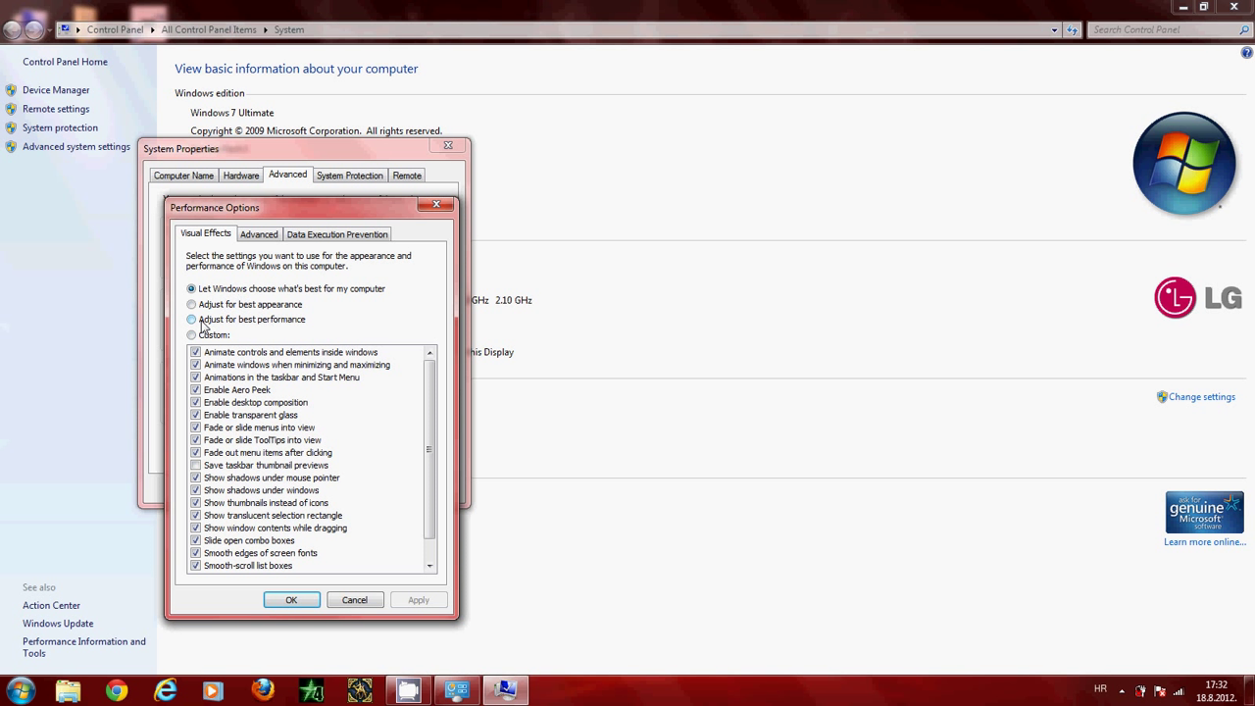
click(192, 318)
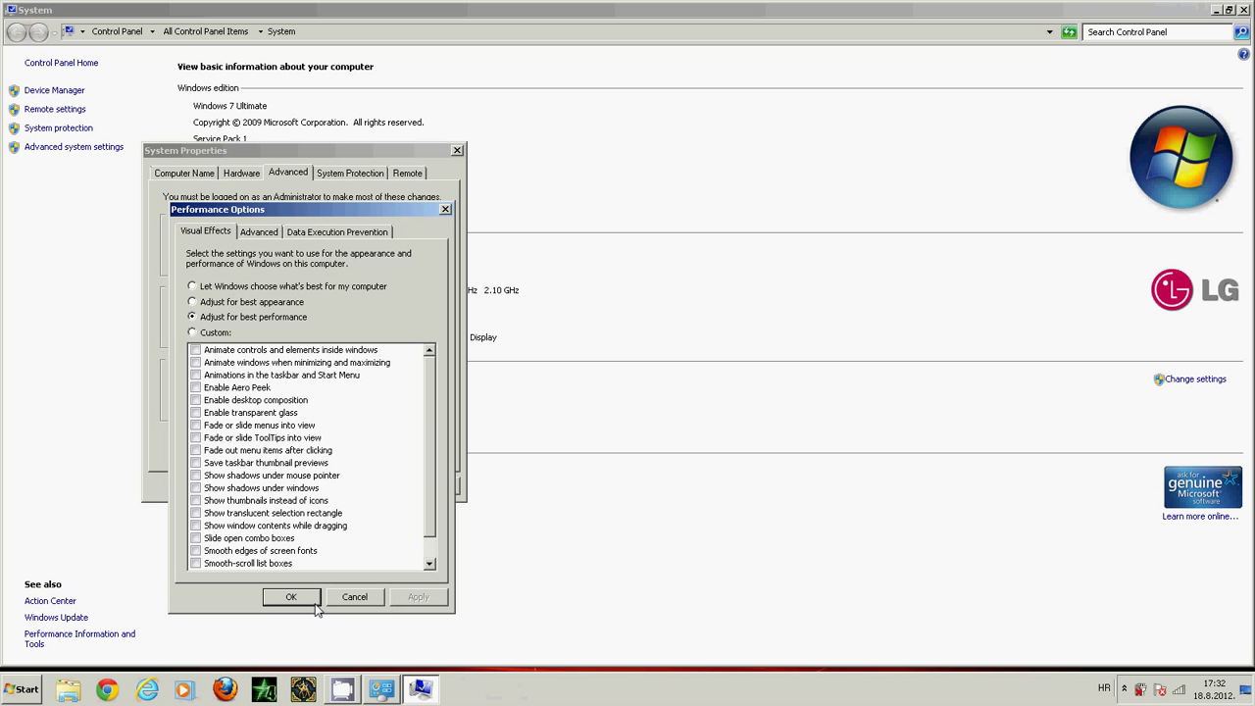
click(290, 597)
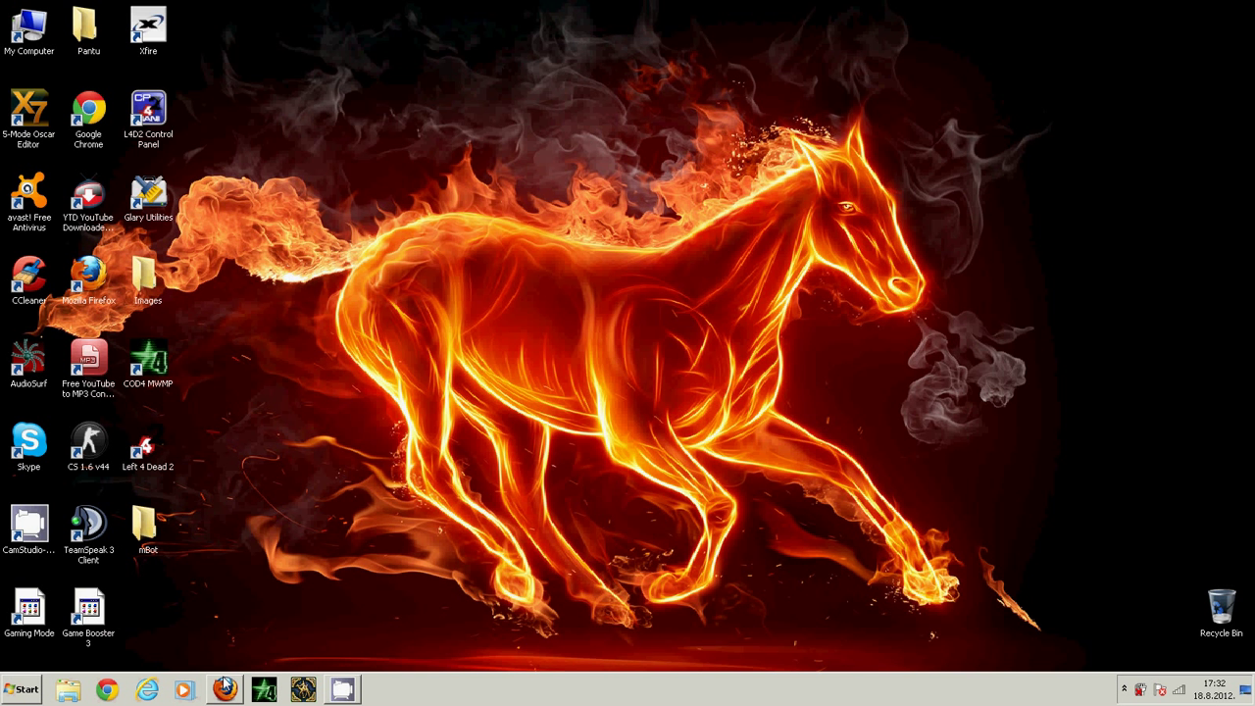
- Search Google for Game Booster in Firefox and follow the CNET Download.com result
click(227, 690)
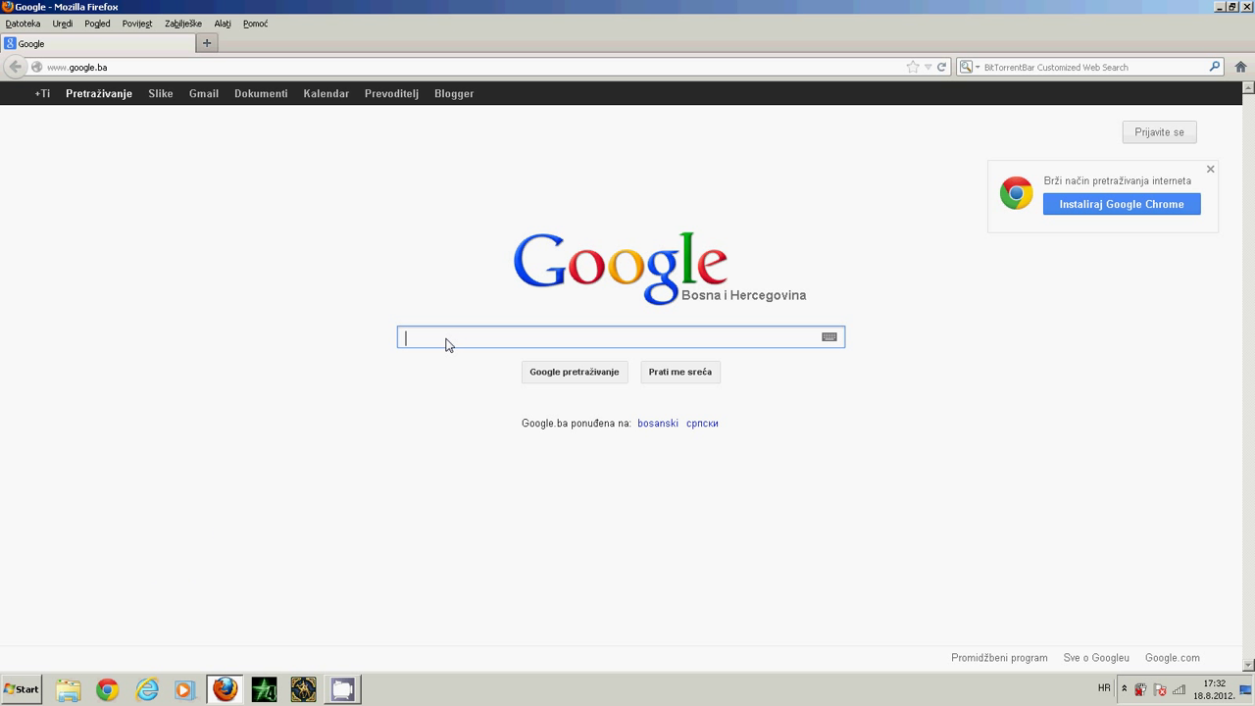
text(Game Booster)
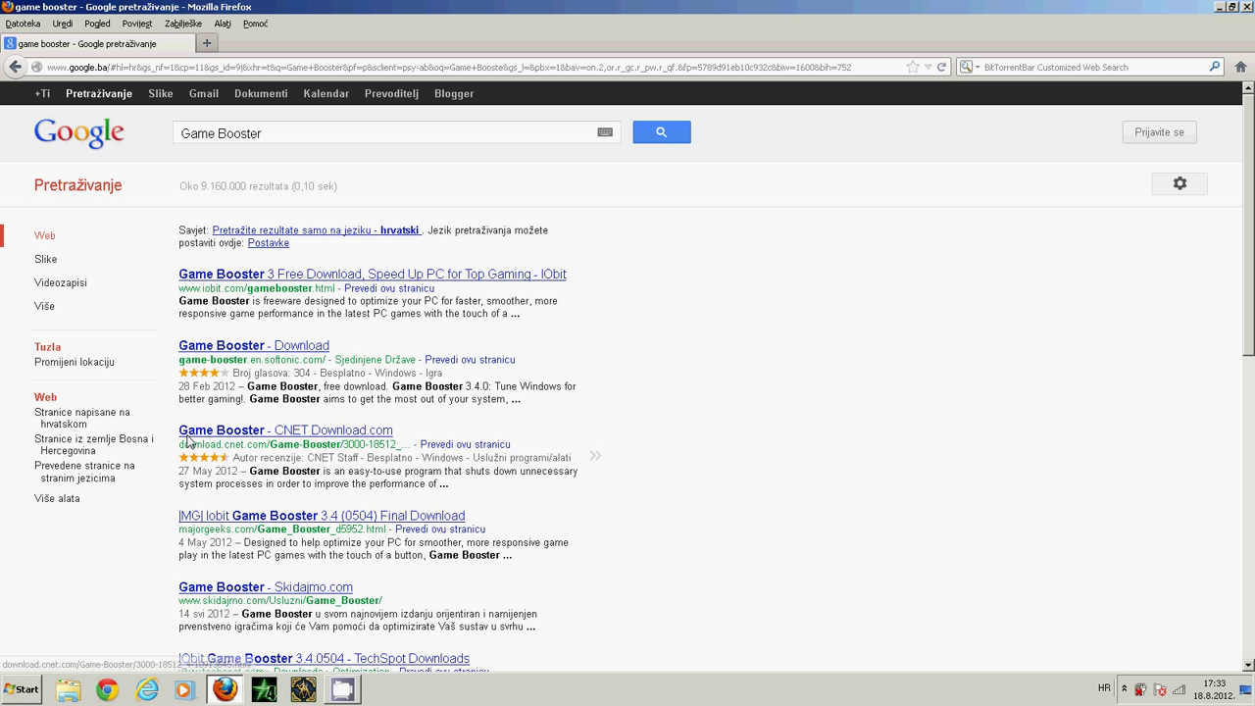
mouse_move(208, 424)
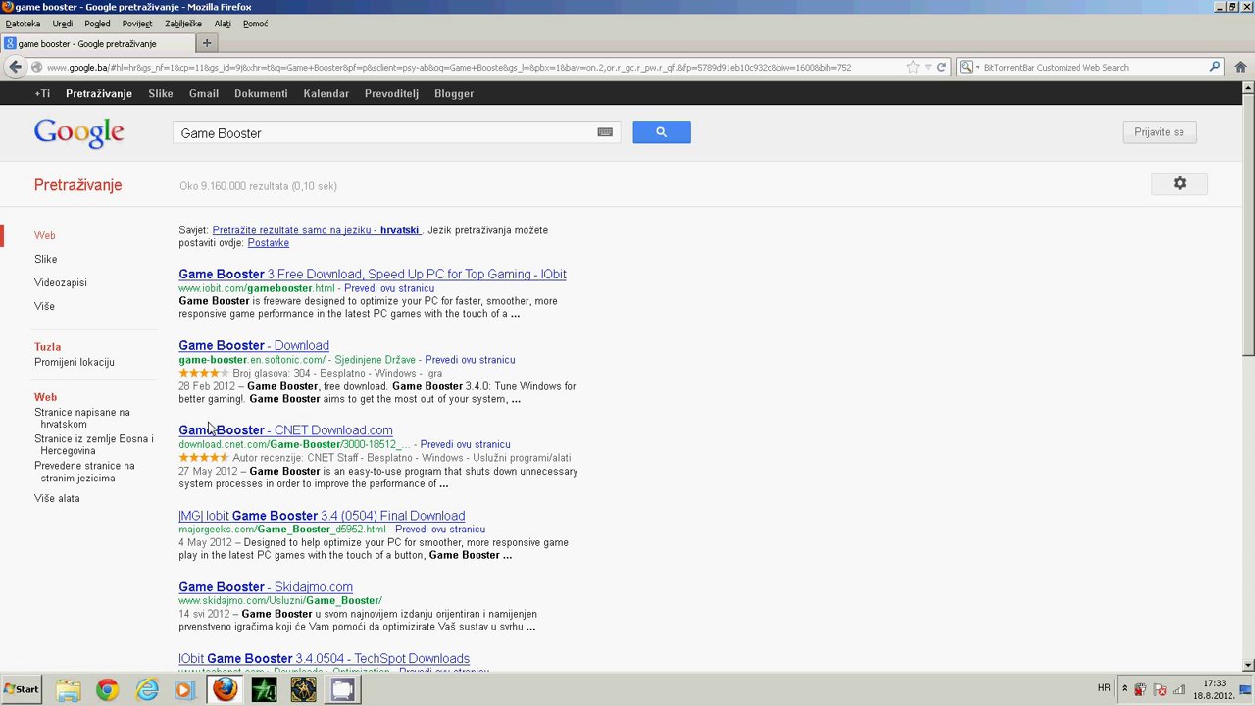
mouse_move(228, 185)
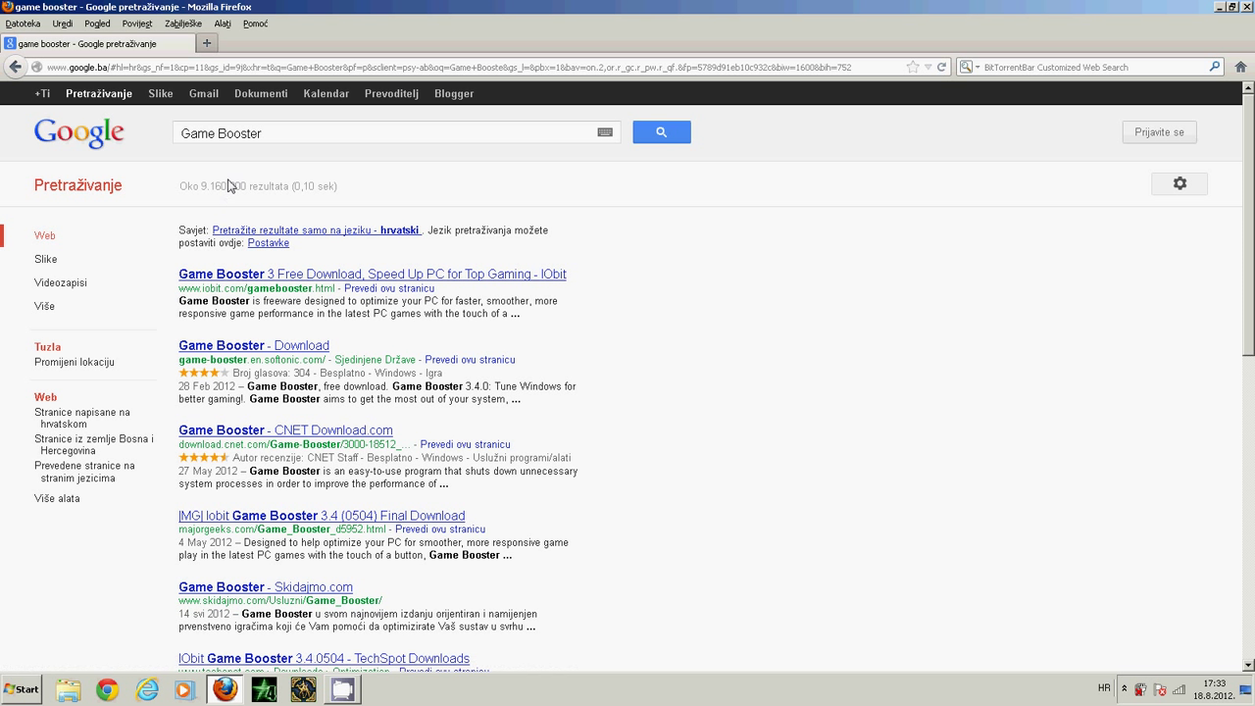
mouse_move(247, 314)
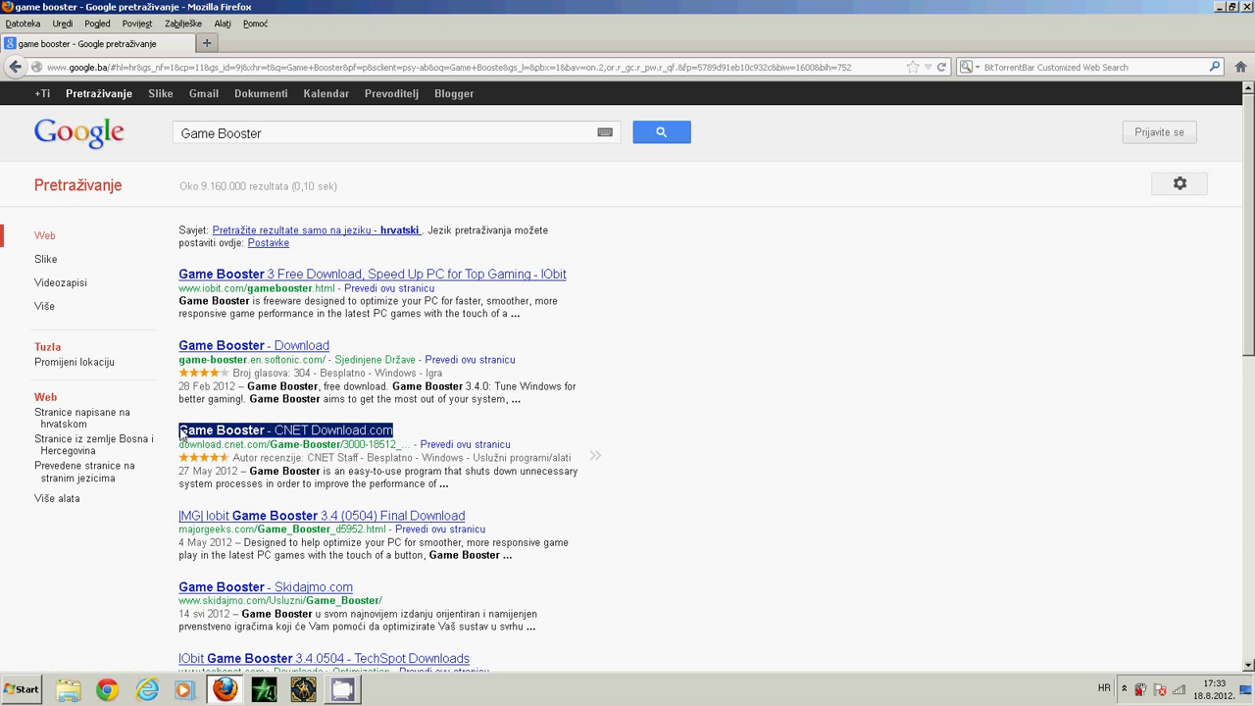
click(284, 429)
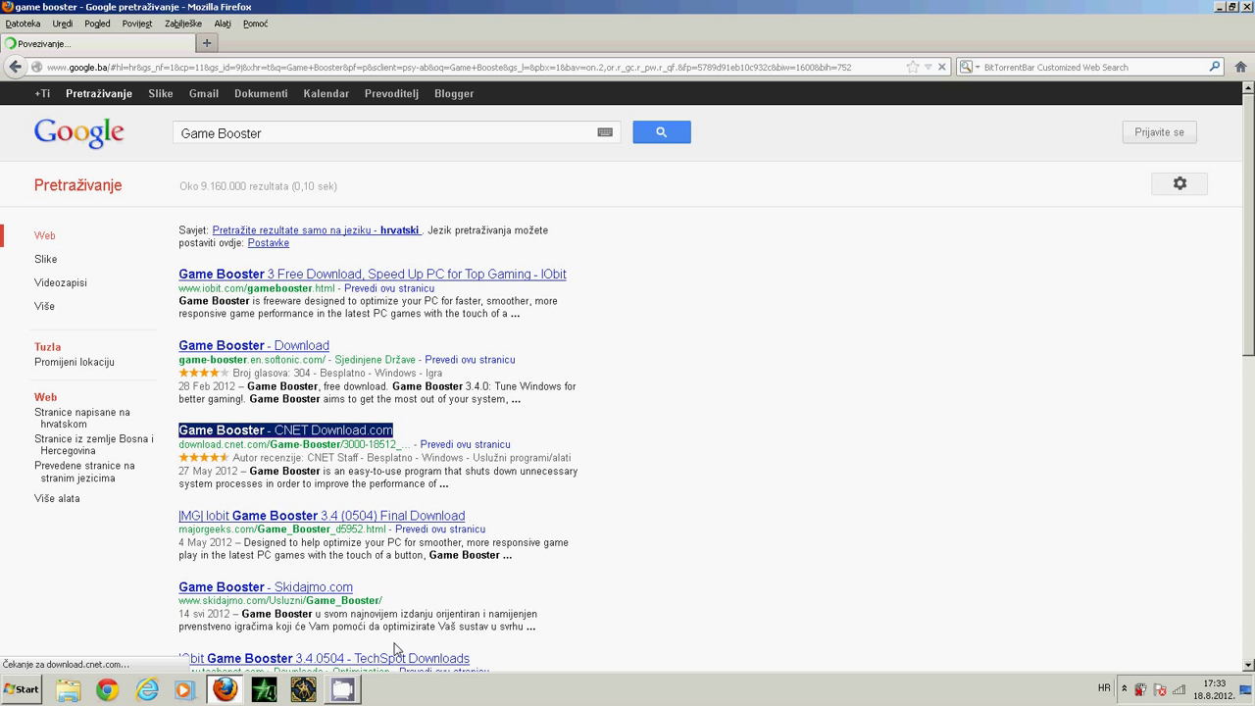
click(284, 430)
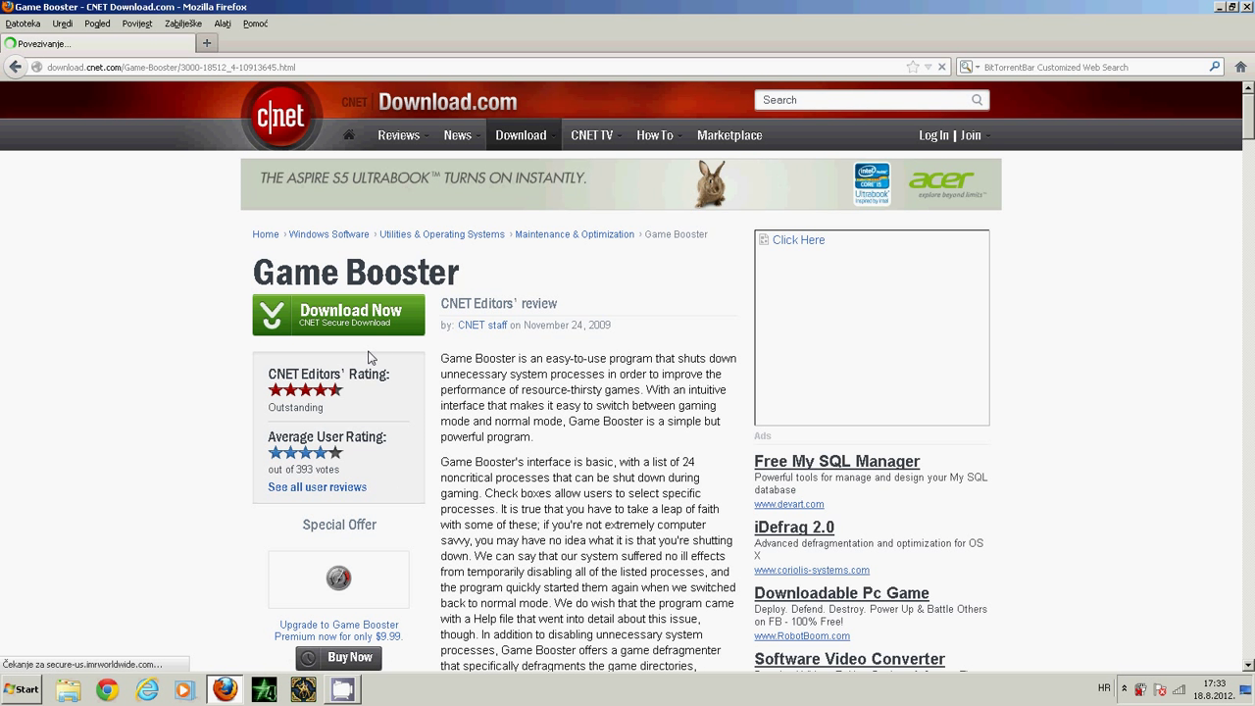
- Request Game Booster via Download Now and handle the gamebooster.exe prompt
click(337, 314)
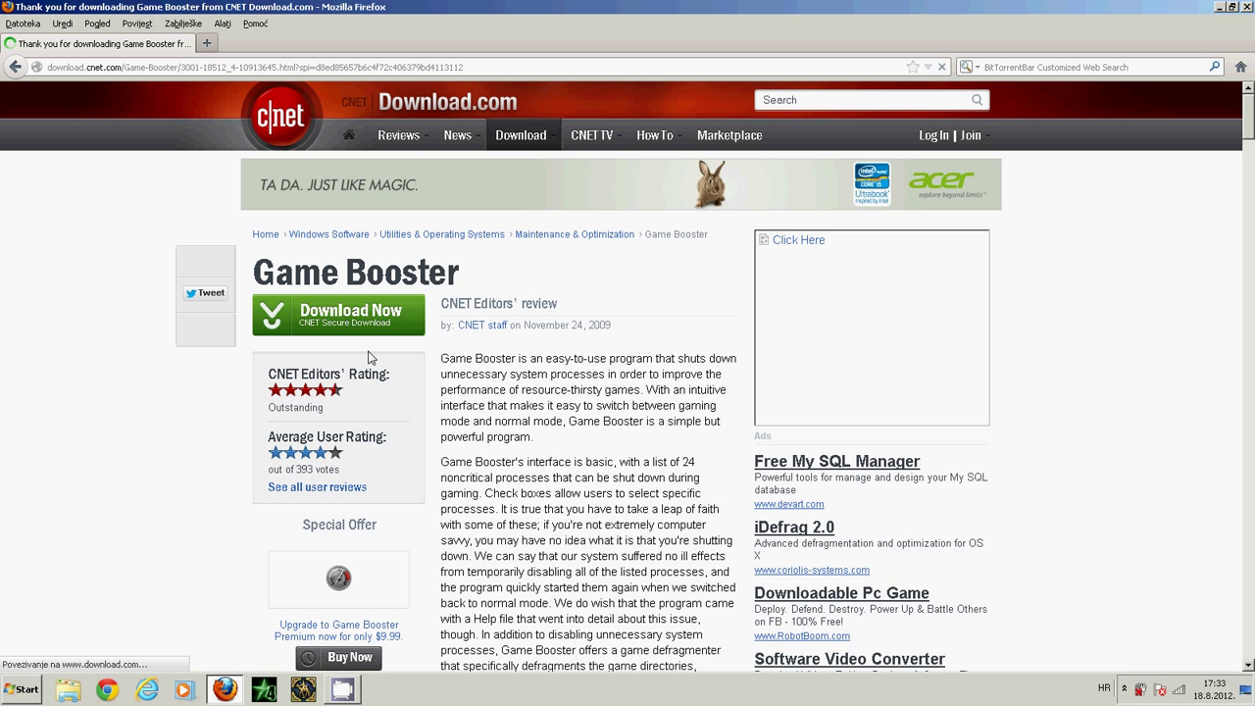
click(337, 313)
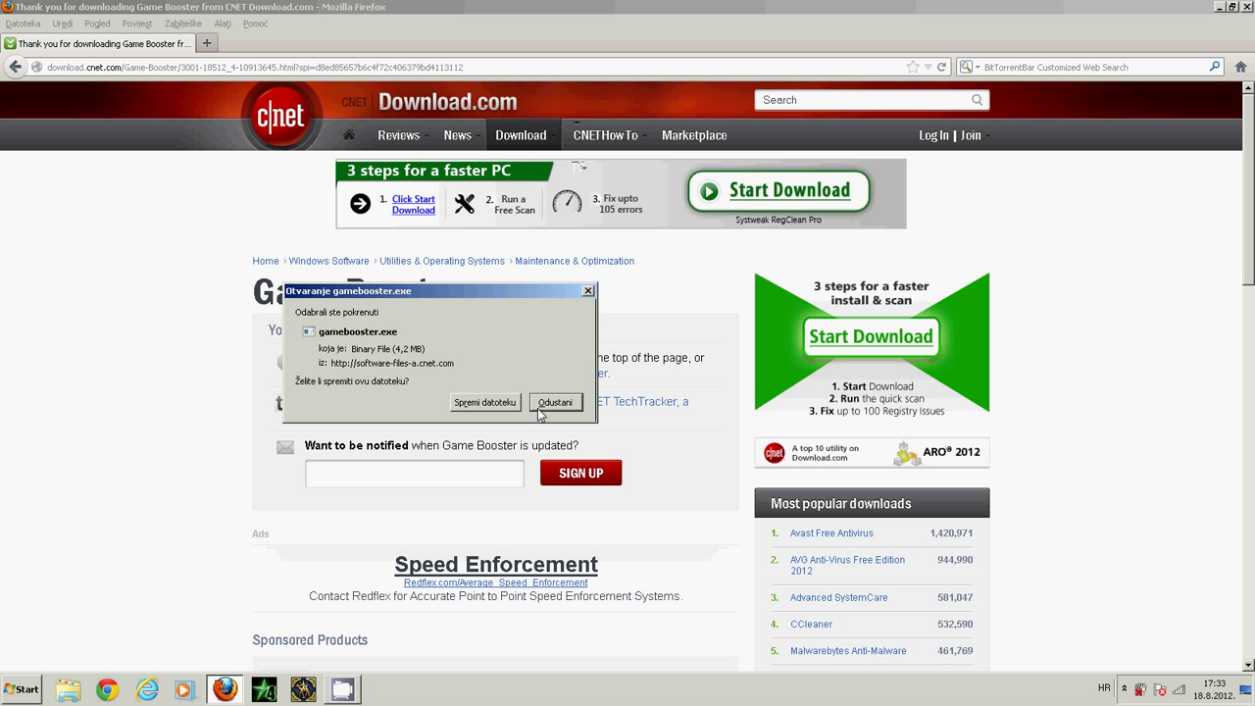
click(555, 402)
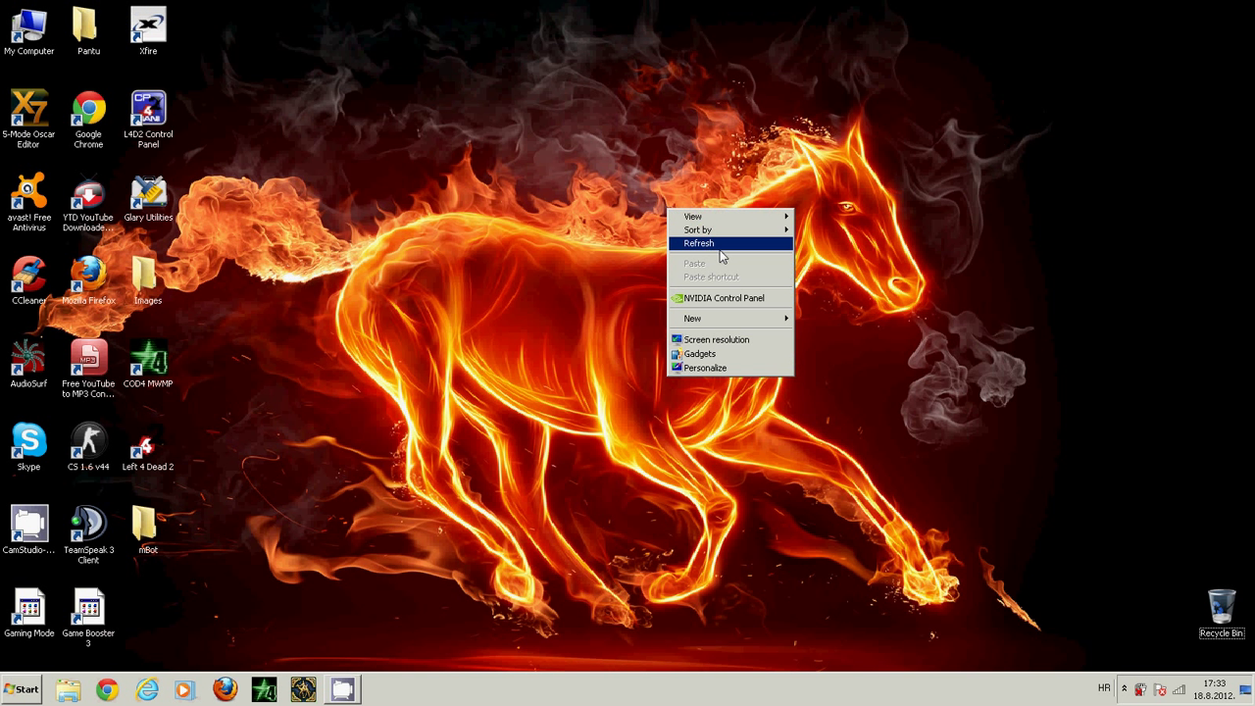
- Launch Game Booster from its desktop shortcut after refreshing the desktop
click(706, 243)
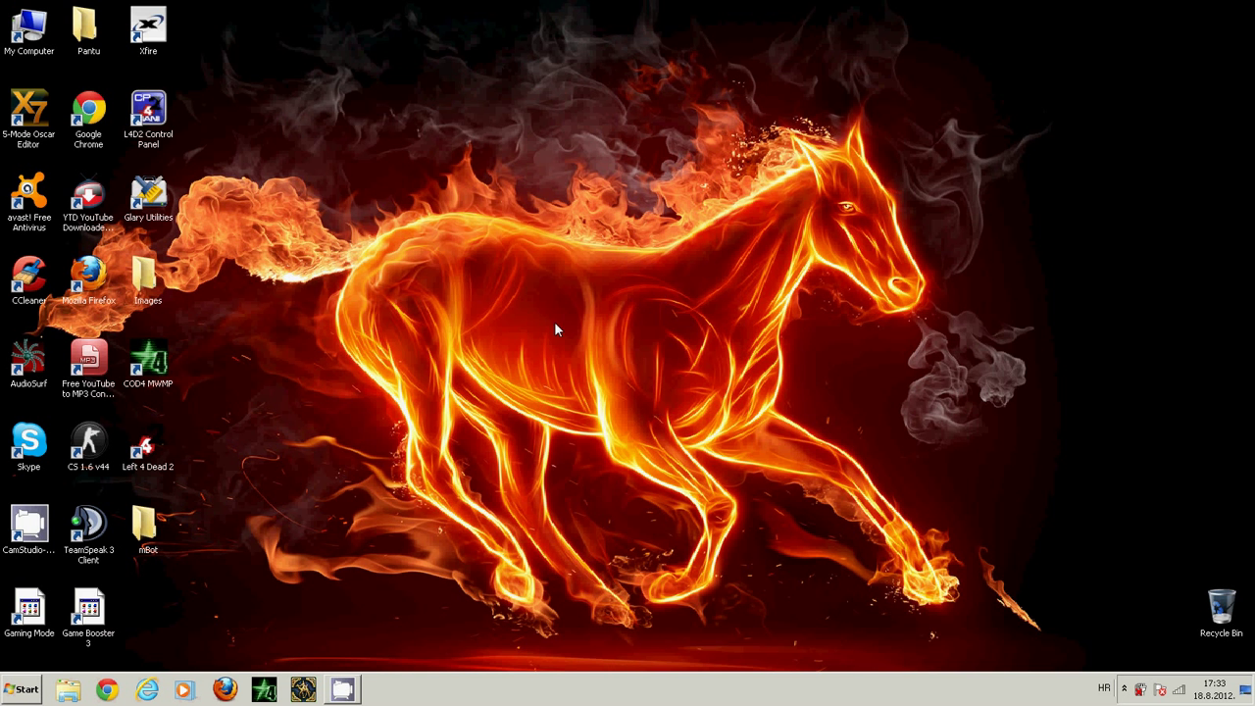
double_click(90, 616)
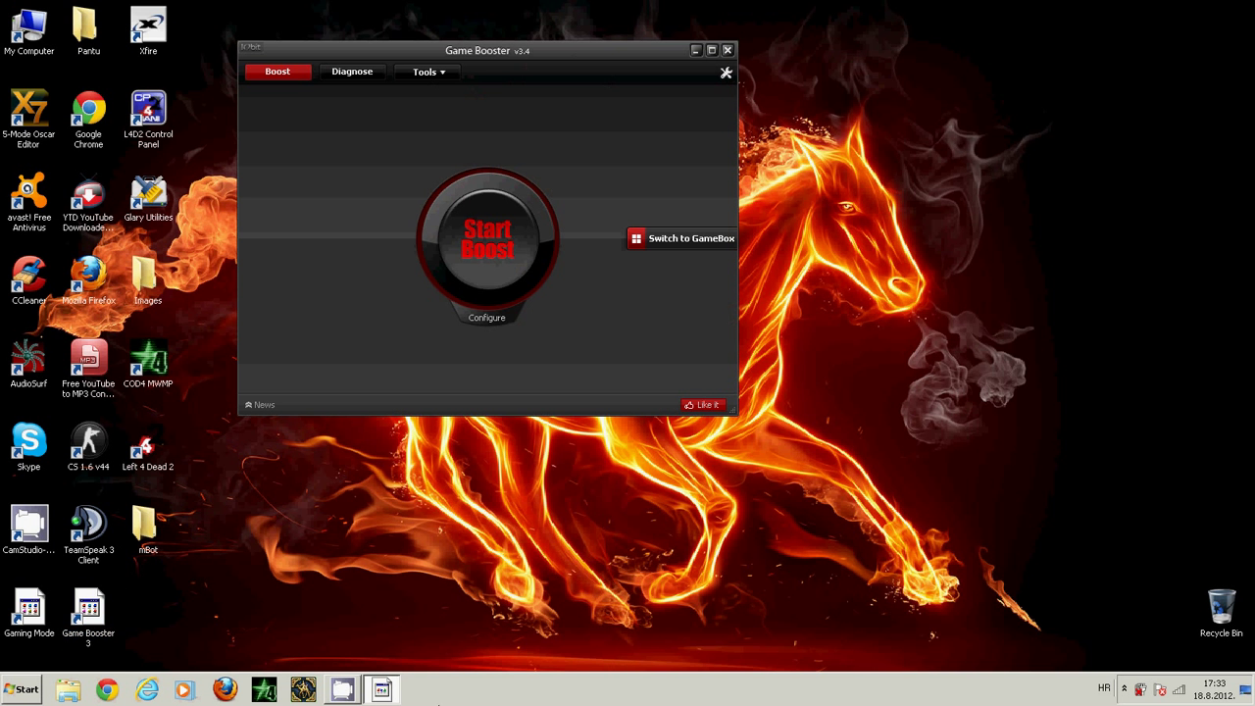
mouse_move(565, 61)
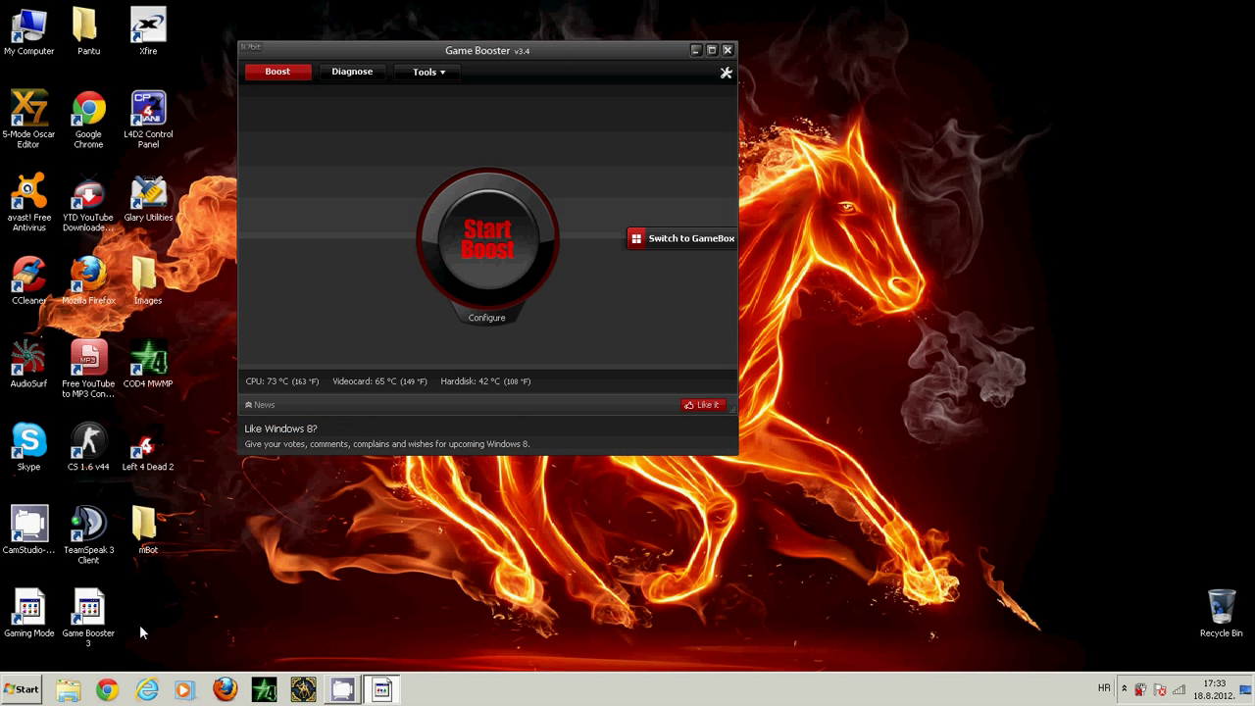
mouse_move(471, 345)
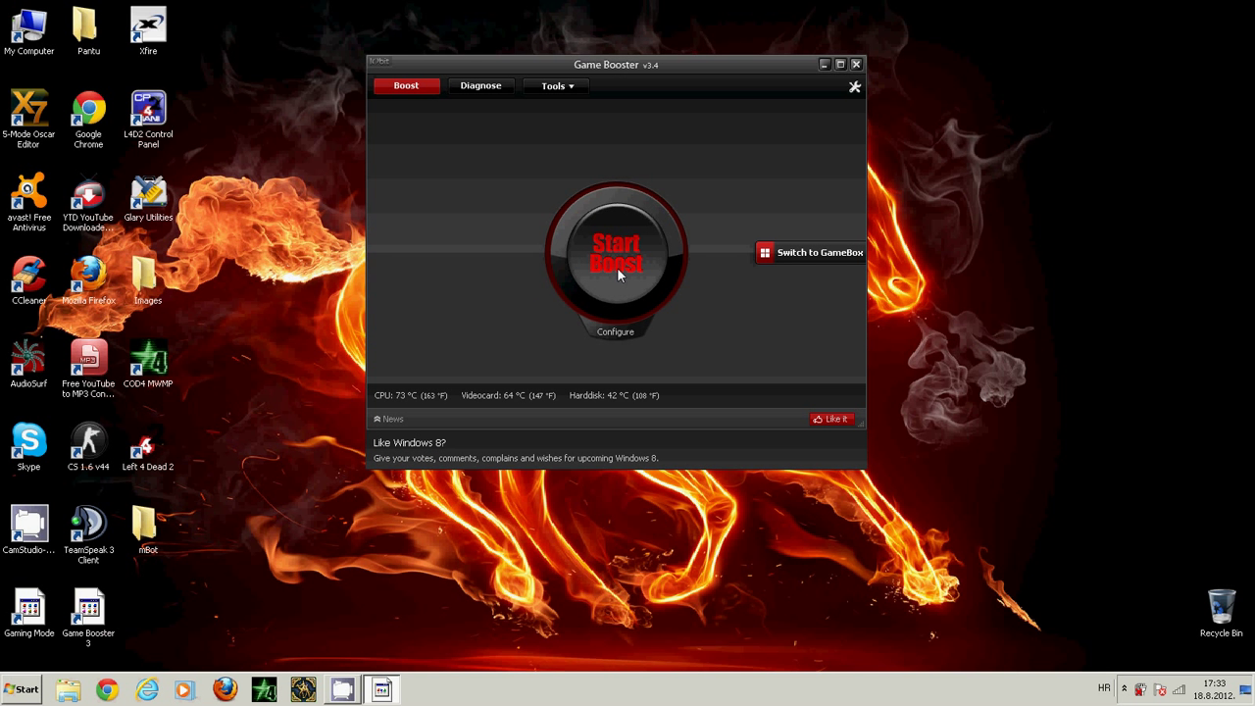
- Run Start Boost, stopping 12 services for enhanced gaming performance
click(616, 253)
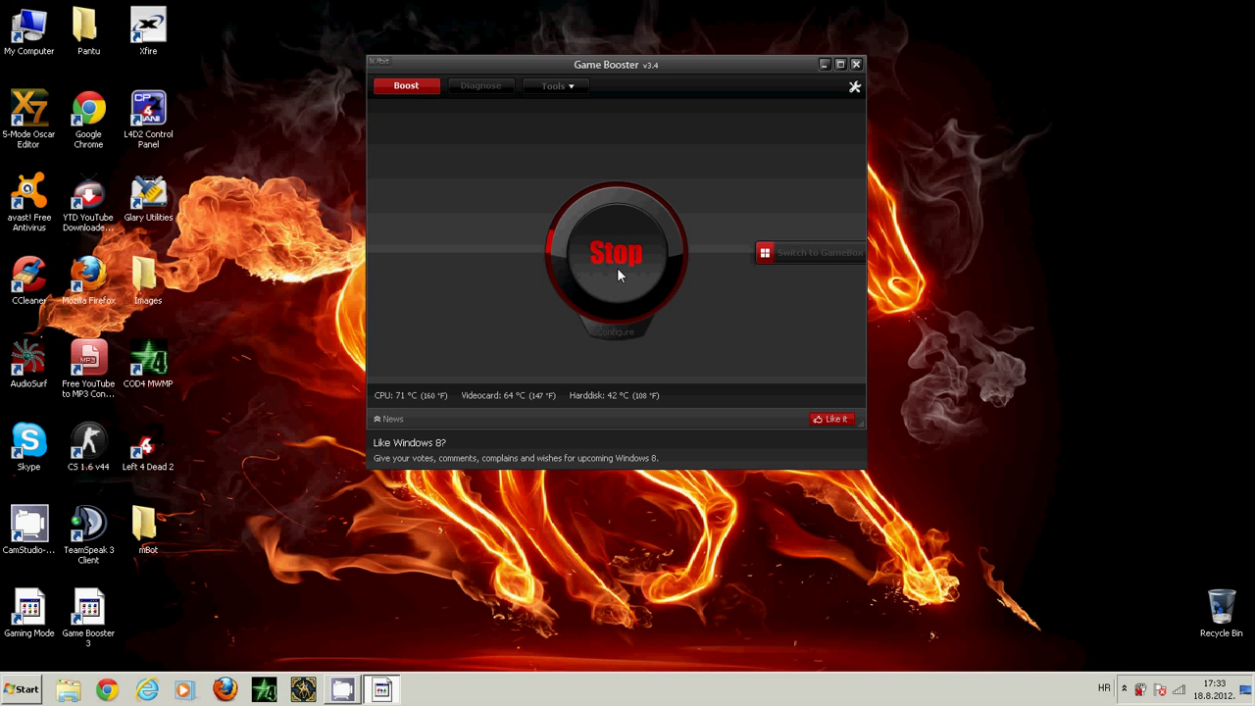
mouse_move(565, 383)
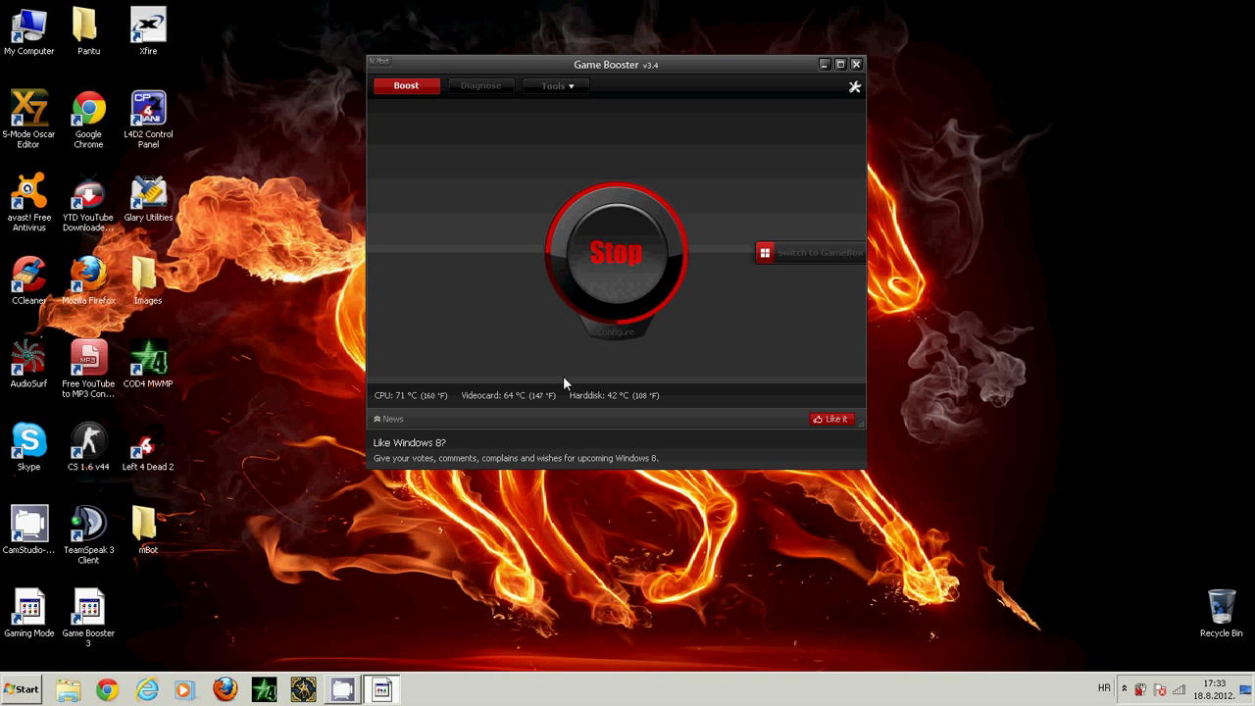
click(616, 251)
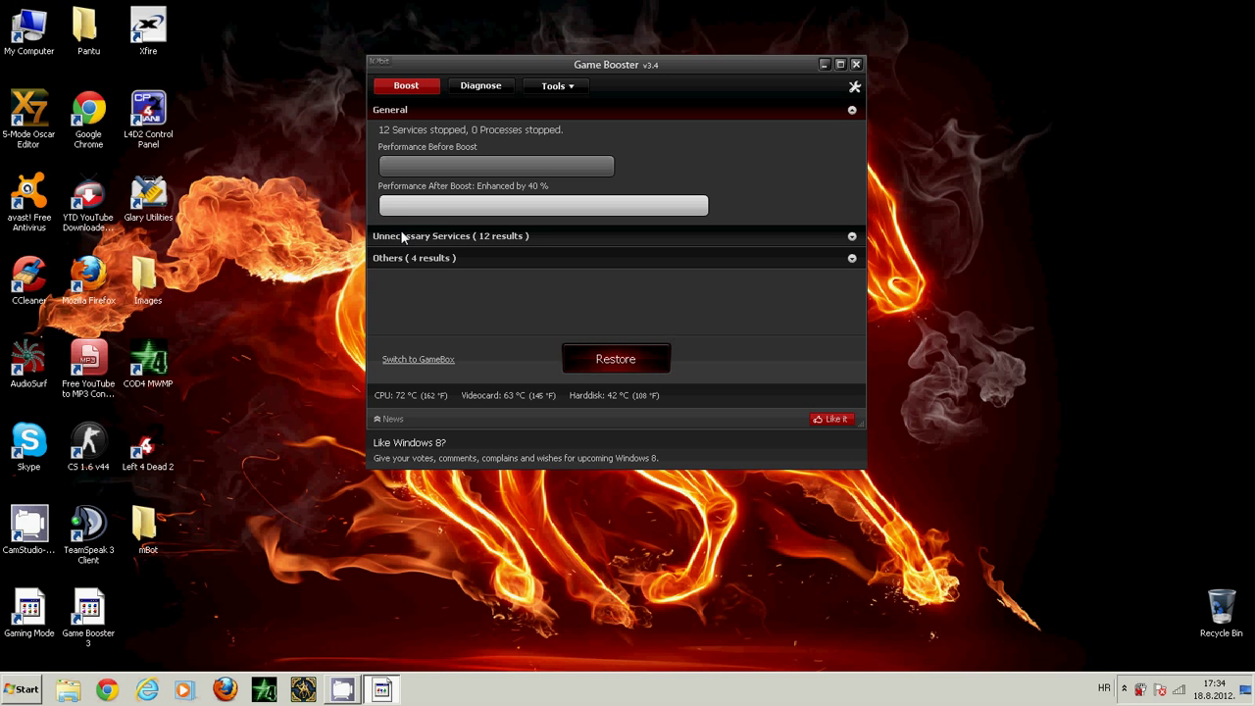
mouse_move(397, 155)
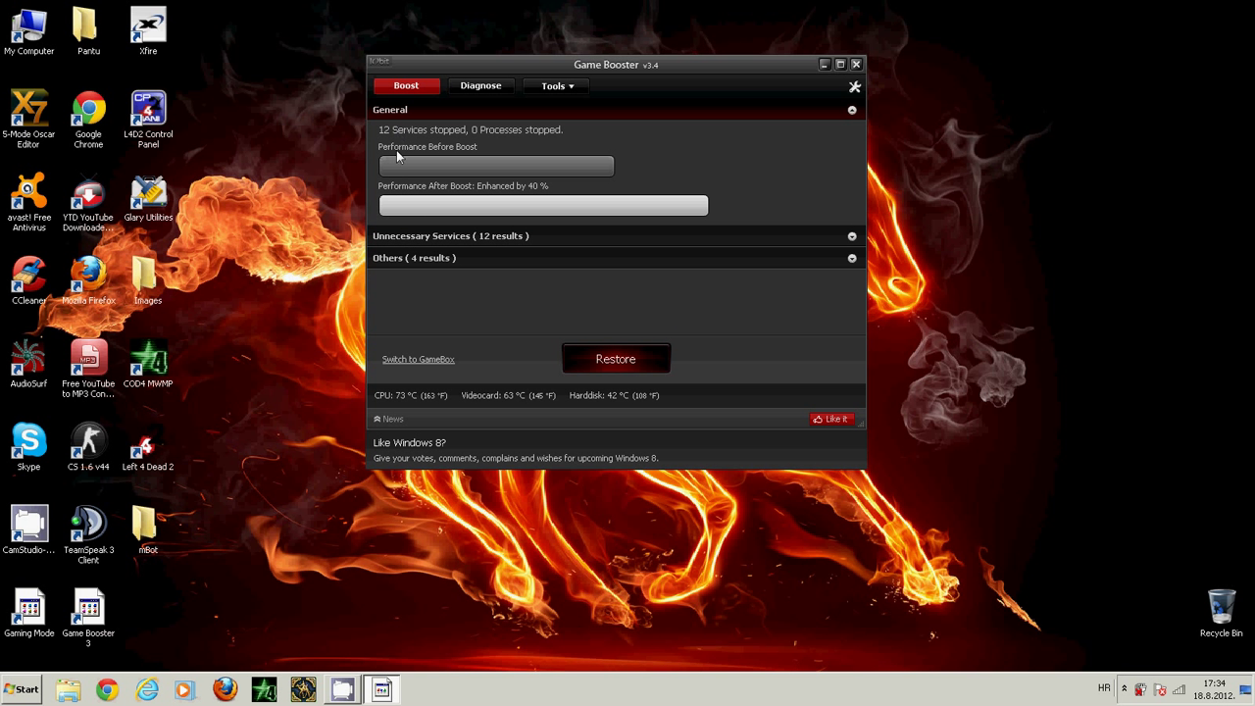
mouse_move(510, 149)
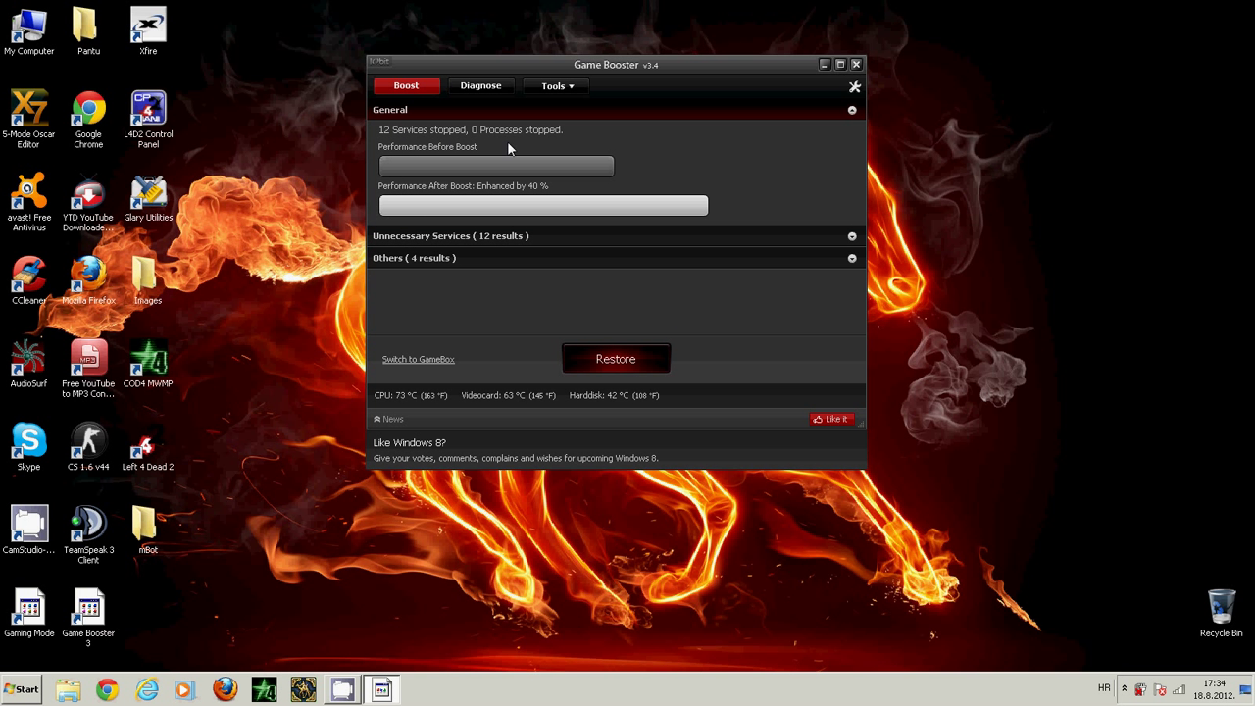
mouse_move(416, 167)
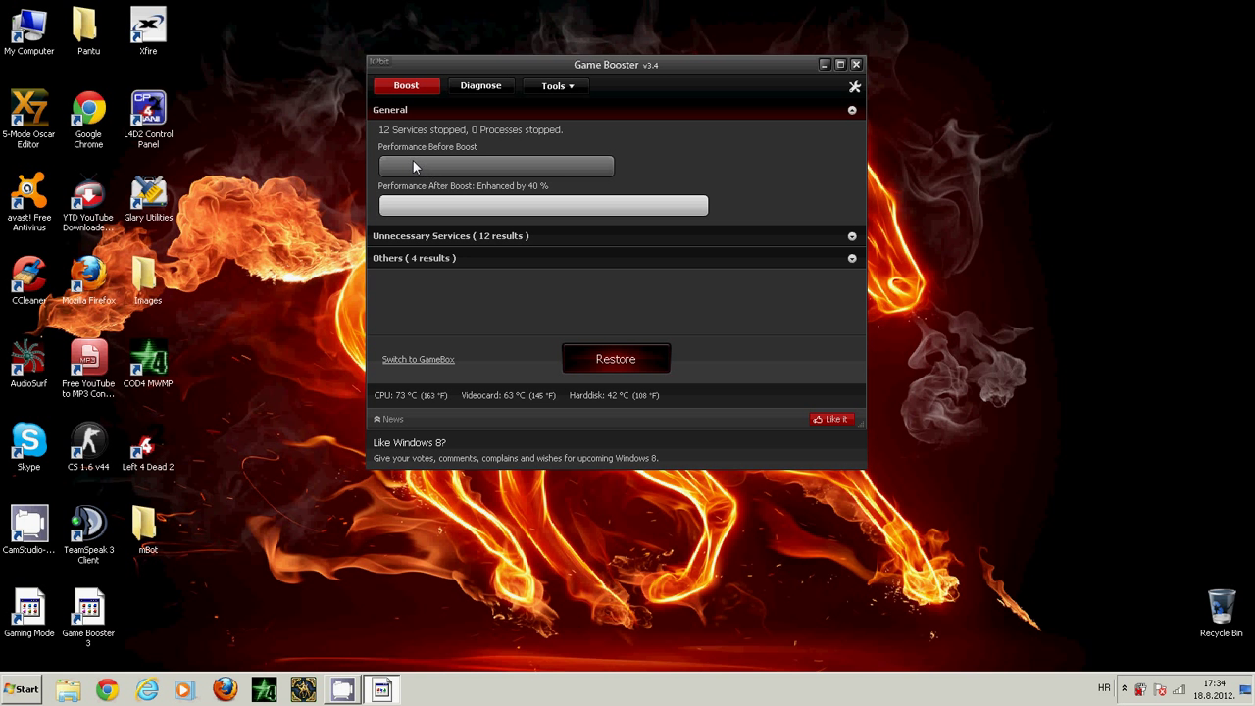
mouse_move(392, 157)
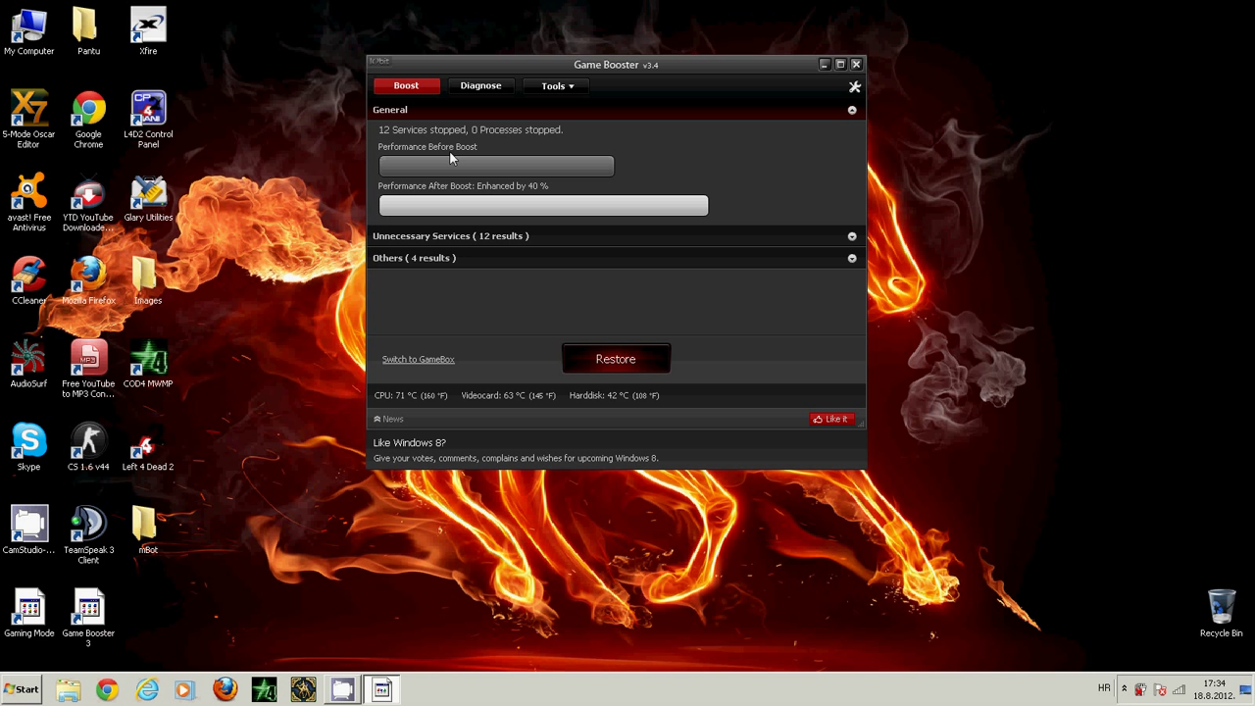
mouse_move(400, 193)
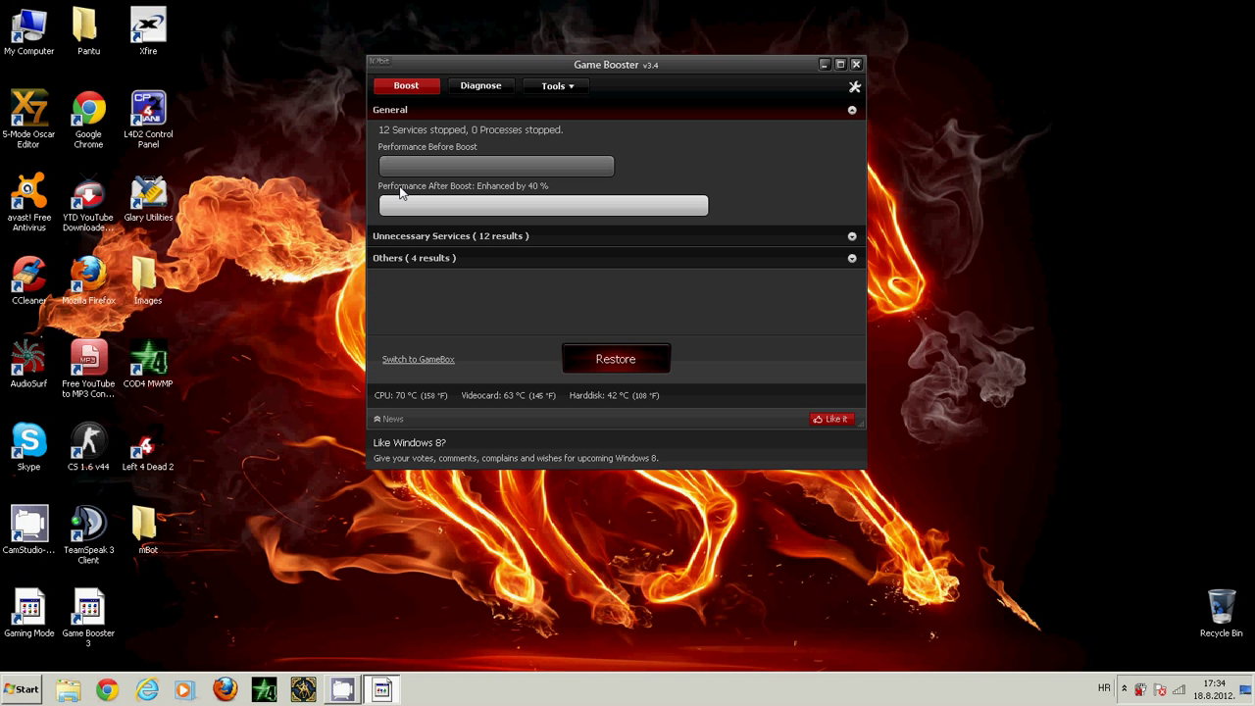
mouse_move(553, 223)
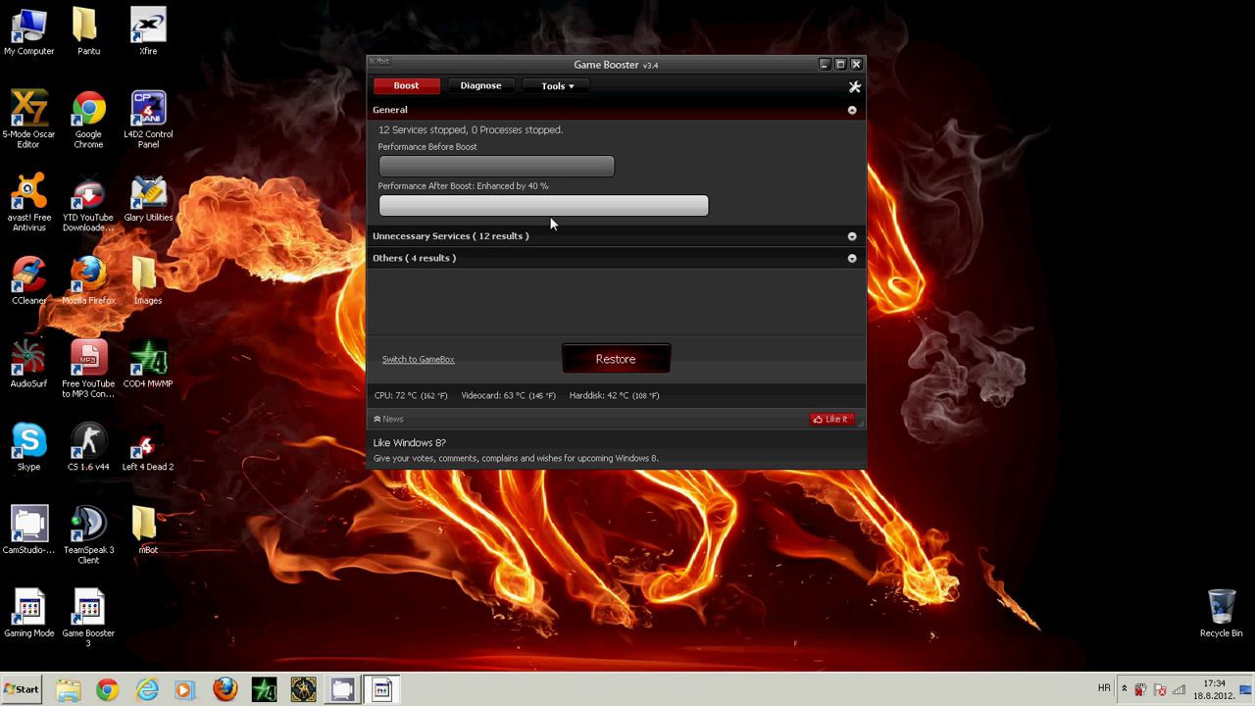
mouse_move(541, 228)
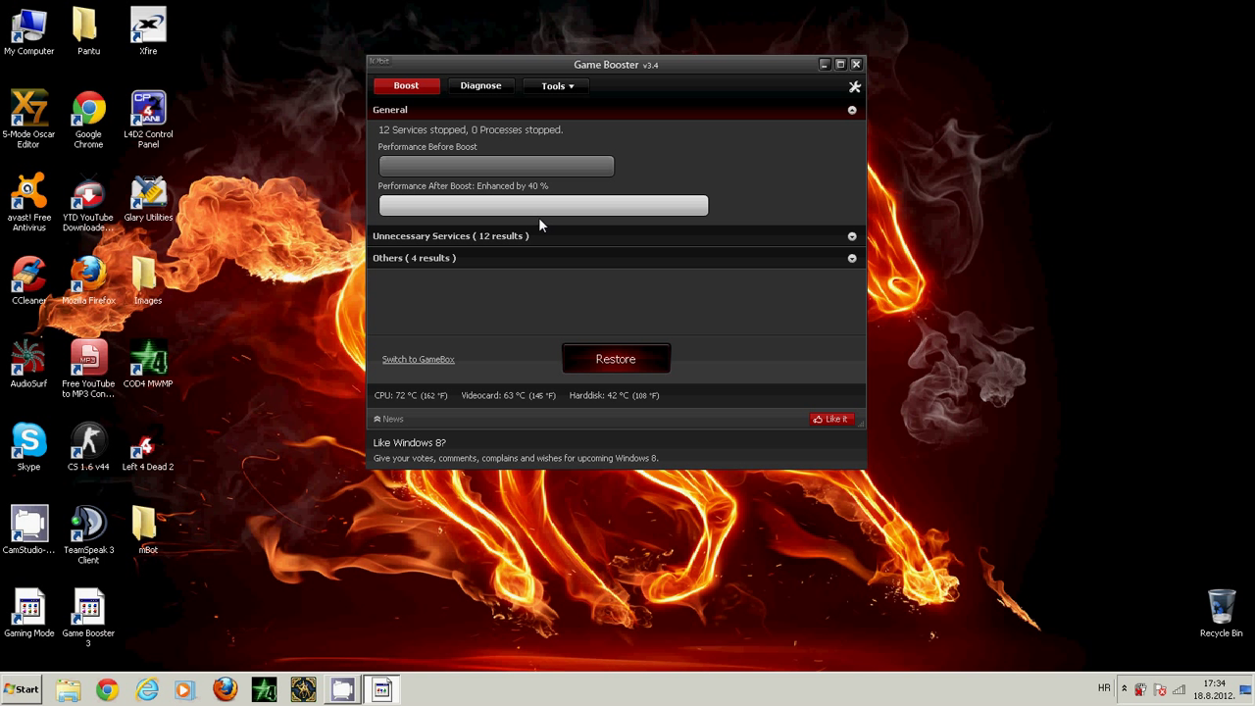
mouse_move(576, 226)
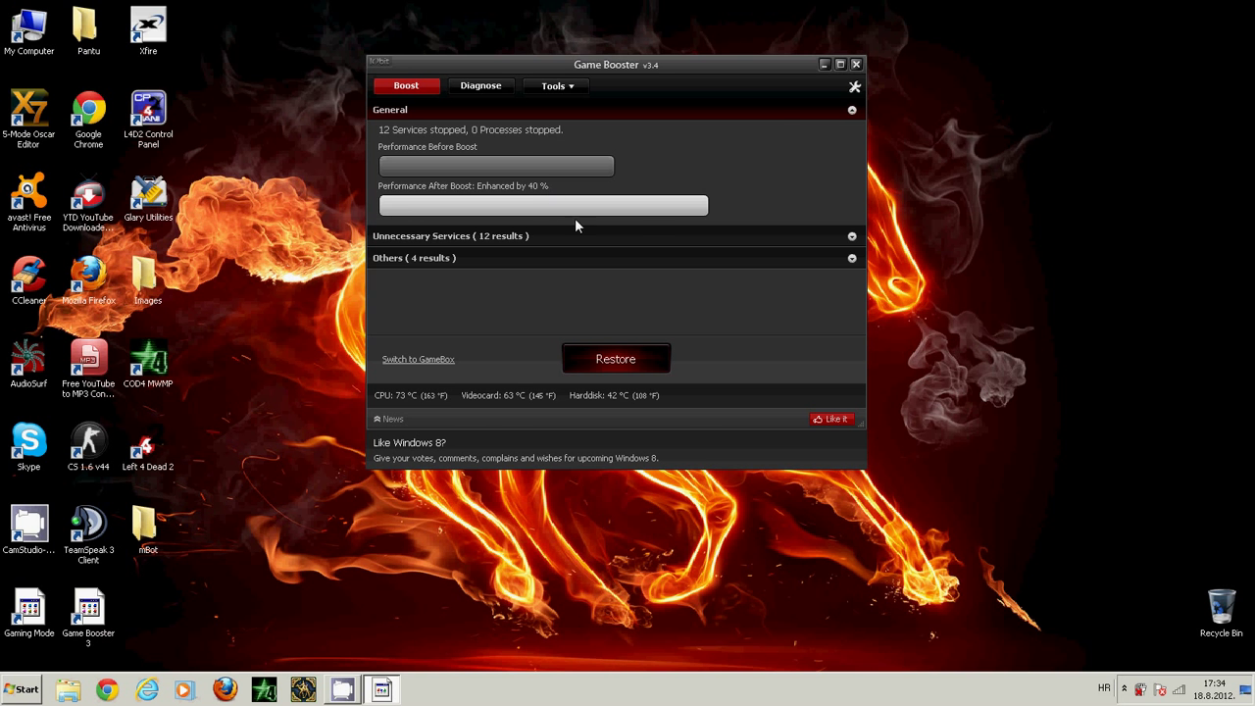
- Close Game Booster after reviewing the 12 stopped services result
click(856, 62)
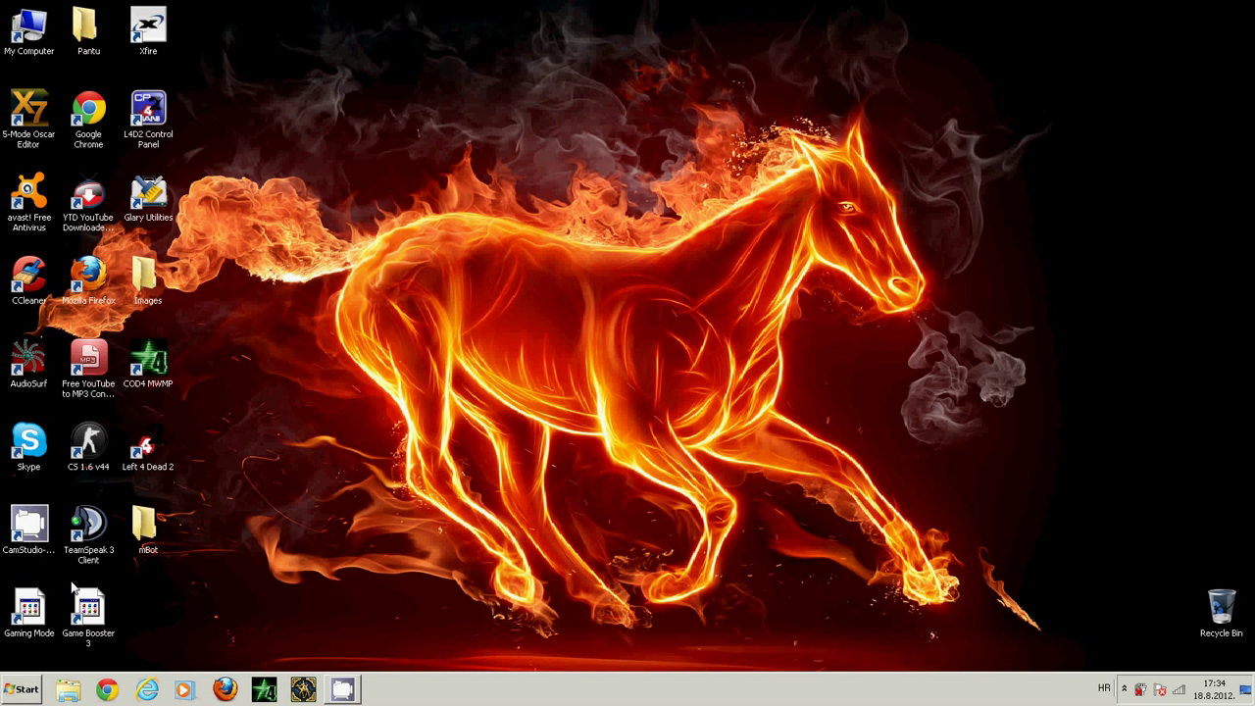
mouse_move(239, 406)
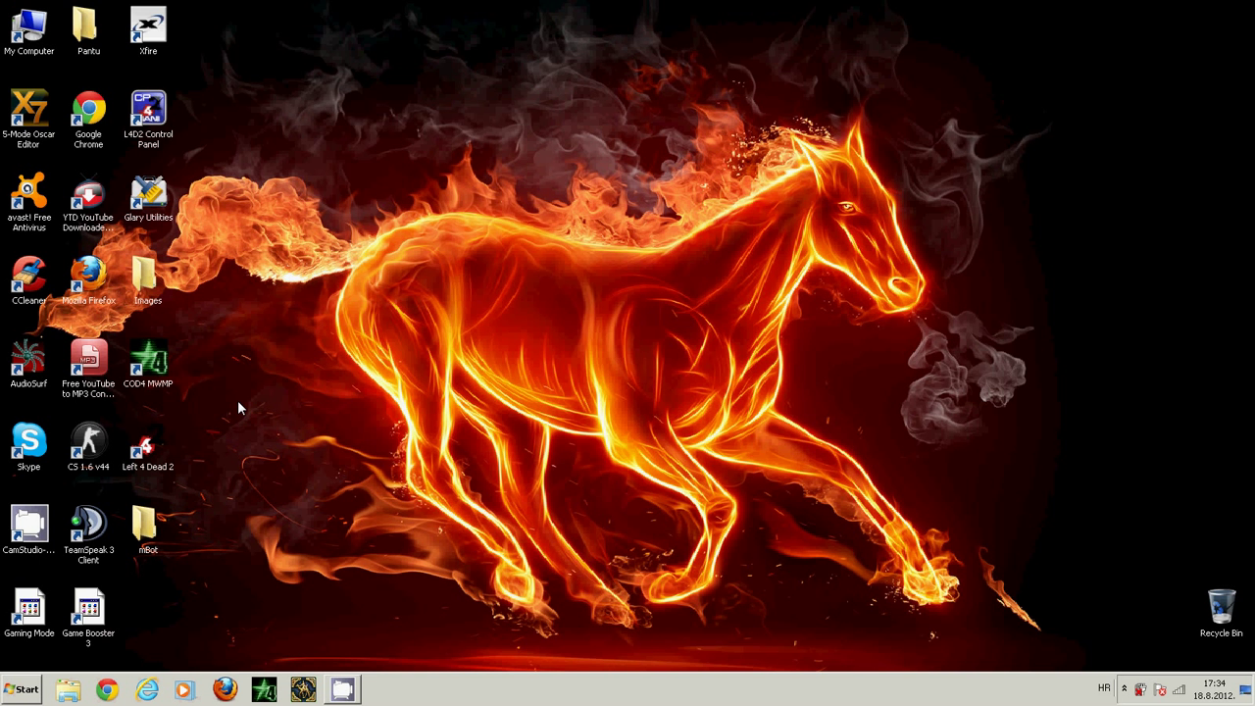
mouse_move(19, 657)
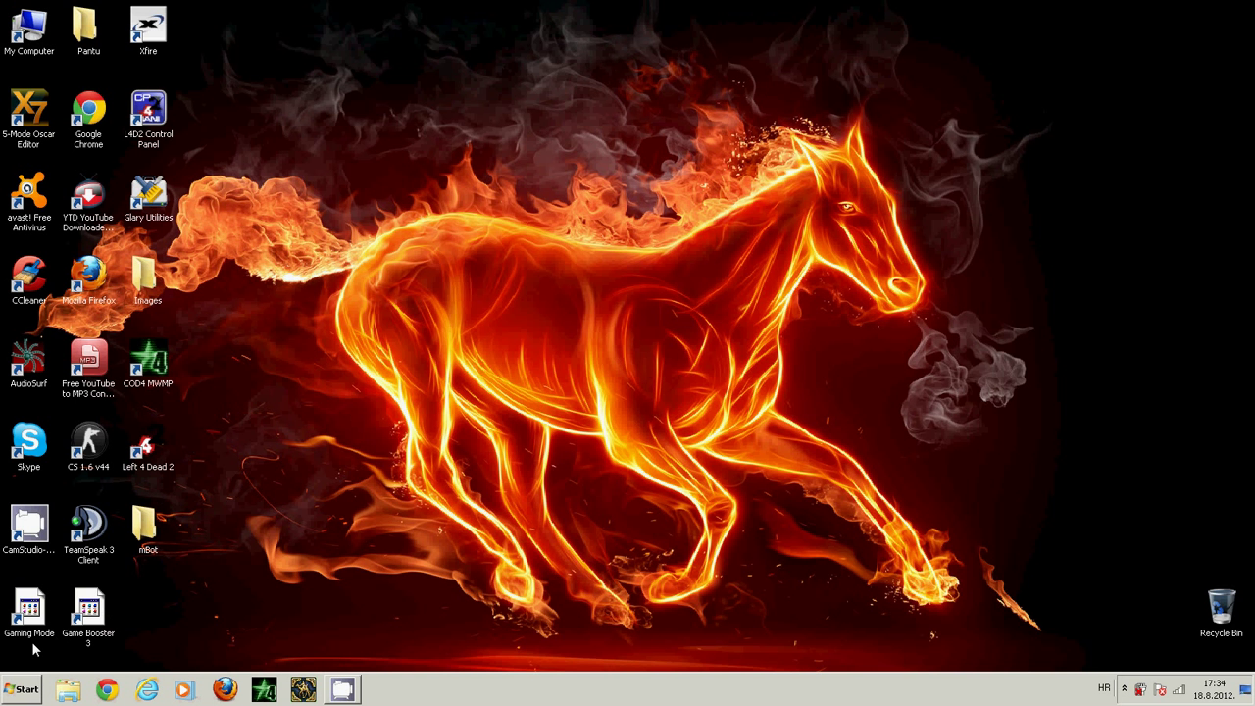
click(31, 609)
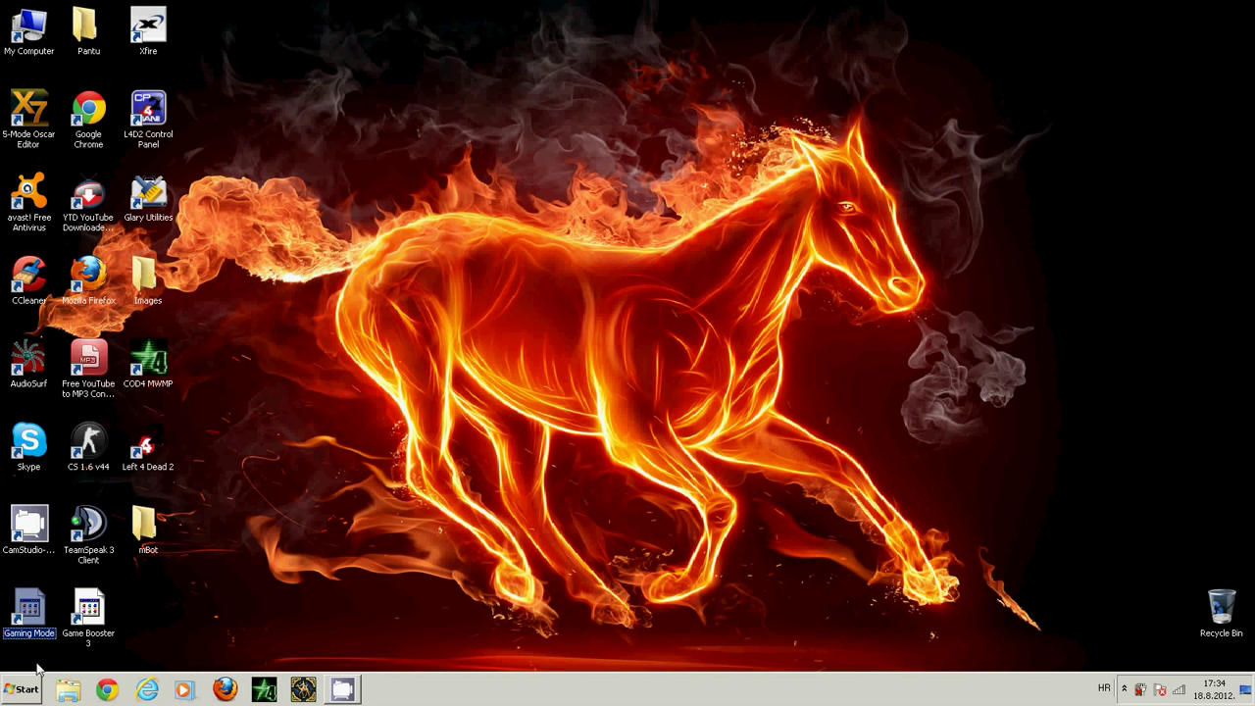